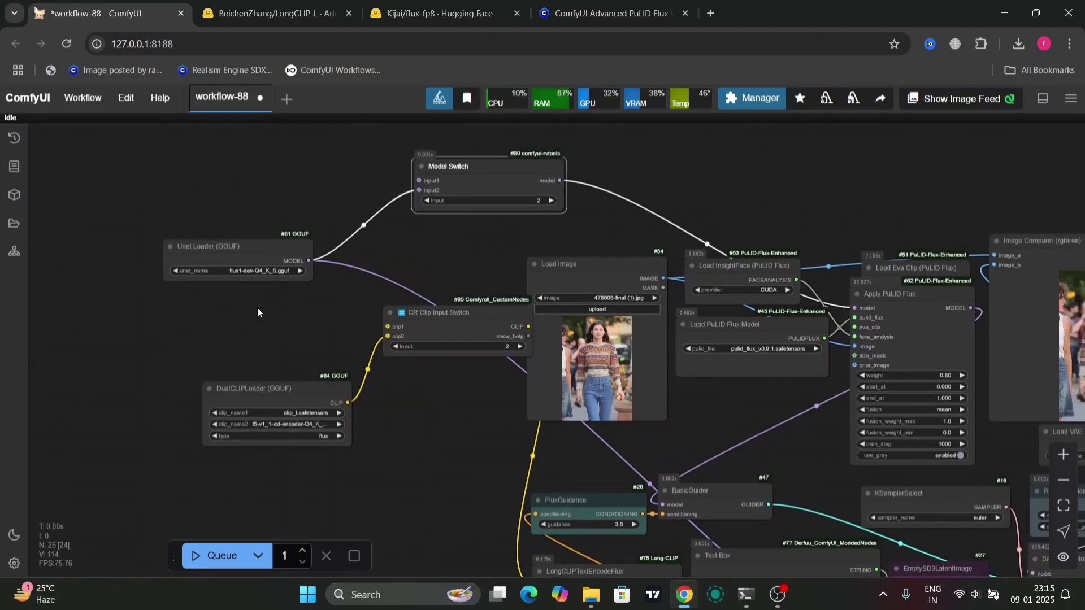
pyautogui.moveTo(262, 368)
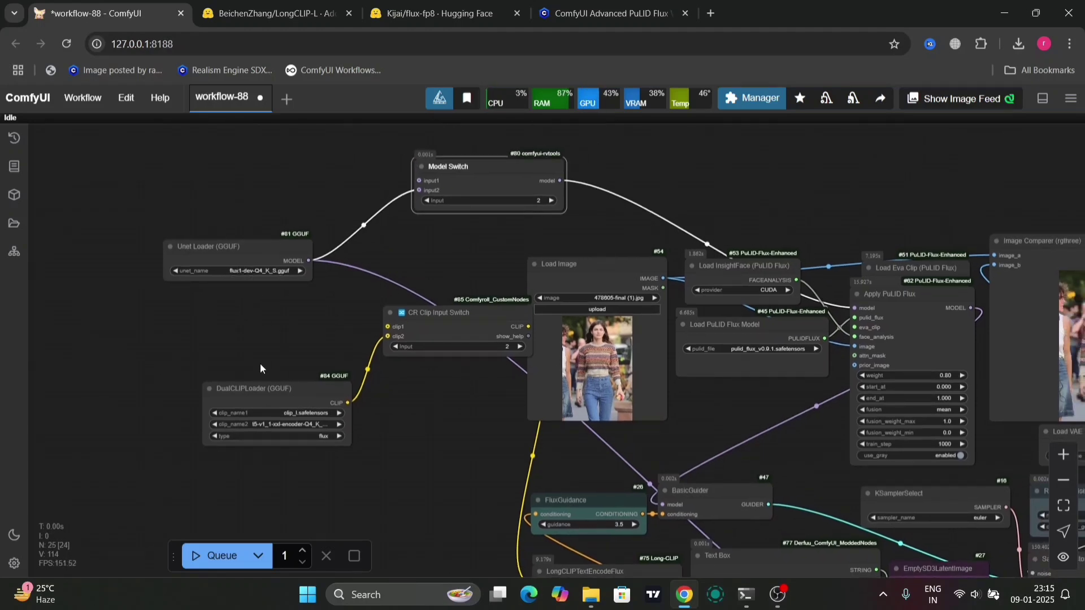
# - Scroll across the canvas to reach the Preview Image node showing the woman in pink
pyautogui.scroll(3)
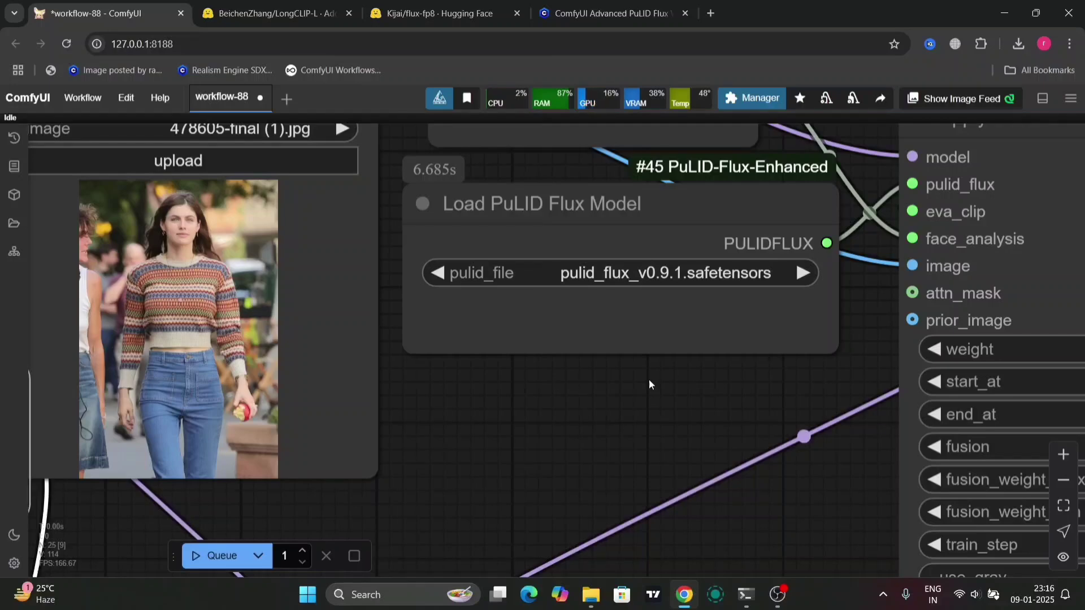
pyautogui.scroll(-3)
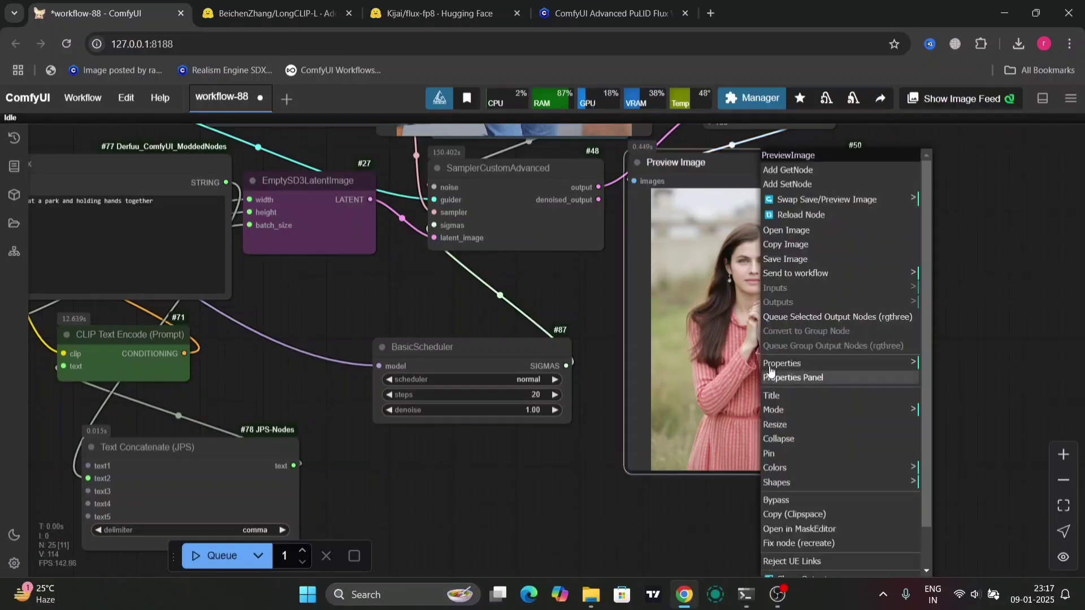
# - Export the workflow, replacing the suggested filename with a 'PuLIDF…' name
pyautogui.click(785, 259)
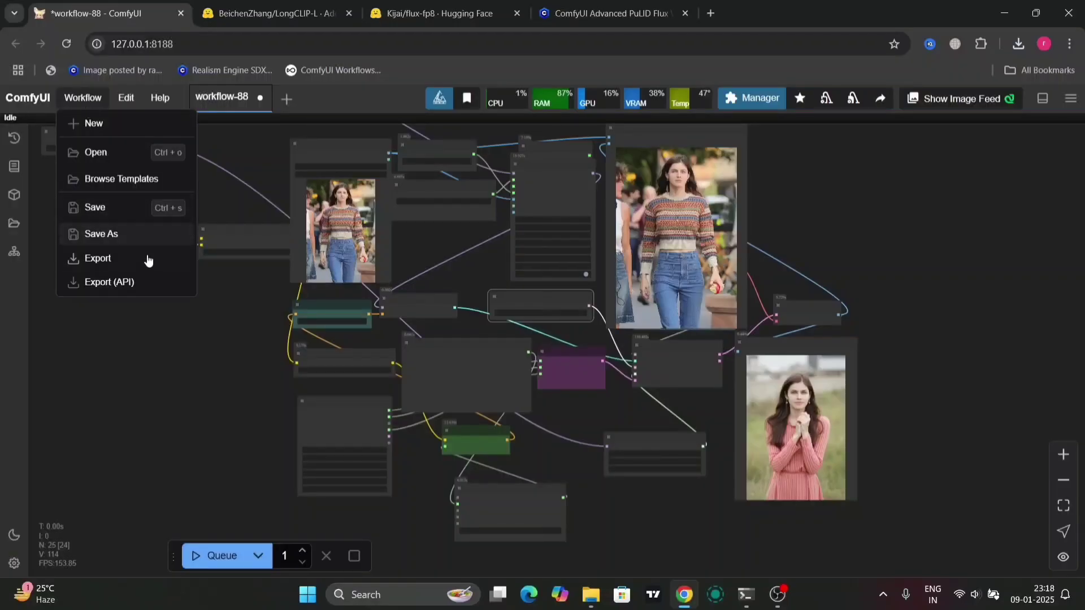
pyautogui.click(98, 258)
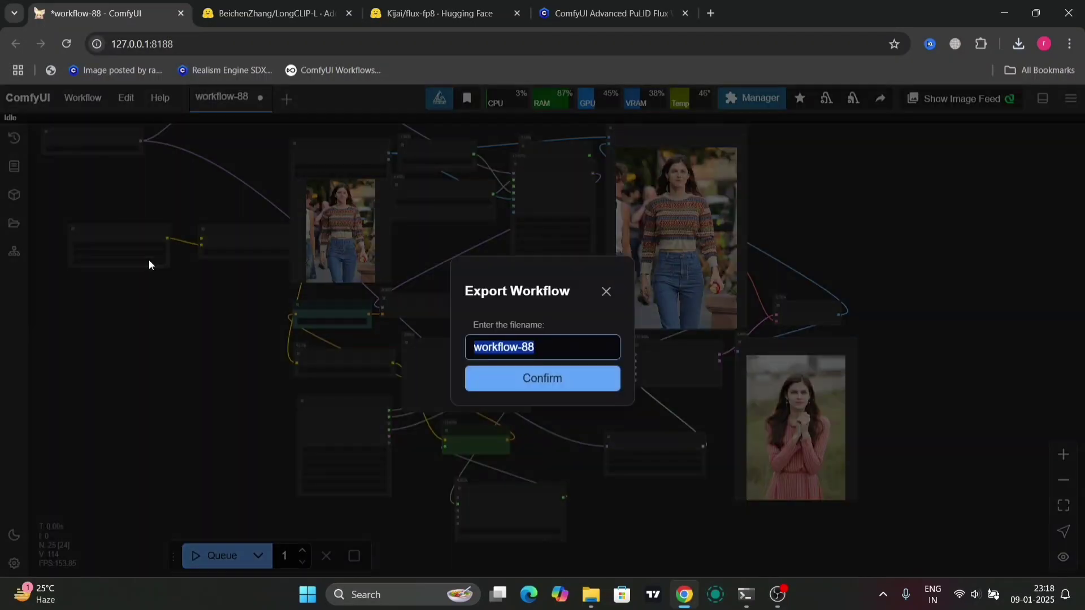
pyautogui.press('Delete')
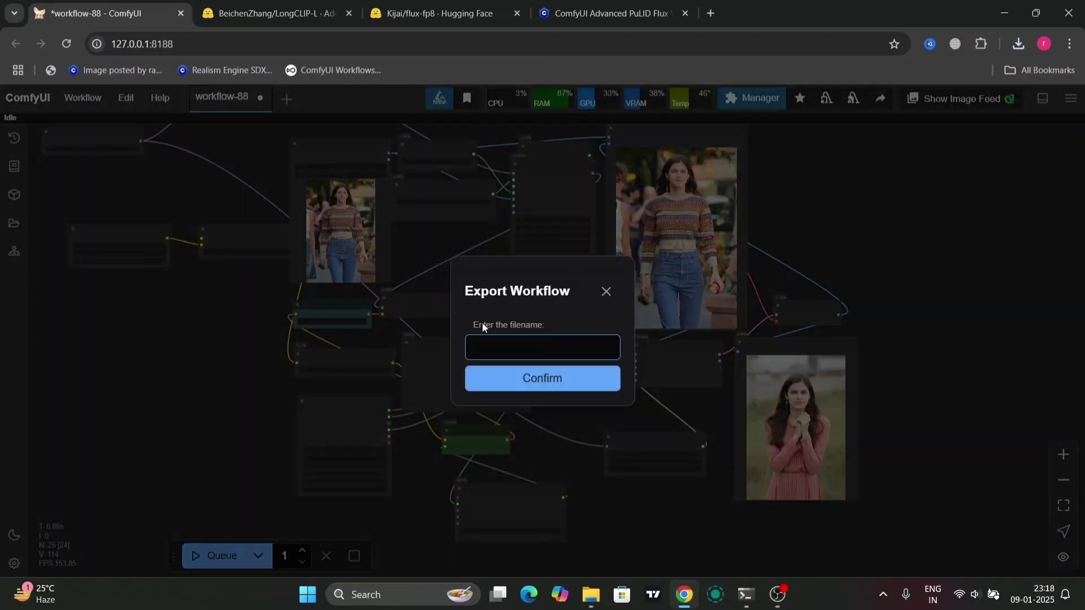
pyautogui.write('Pu')
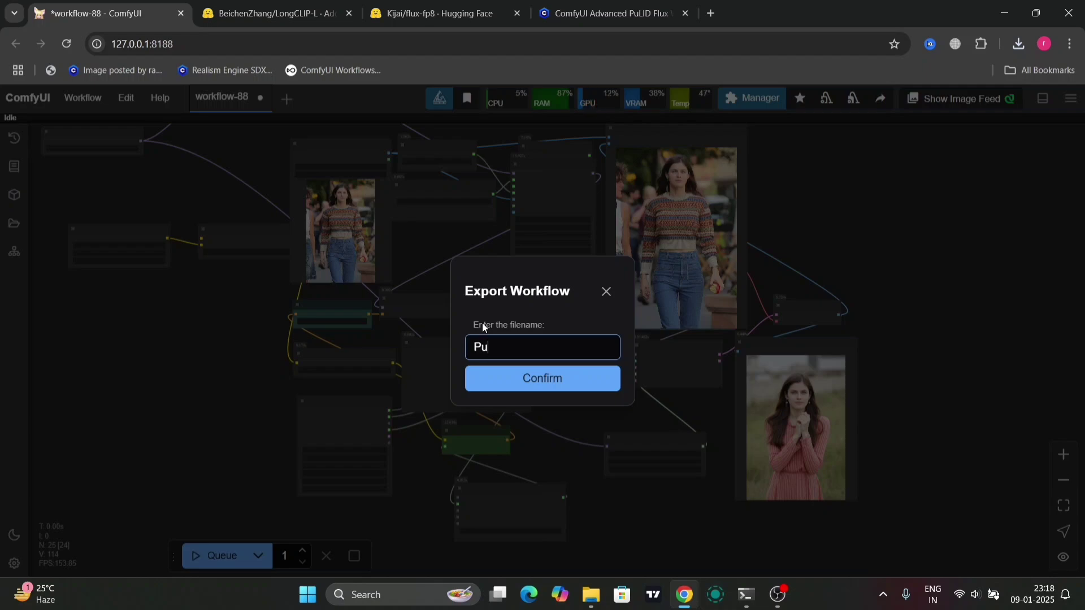
pyautogui.write('LID')
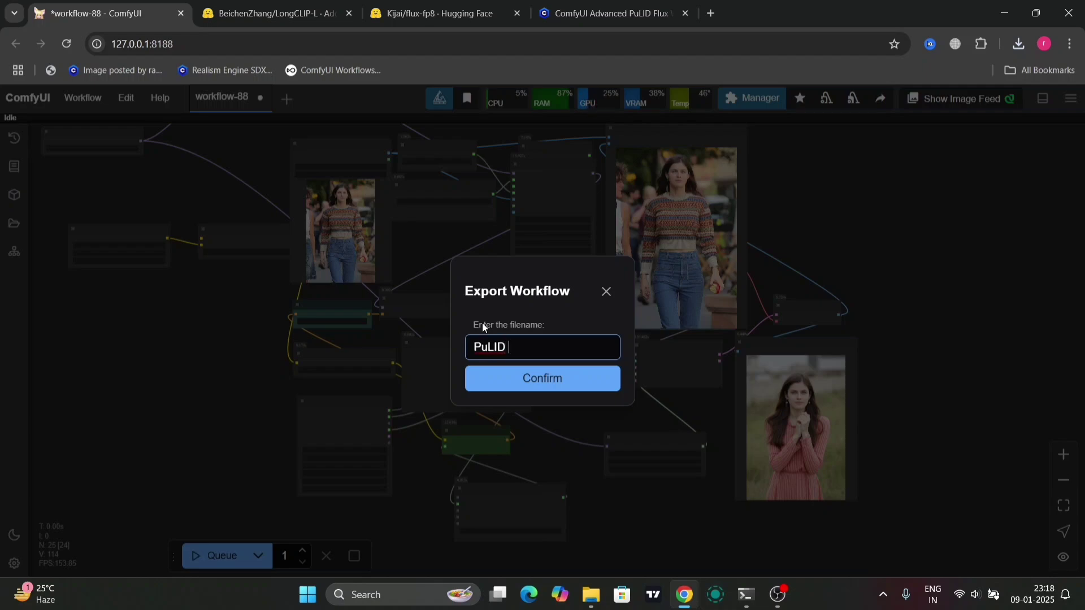
pyautogui.write('F')
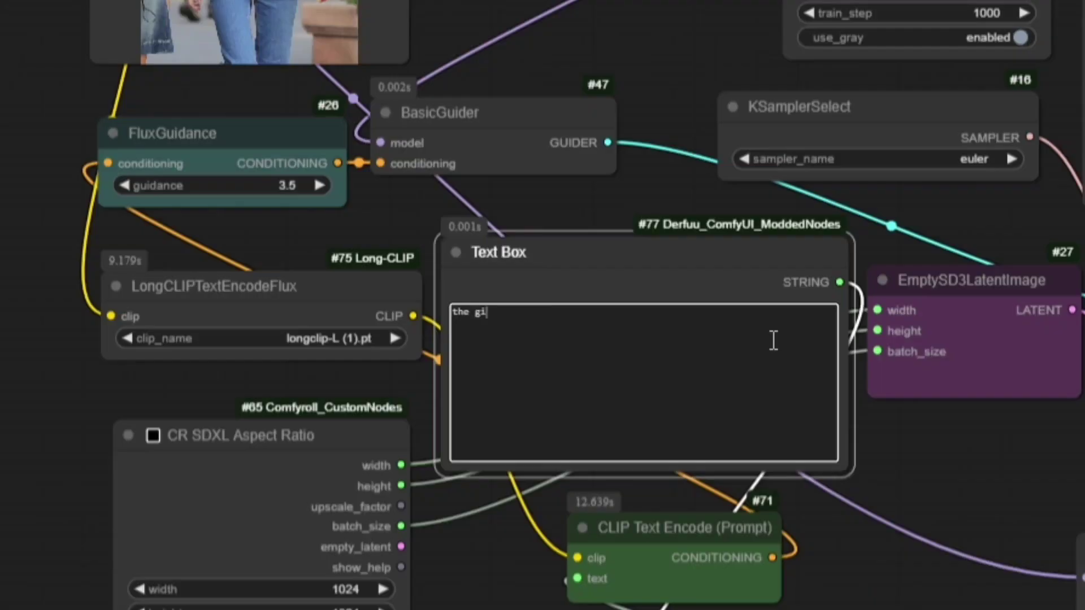
# - Type the prompt 'the girl in the picture is eating the apple in her left hand.HD,'
pyautogui.write('irl in the')
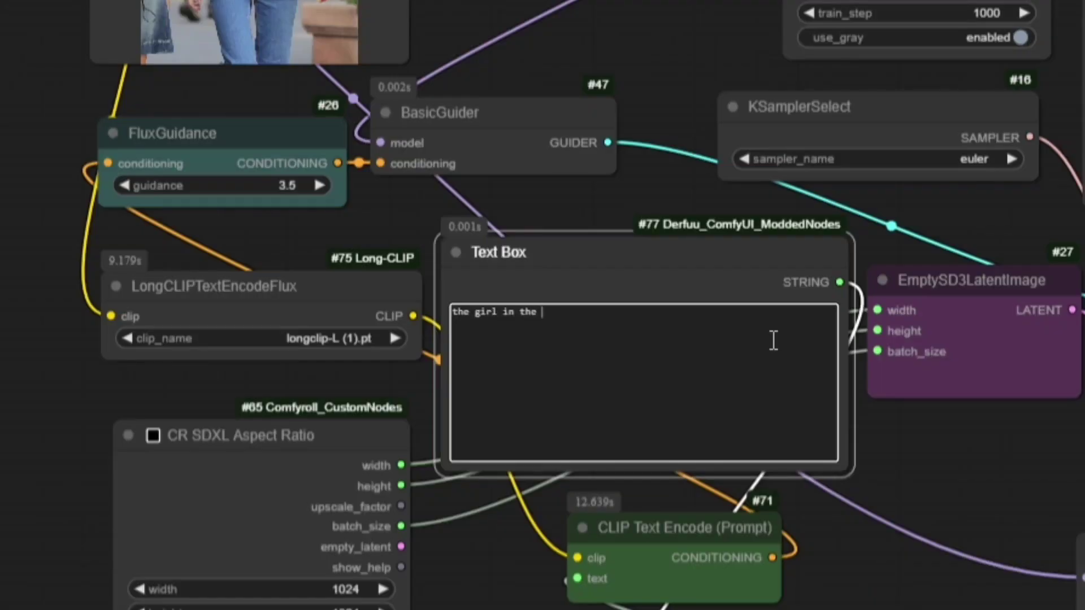
pyautogui.write('picture')
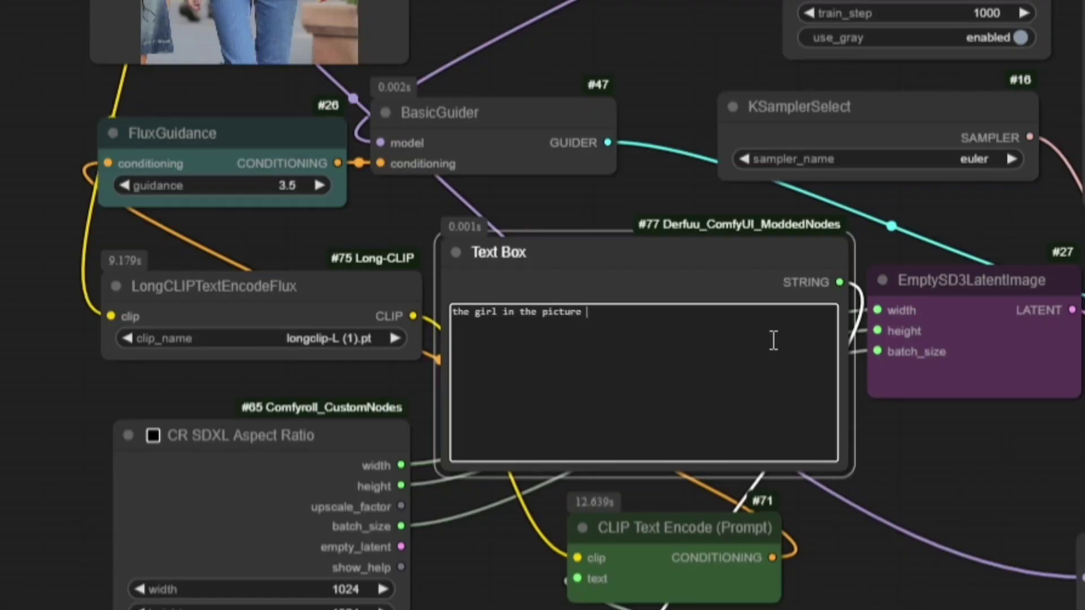
pyautogui.write('is eating the')
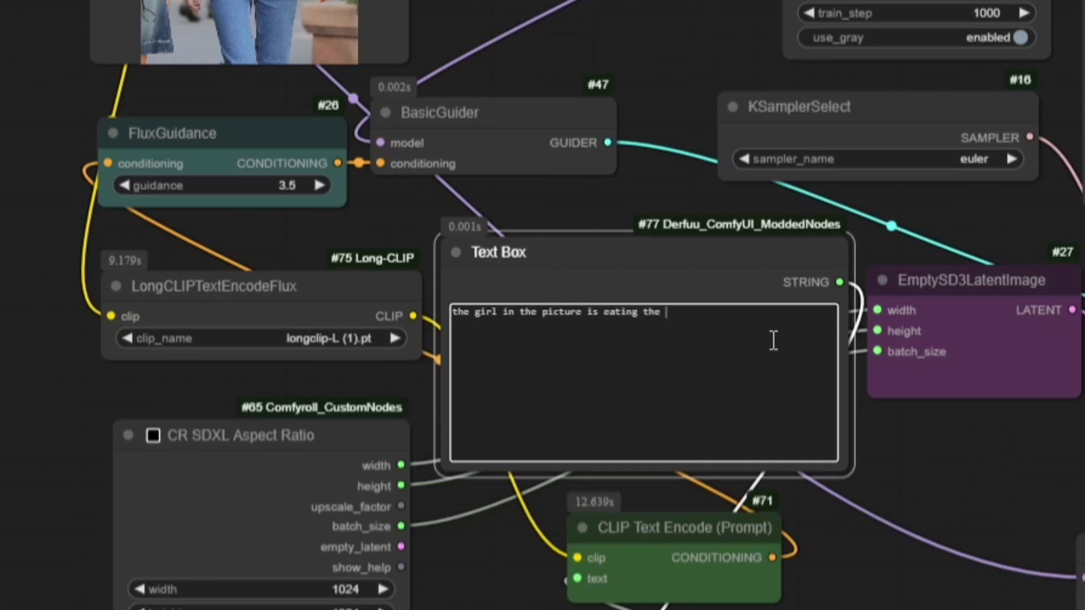
pyautogui.write('appl')
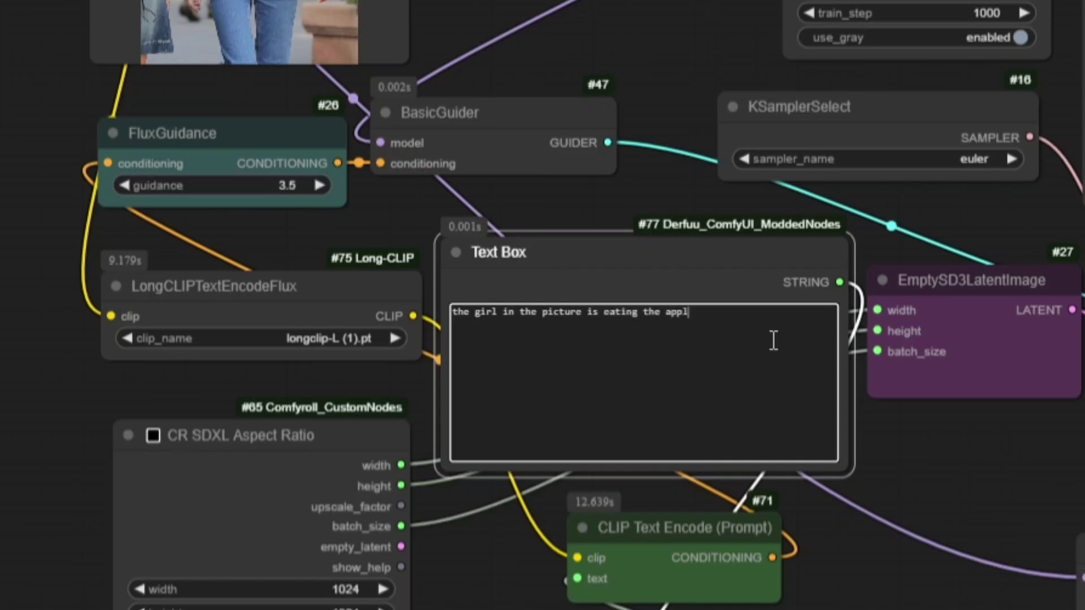
pyautogui.write('e in')
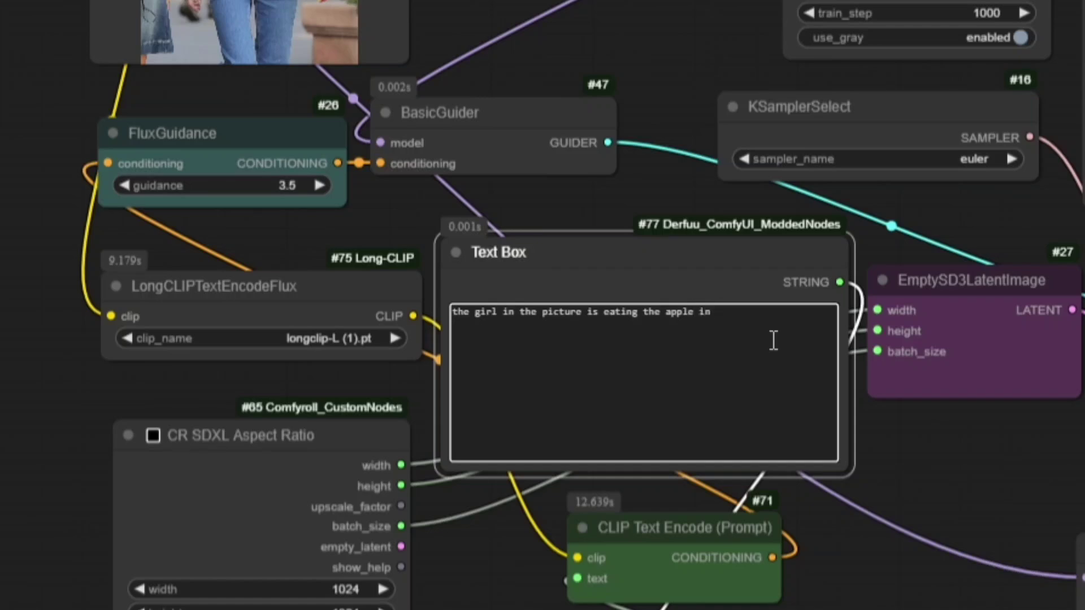
pyautogui.write('her')
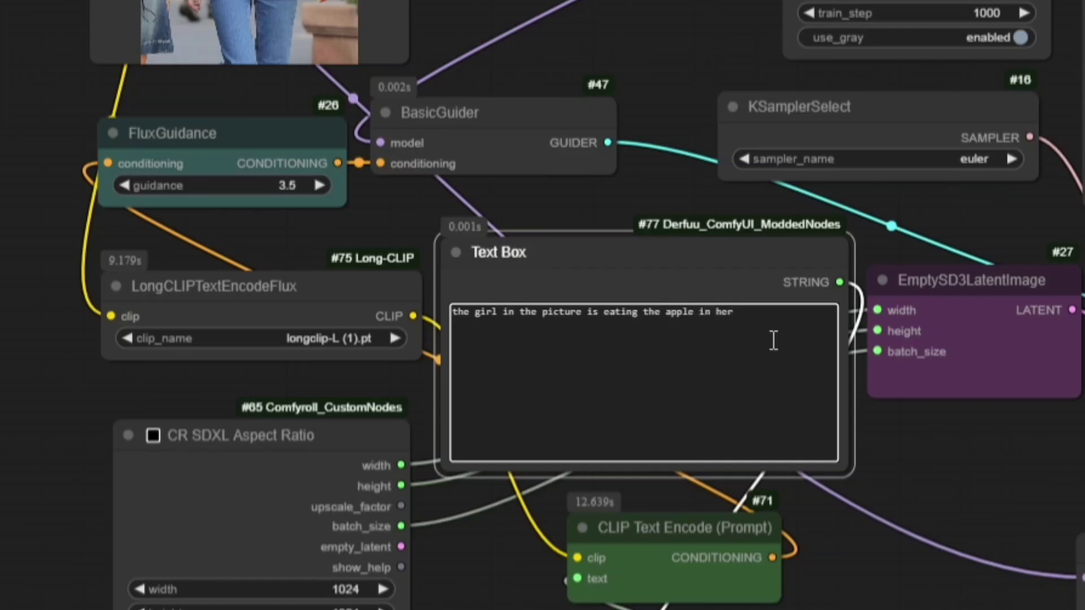
pyautogui.write('left')
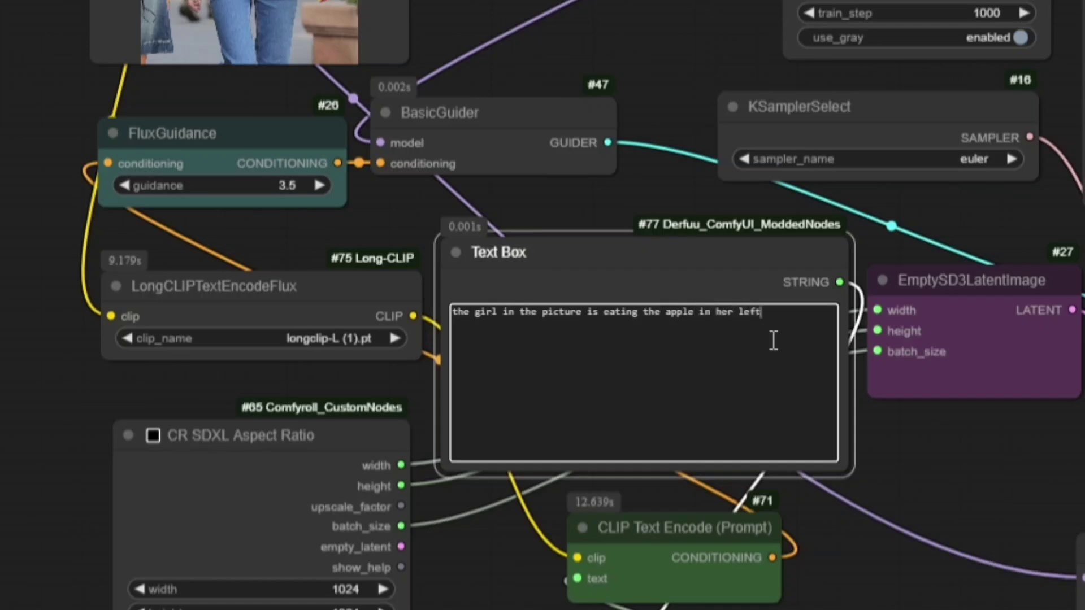
pyautogui.write('hand.H')
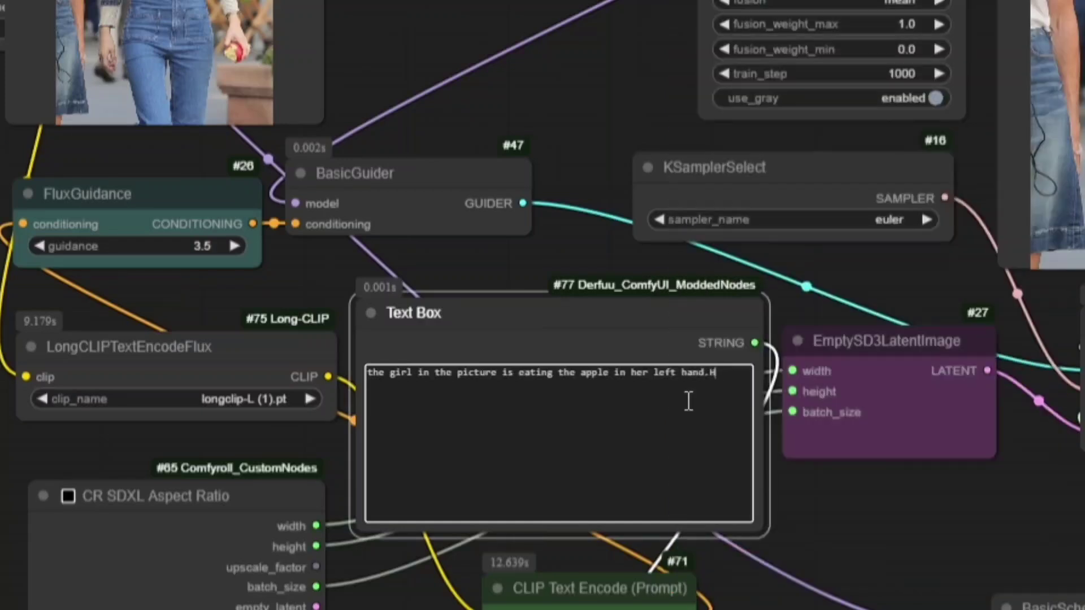
pyautogui.write('D,')
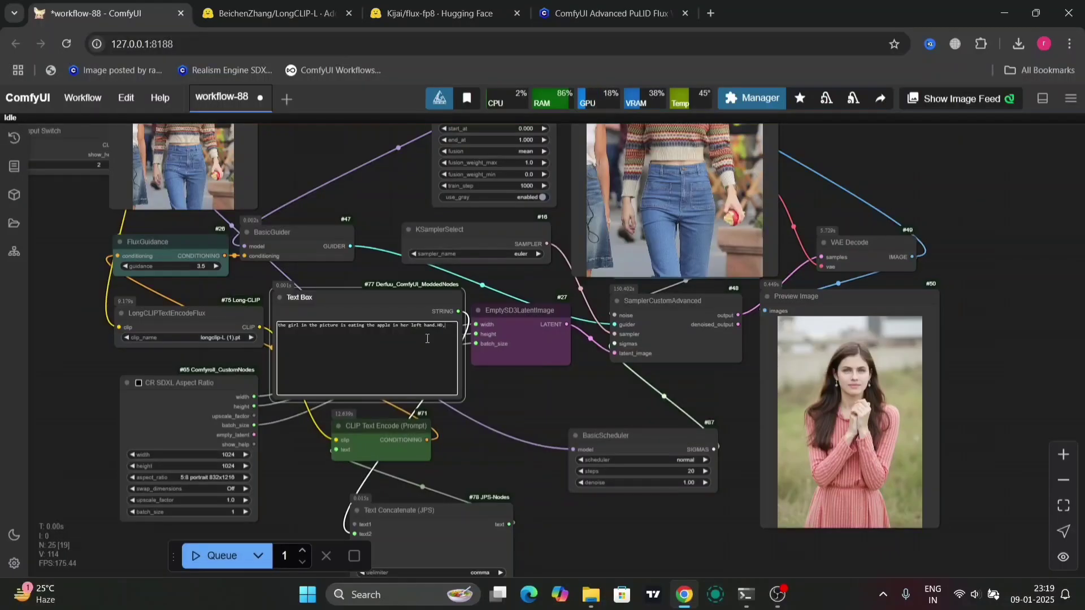
pyautogui.moveTo(196, 555)
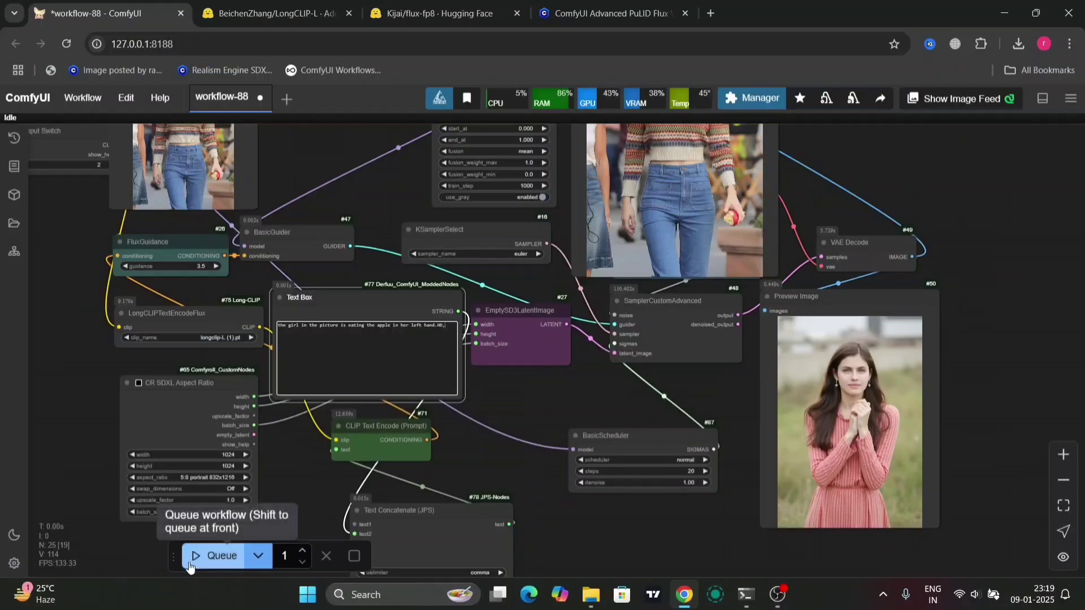
# - Queue the workflow, check the generation log in the console, then return
pyautogui.click(221, 556)
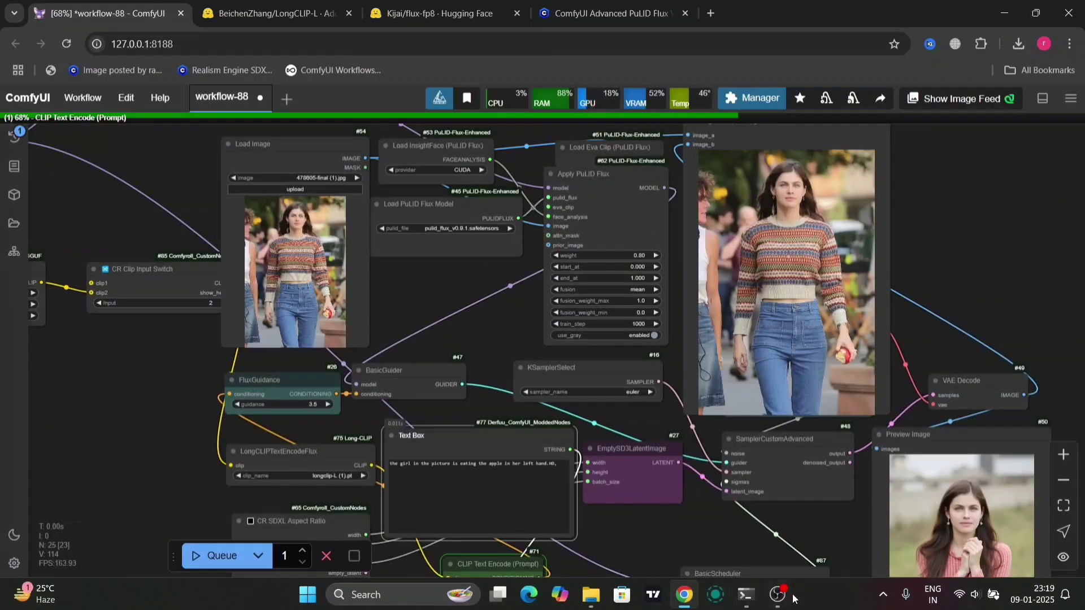
pyautogui.click(779, 594)
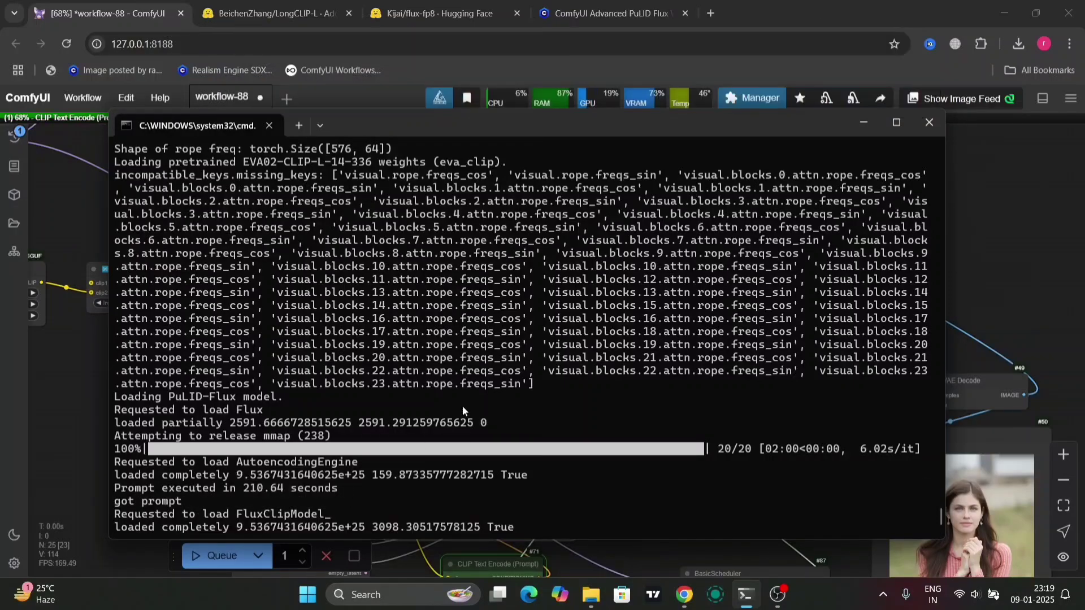
pyautogui.moveTo(391, 491)
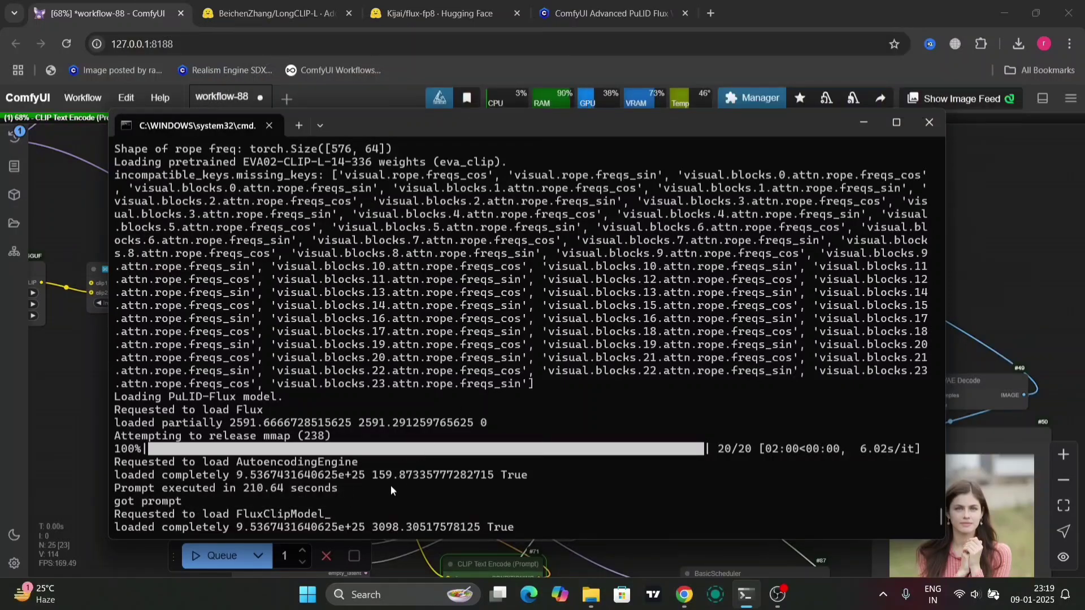
pyautogui.click(929, 123)
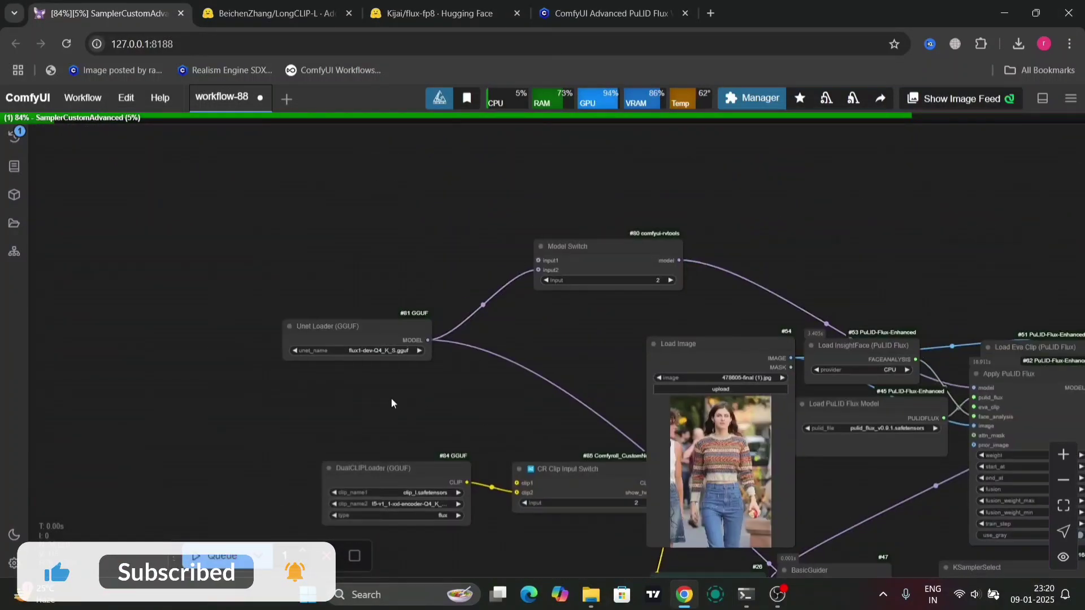
pyautogui.scroll(3)
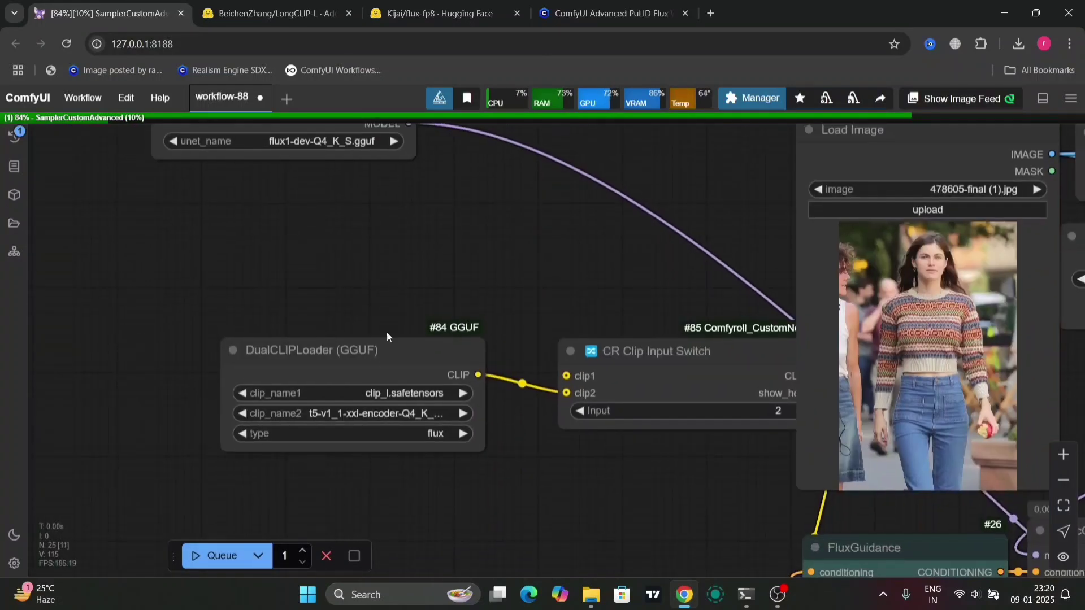
pyautogui.moveTo(420, 419)
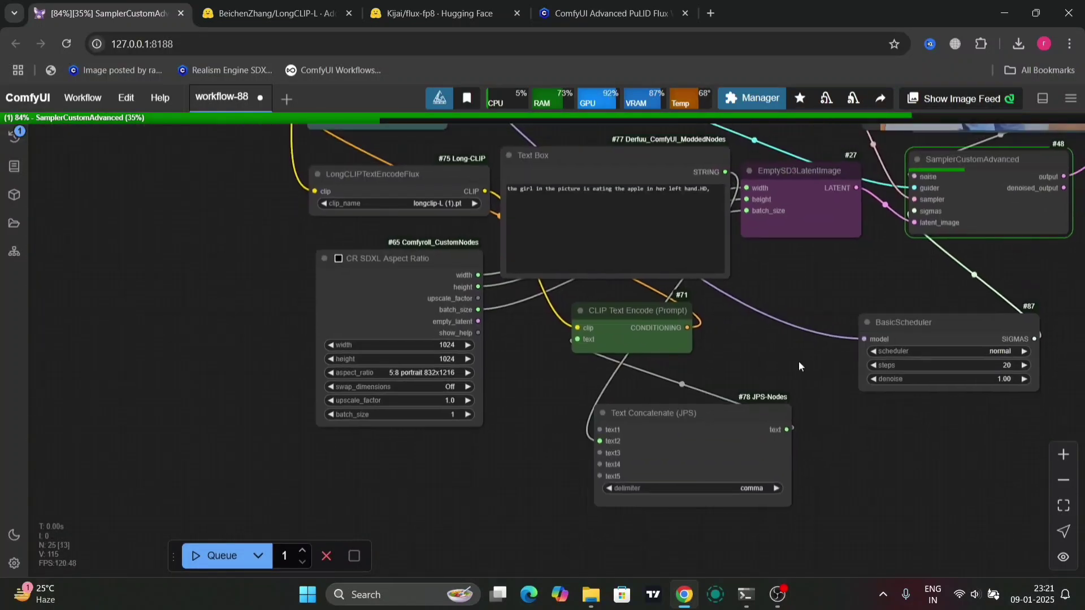
pyautogui.moveTo(408, 427)
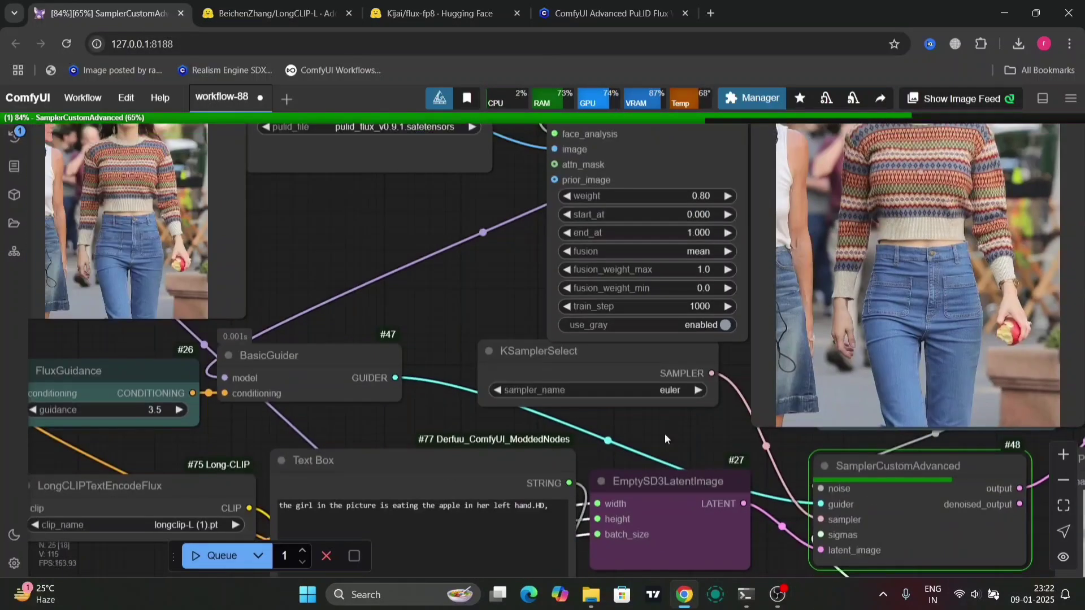
# - Copy the finished image of the woman holding a red apple to the clipboard
pyautogui.click(221, 555)
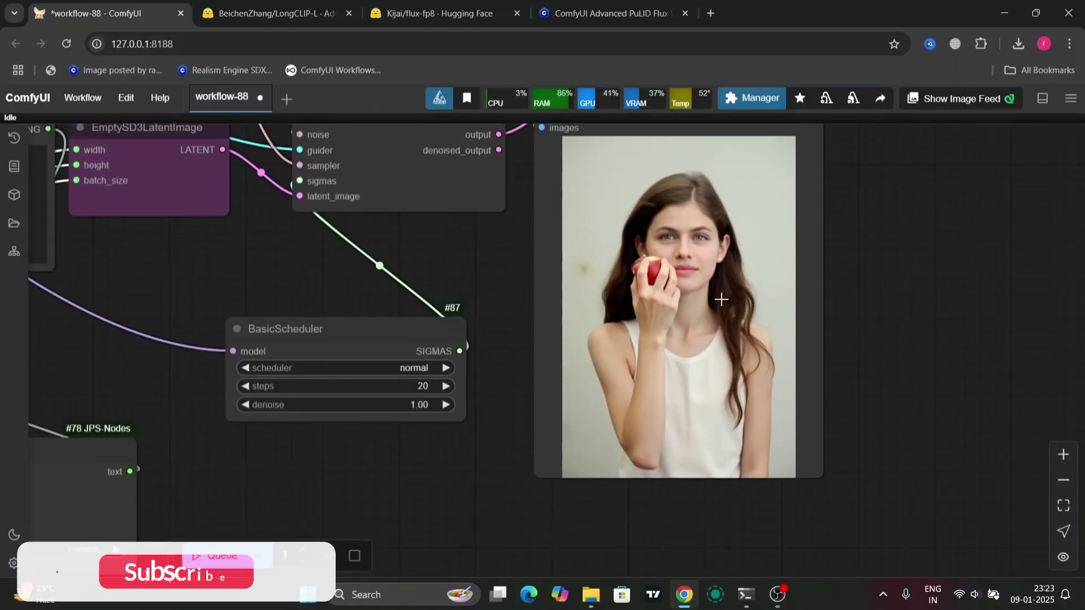
pyautogui.rightClick(720, 299)
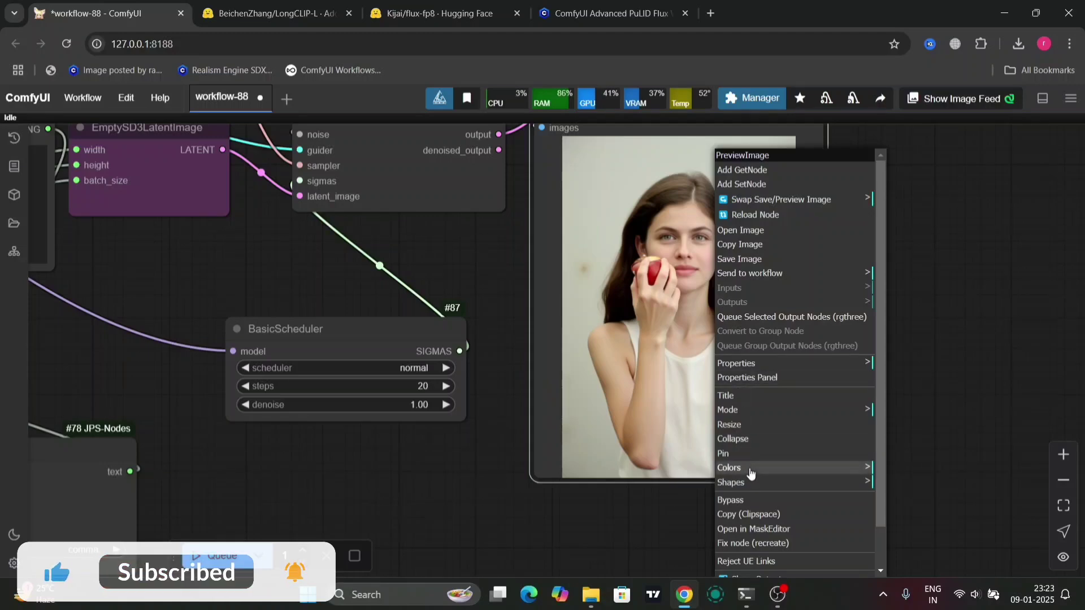
pyautogui.moveTo(751, 249)
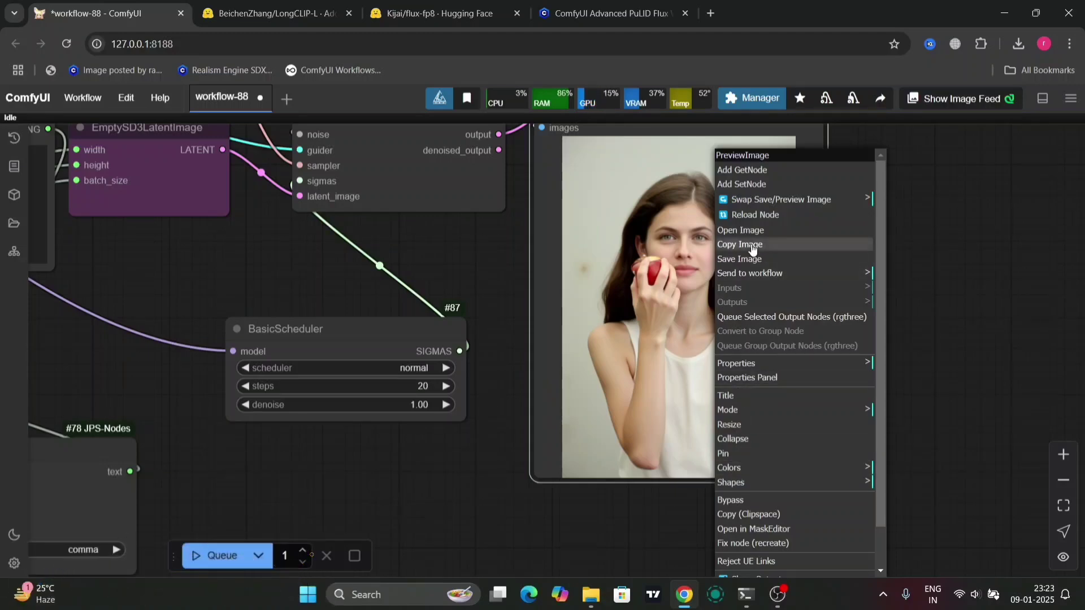
pyautogui.click(739, 258)
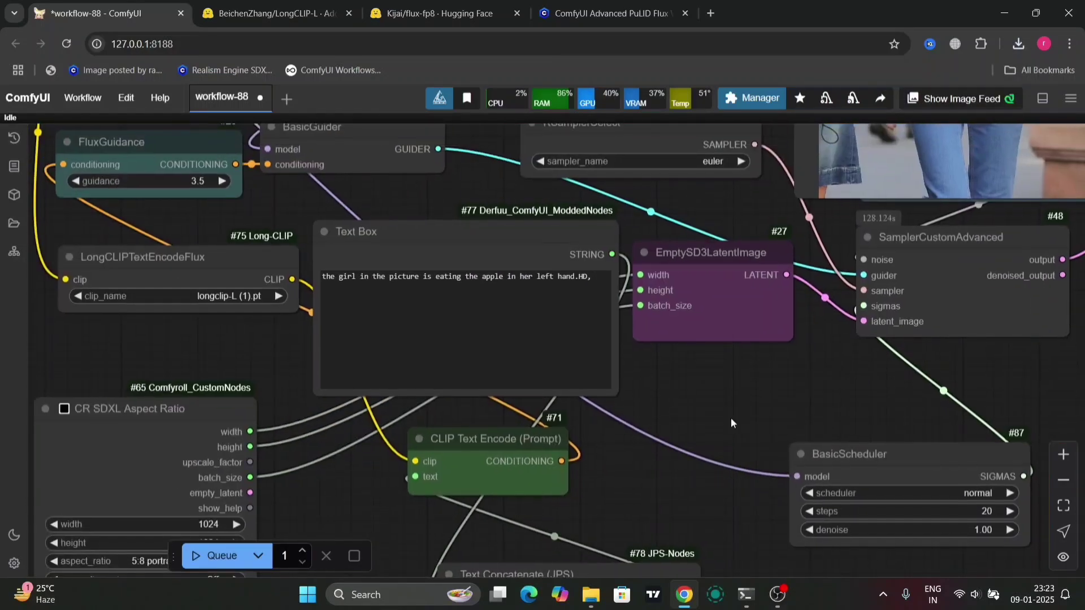
# - Replace the whole prompt with 'the girl in at the beach wearing a bikini'
pyautogui.tripleClick(456, 276)
pyautogui.write('the')
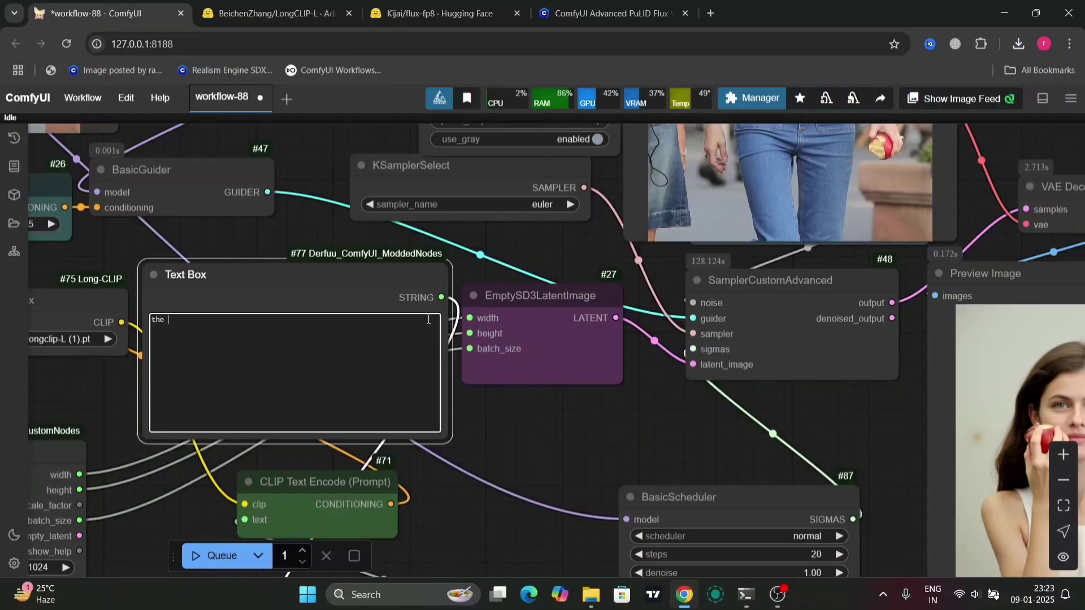
pyautogui.write('girl')
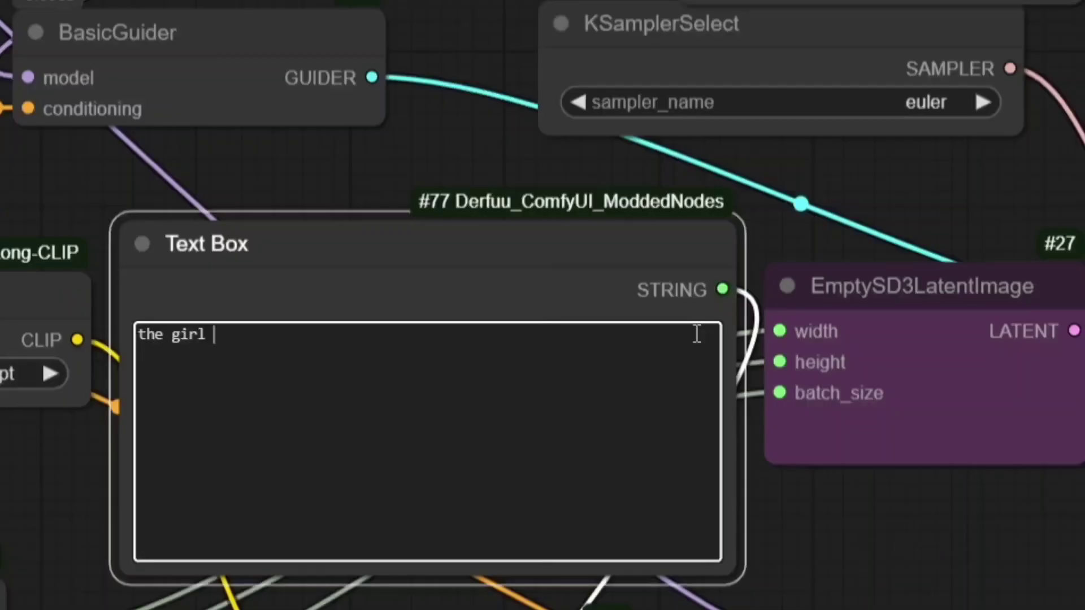
pyautogui.write('i')
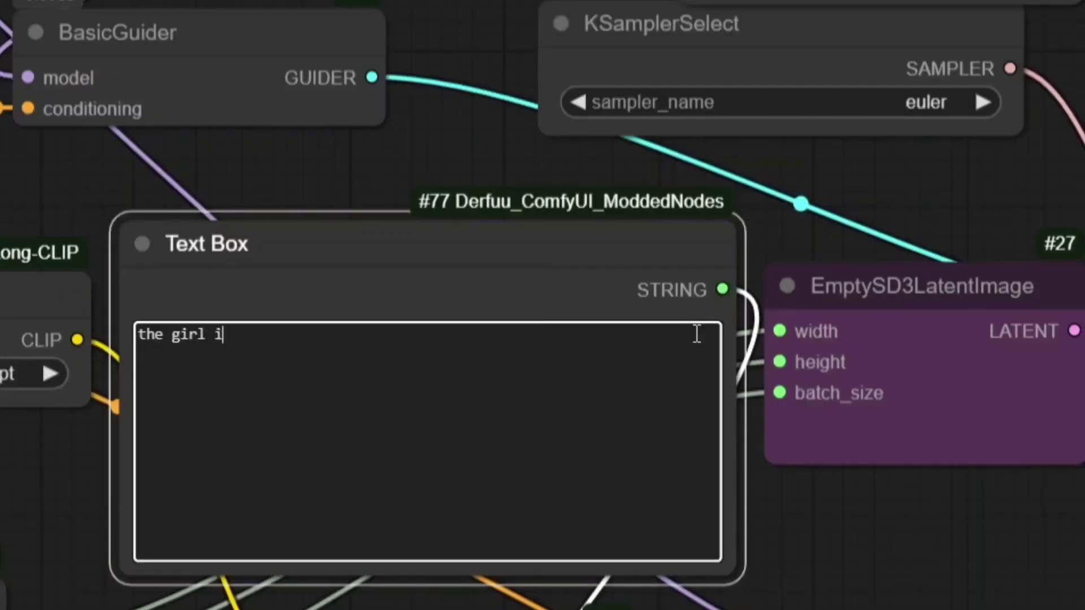
pyautogui.write('n at')
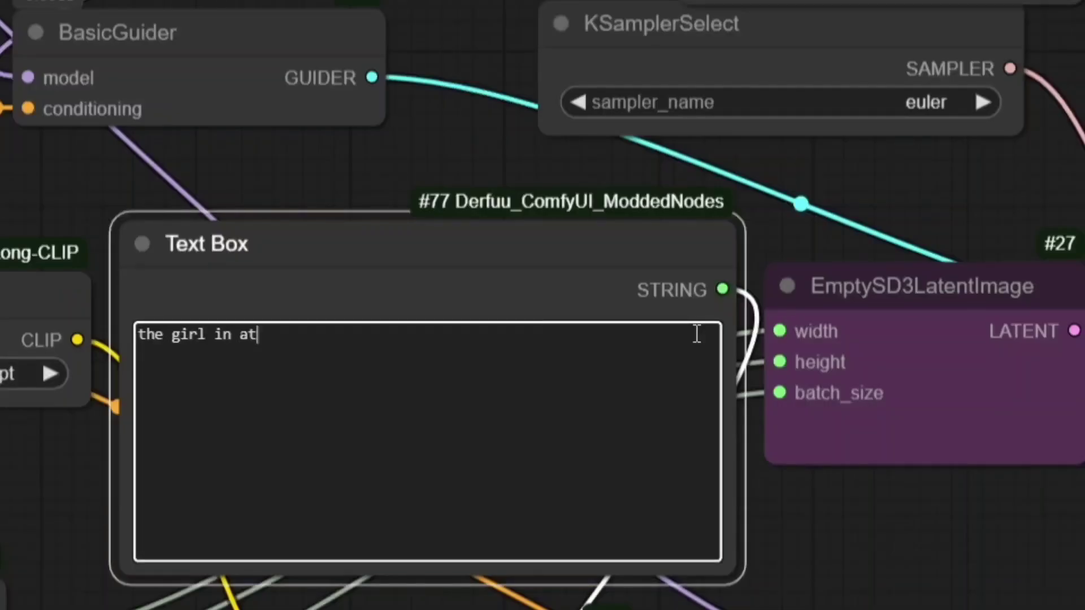
pyautogui.write('the bead')
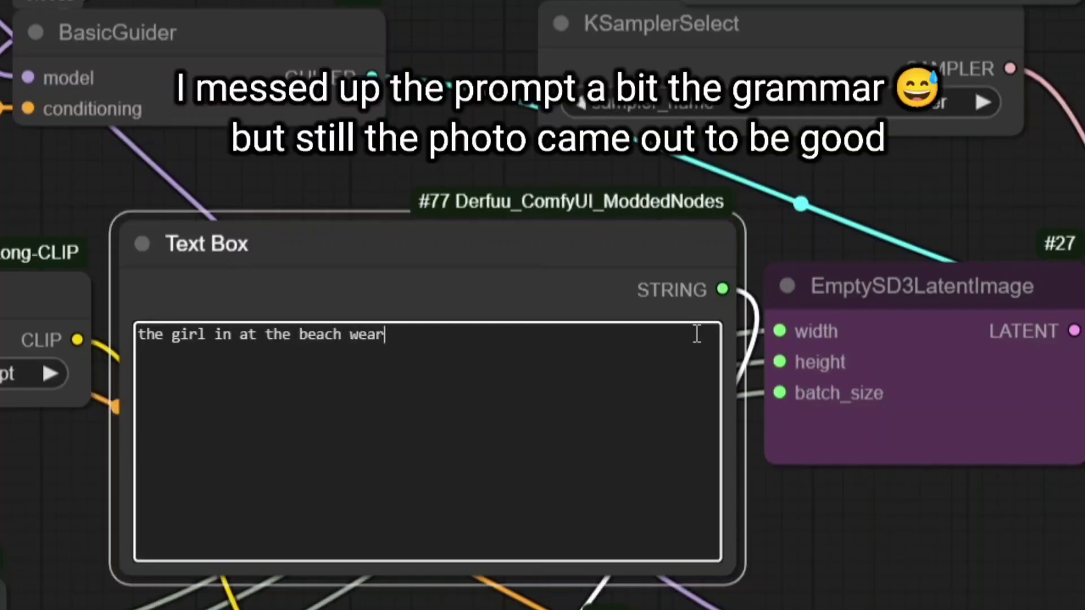
pyautogui.write('ing a bi')
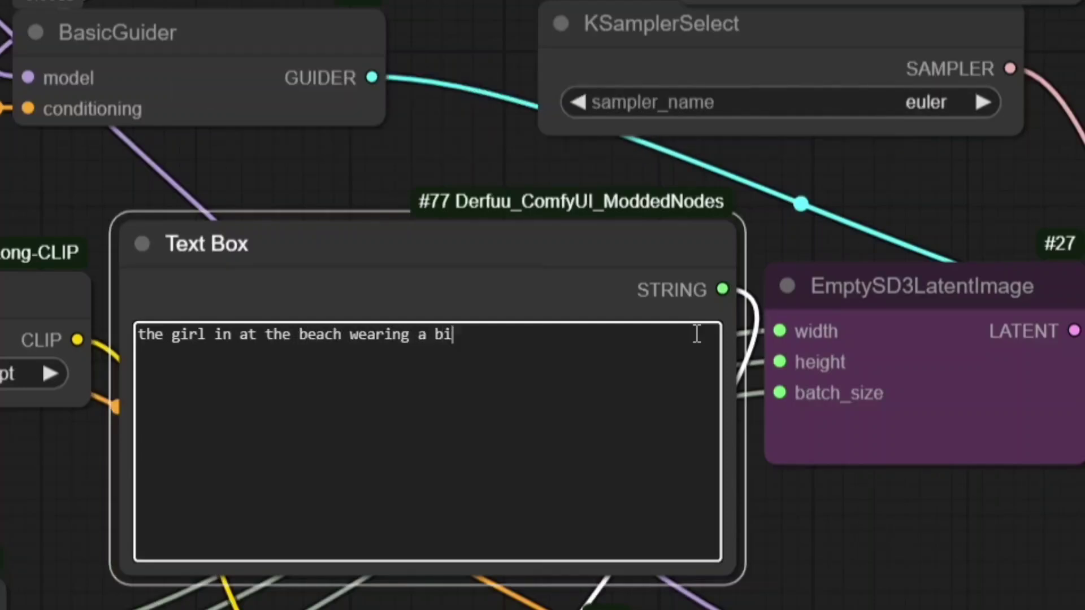
pyautogui.write('kini')
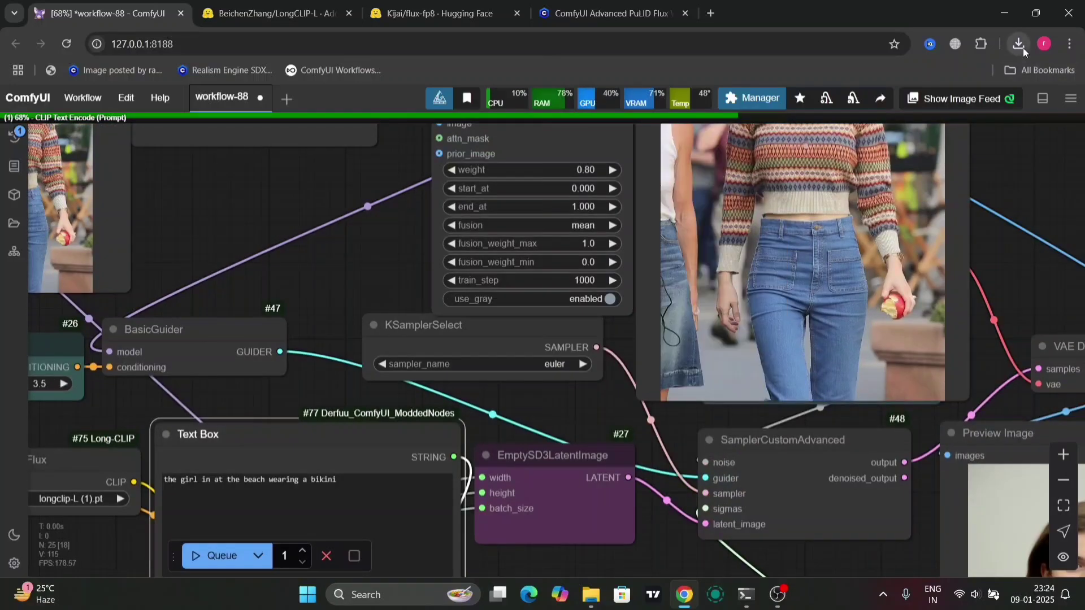
# - Let the beach bikini generation finish and leave the prompt Text Box empty
pyautogui.click(1018, 43)
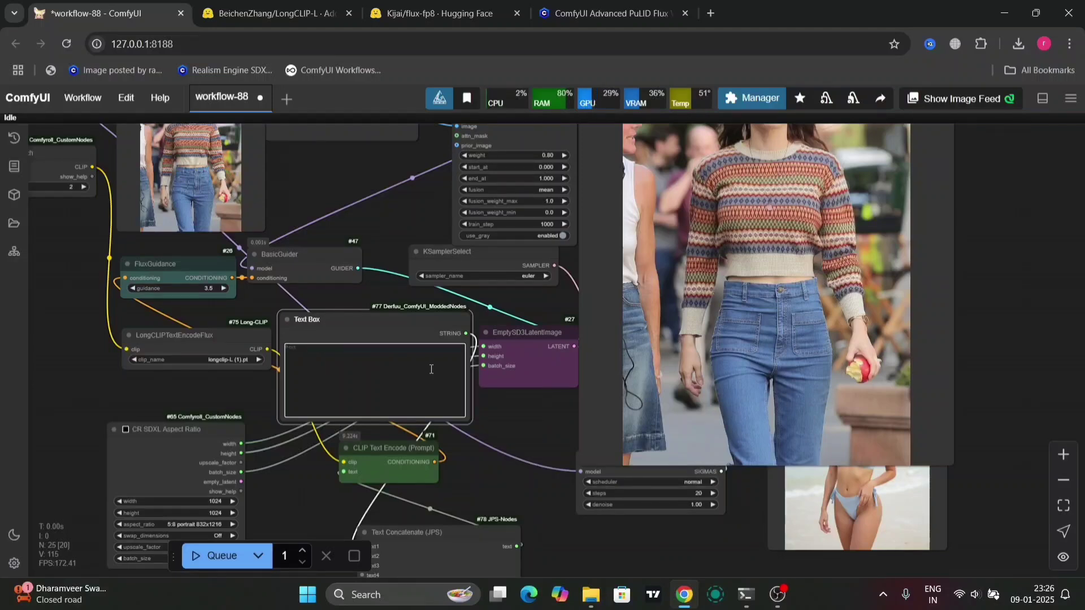
# - Type the prompt 'the girl is wearing a dress like a princess near a castle'
pyautogui.scroll(3)
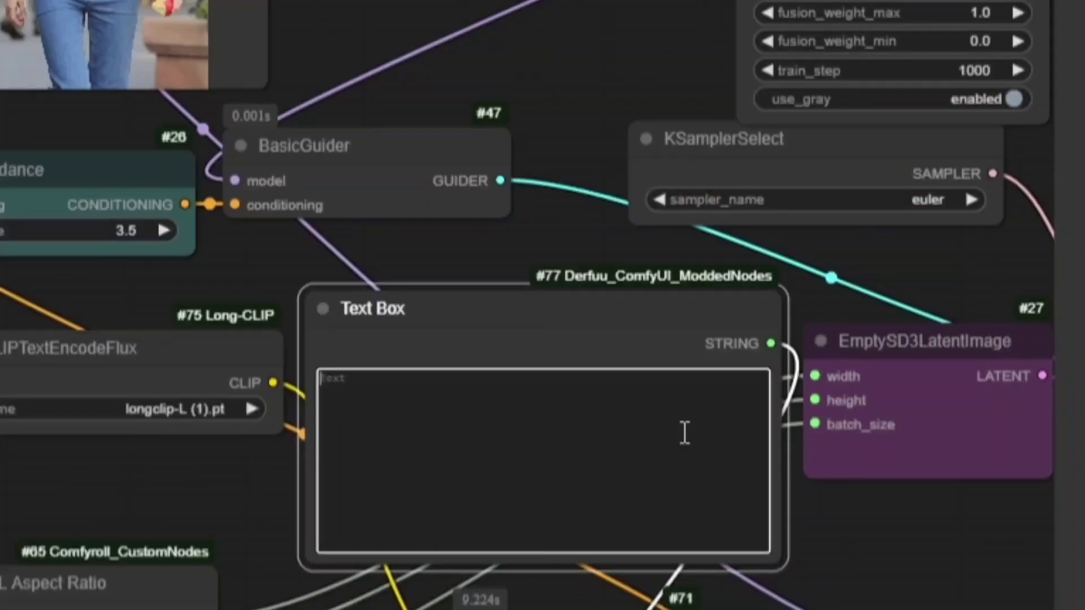
pyautogui.write('the')
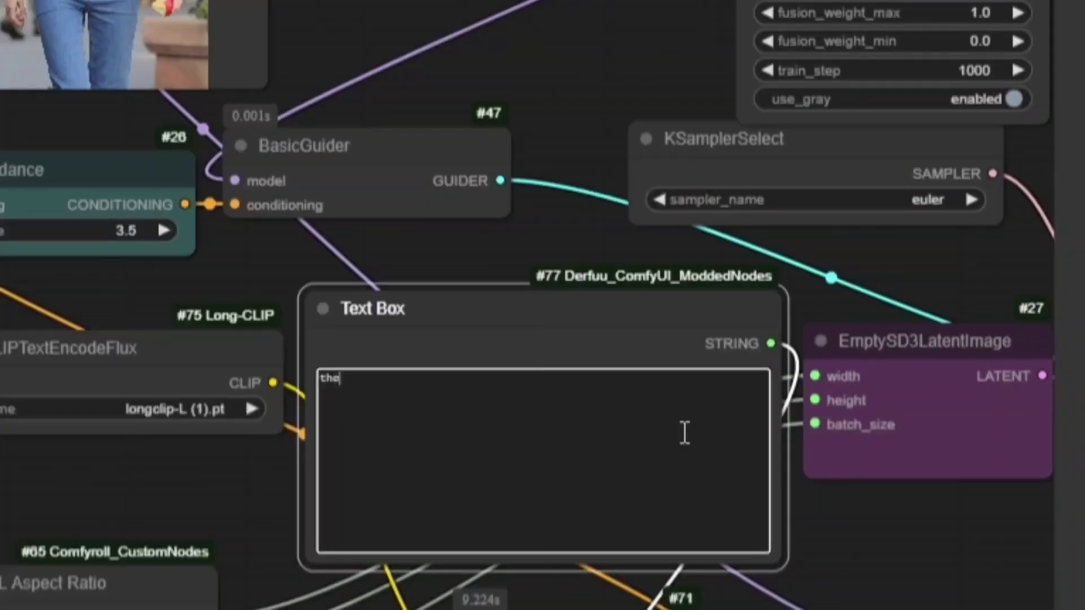
pyautogui.write('girl i')
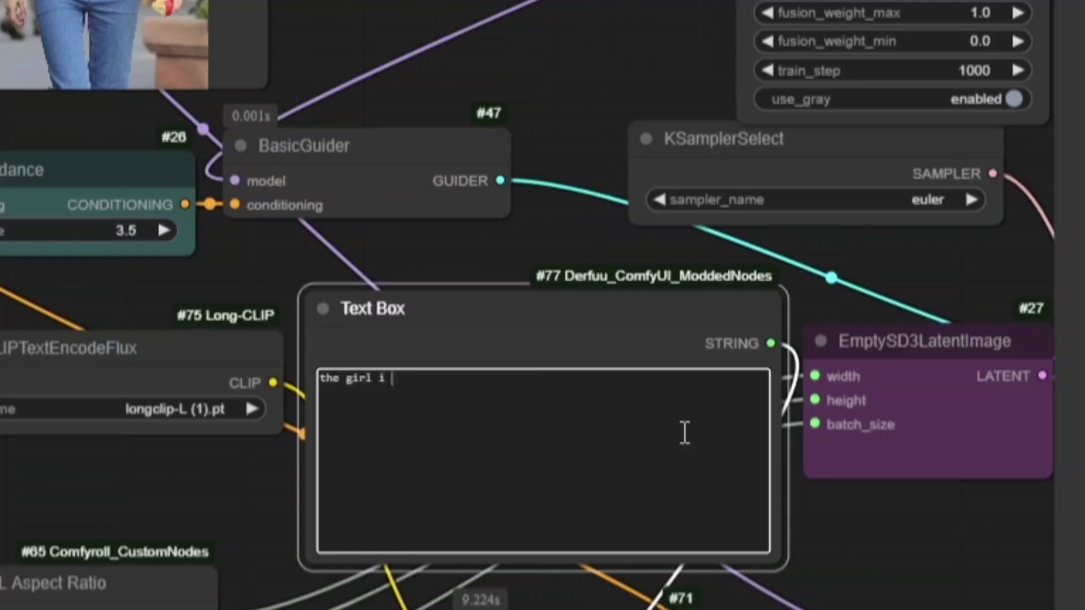
pyautogui.write('s w')
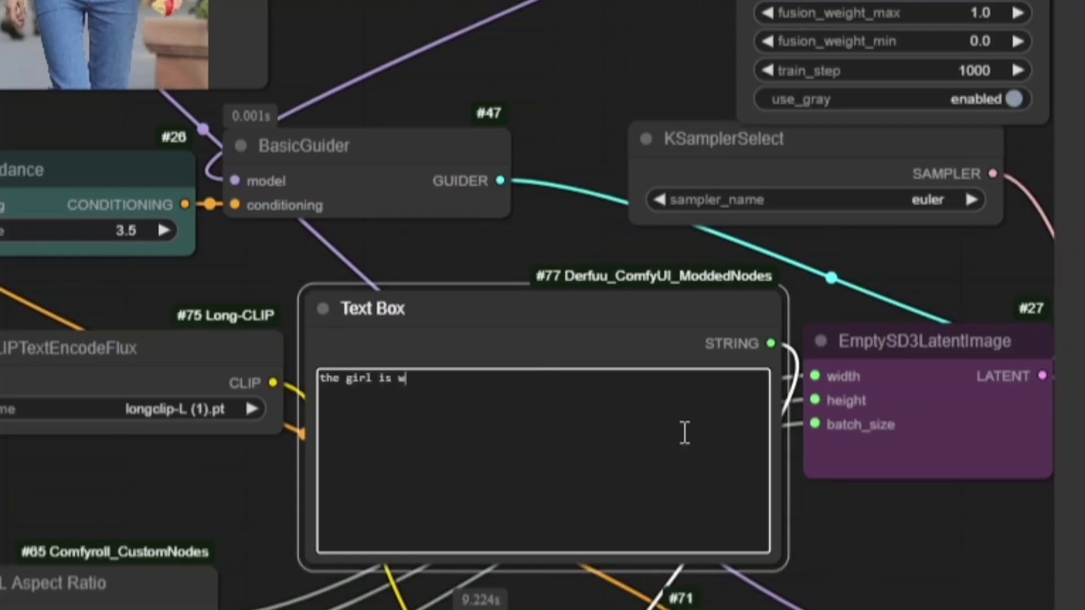
pyautogui.write('earing')
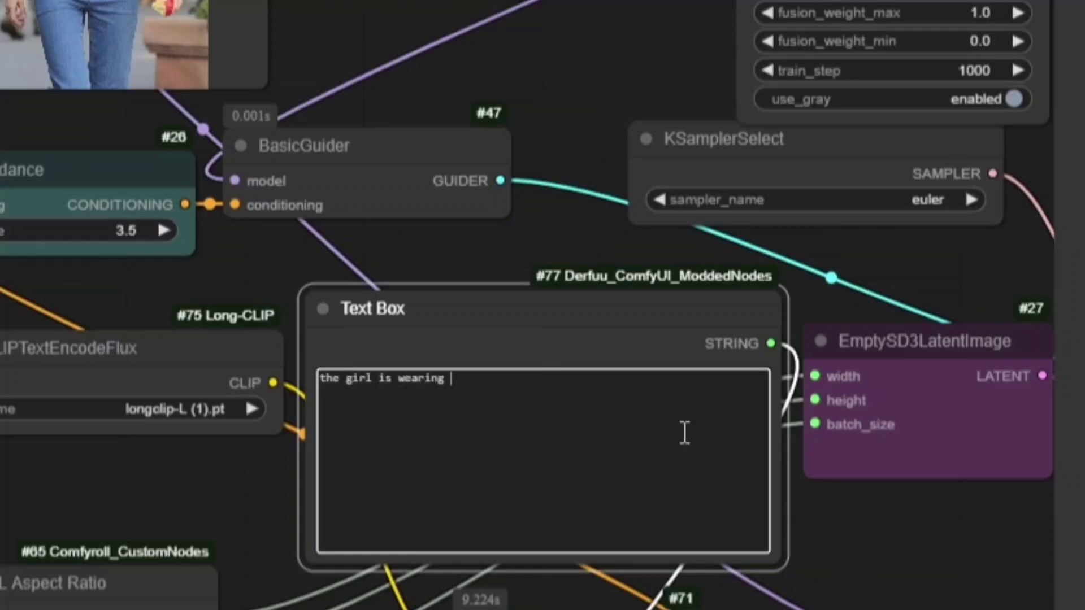
pyautogui.write('a dree')
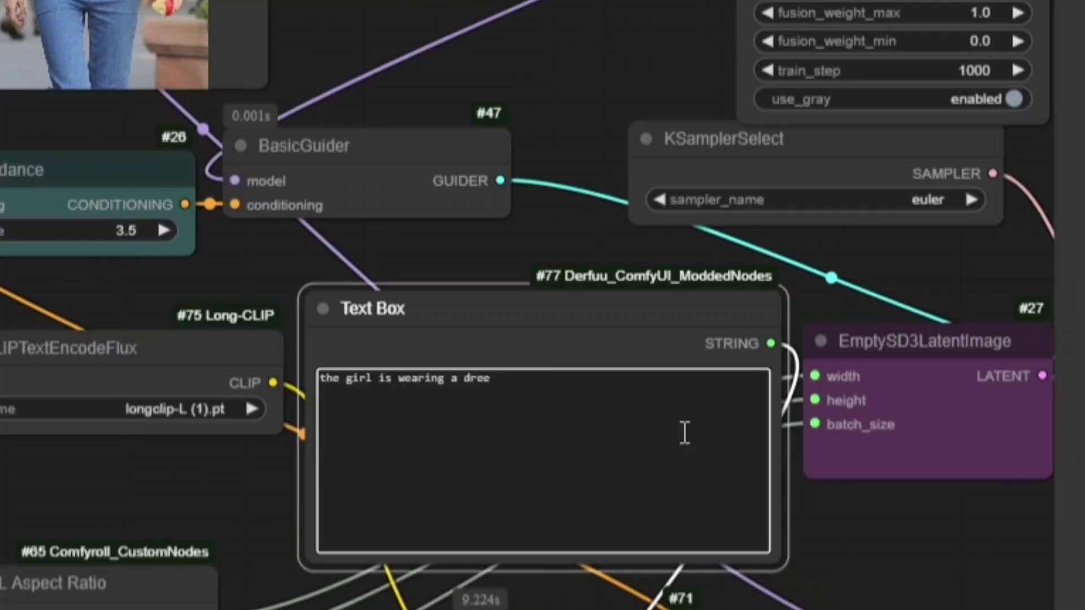
pyautogui.write('ss')
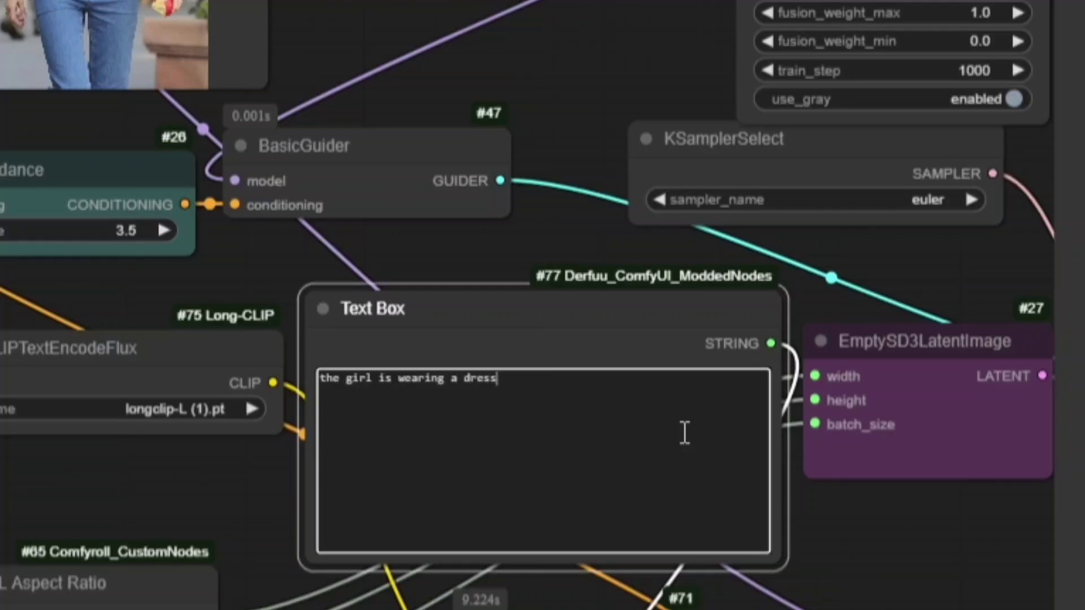
pyautogui.write('l')
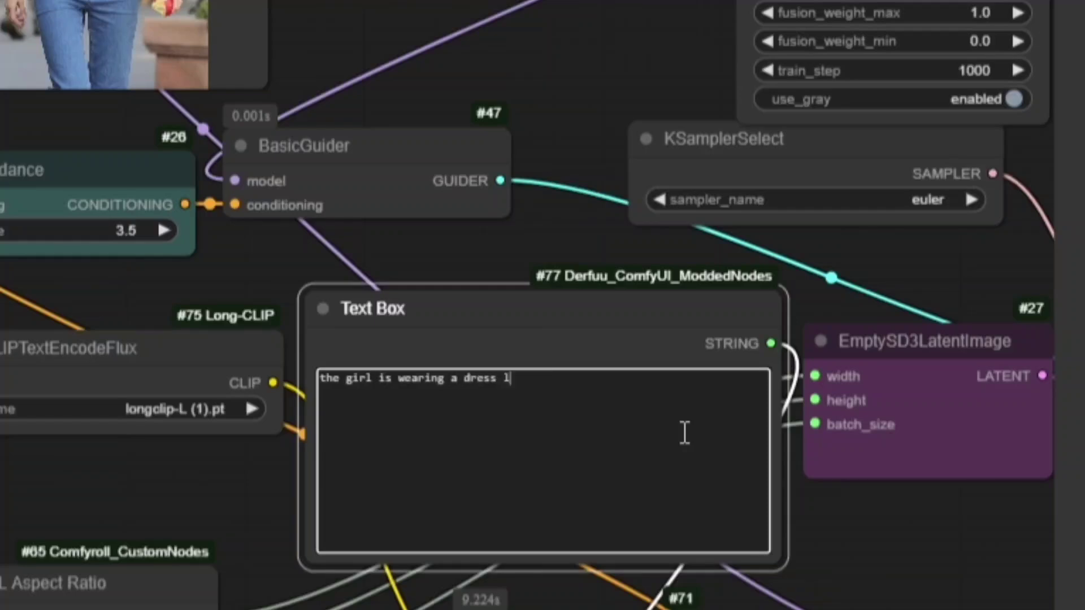
pyautogui.write('ike a pr')
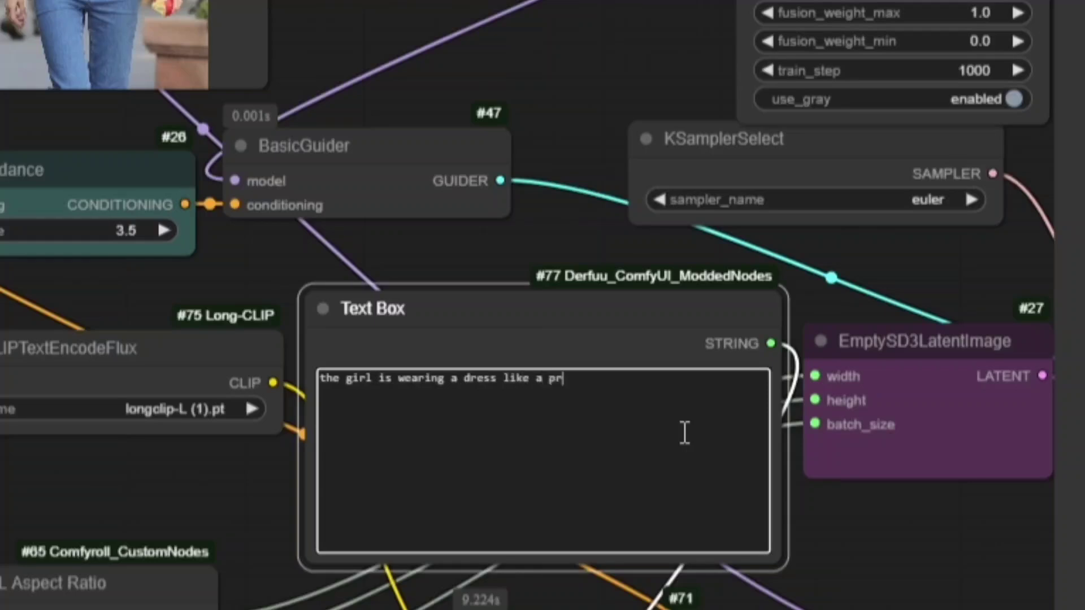
pyautogui.write('incess')
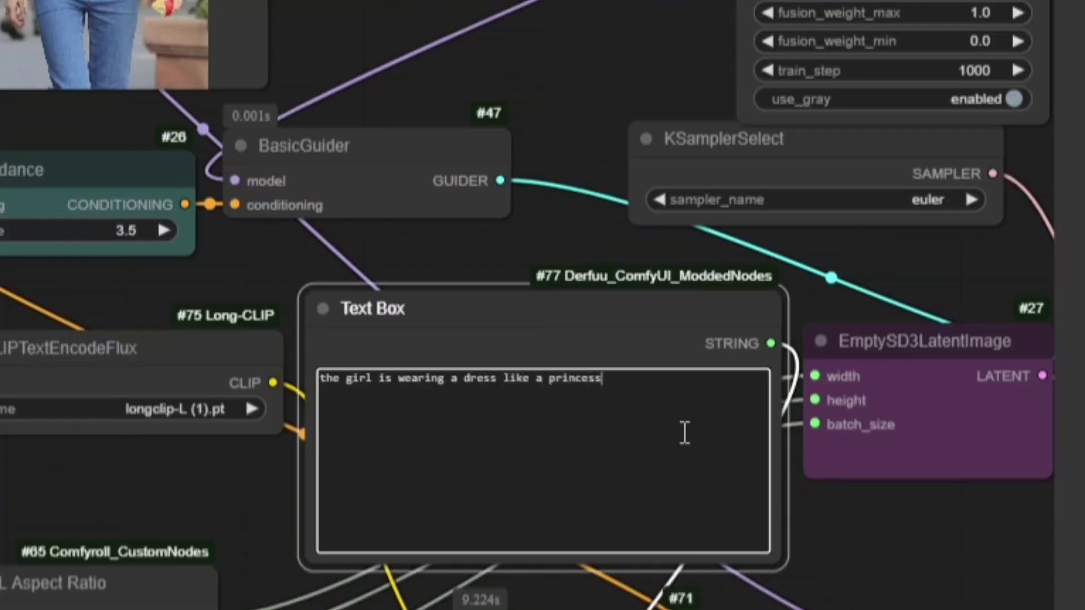
pyautogui.write('near a cast')
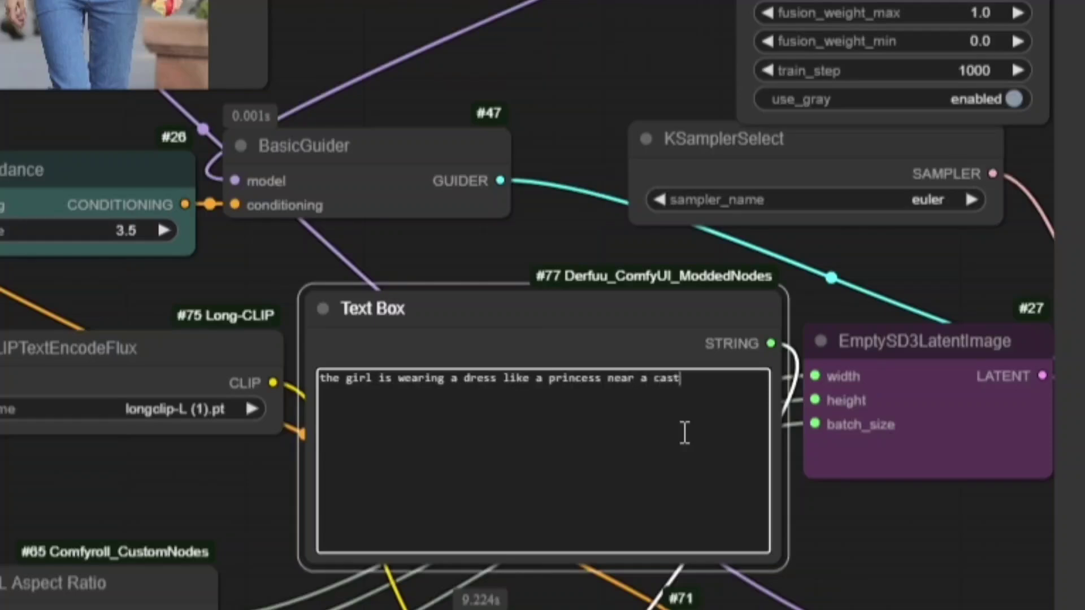
pyautogui.write('le')
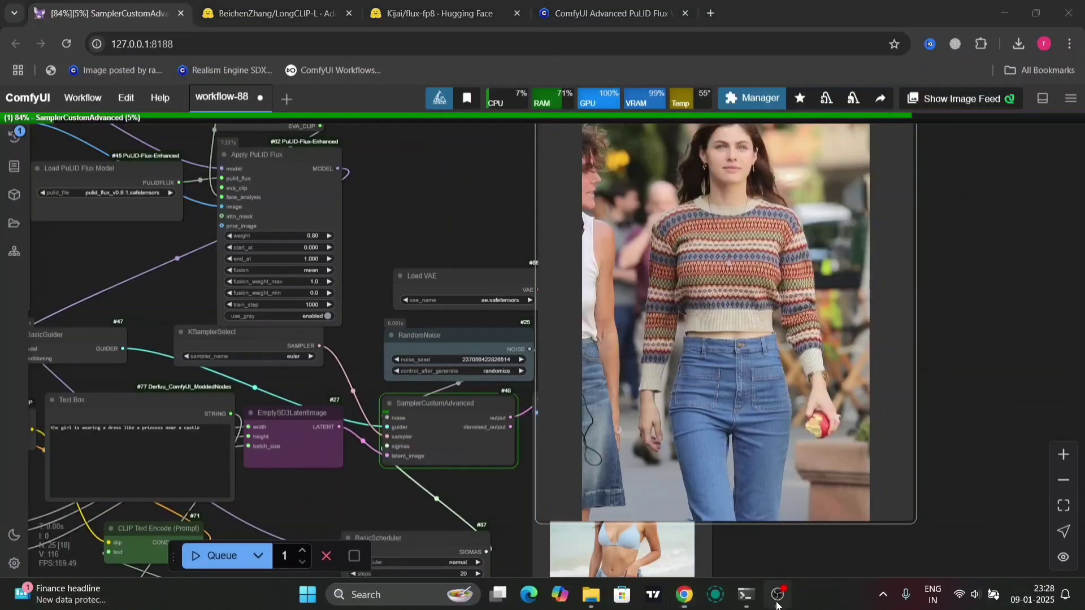
# - Show the Command Prompt console to follow the princess-image generation
pyautogui.click(777, 594)
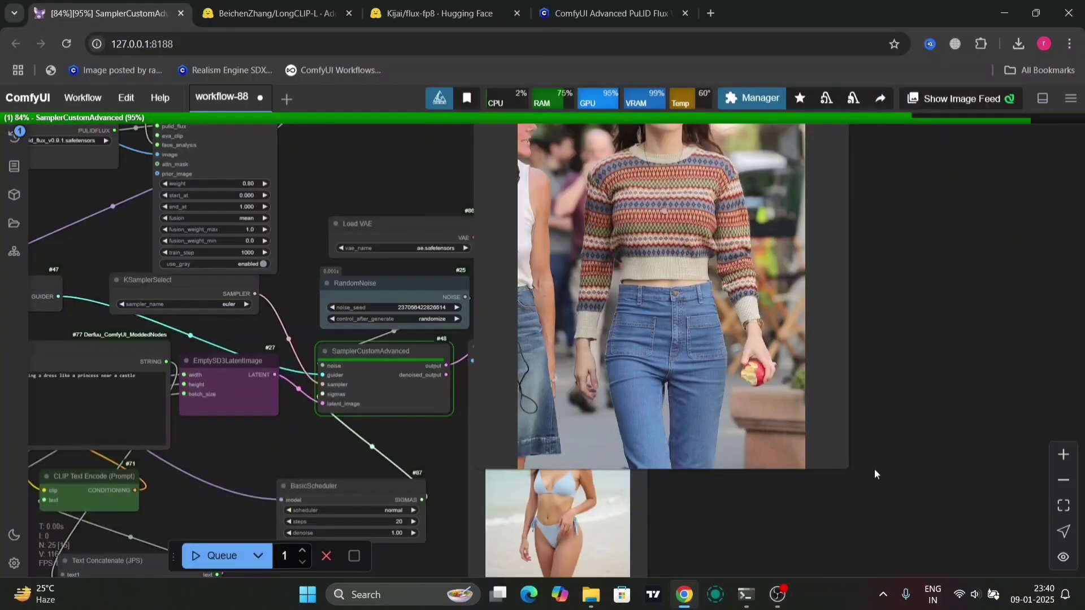
pyautogui.click(746, 595)
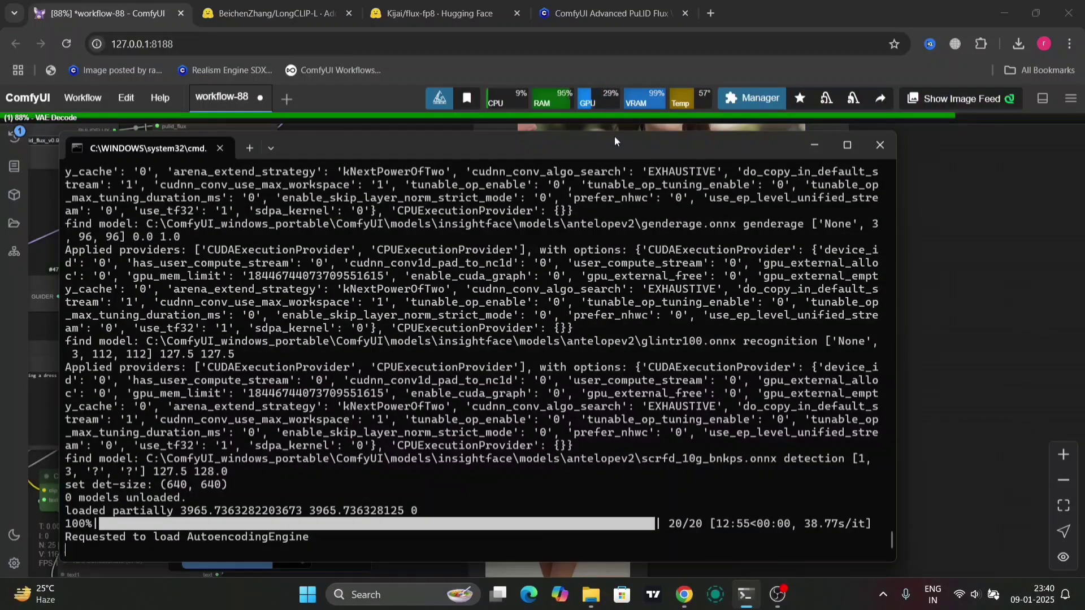
# - Minimize the console once sampling reaches 20/20 and return to ComfyUI
pyautogui.click(879, 146)
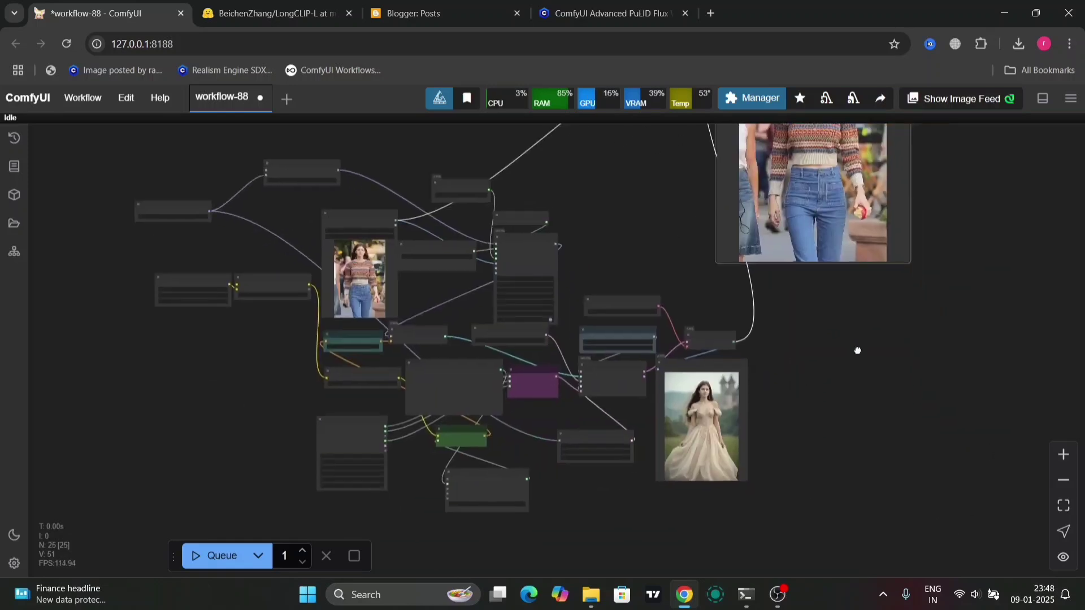
pyautogui.rightClick(700, 420)
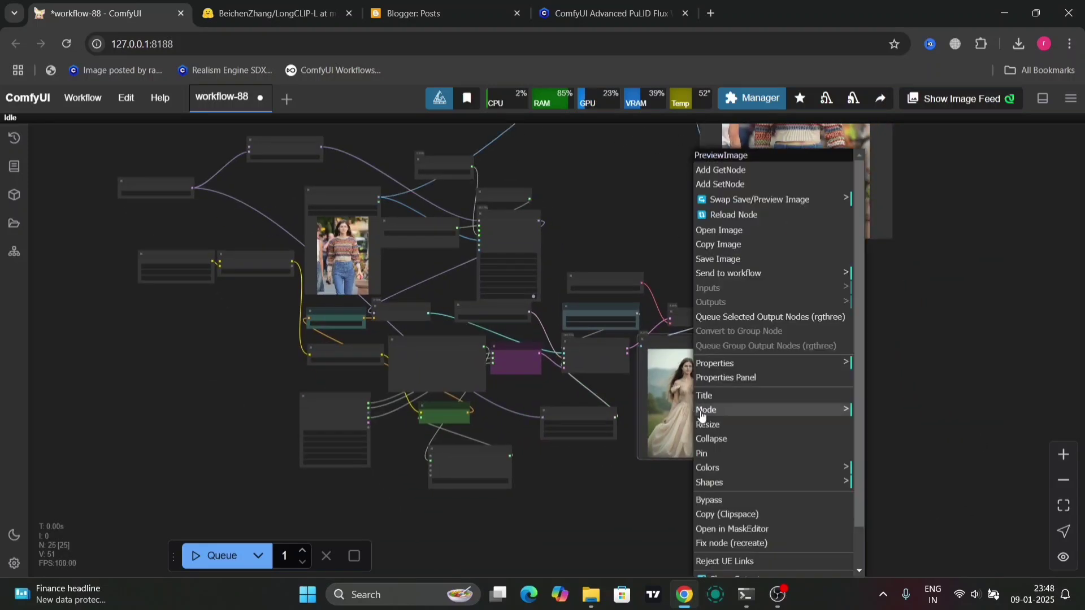
pyautogui.click(718, 259)
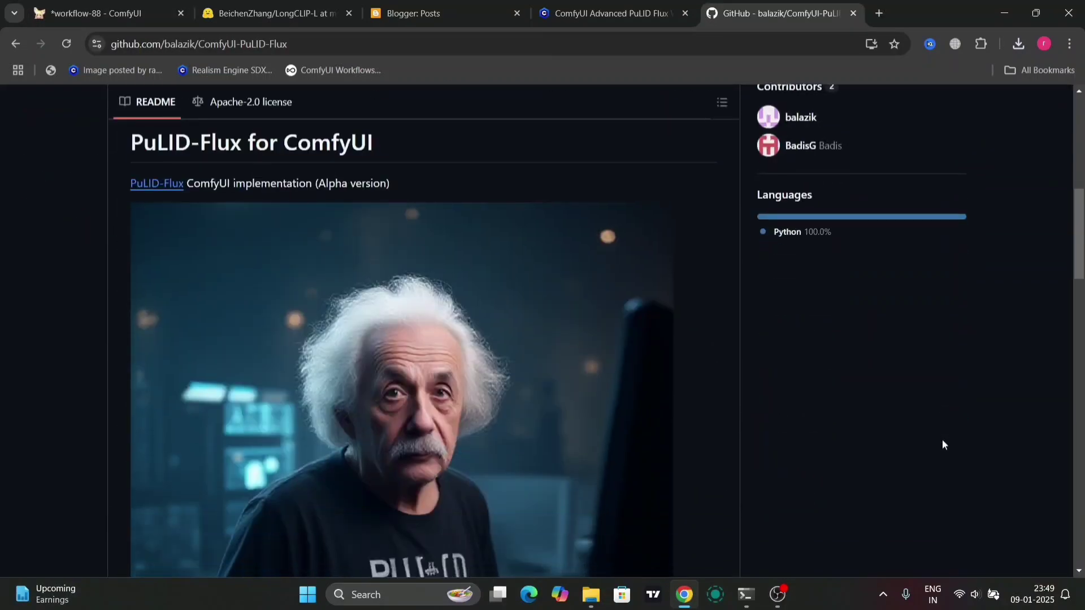
# - Scroll to the README's Installation section and copy the ComfyUI-PuLID-Flux git clone command
pyautogui.scroll(-3)
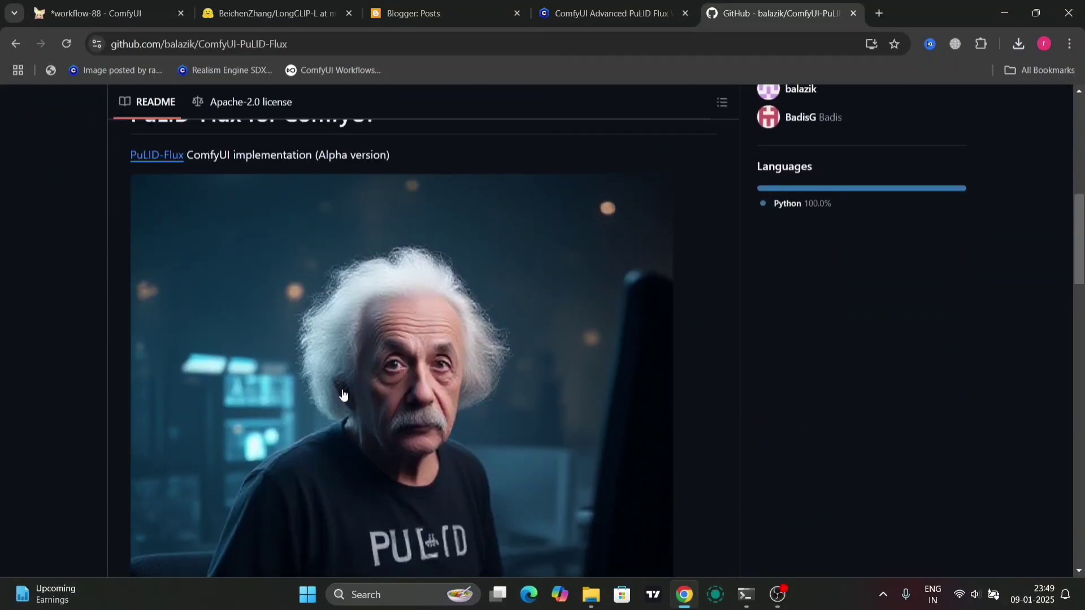
pyautogui.scroll(-3)
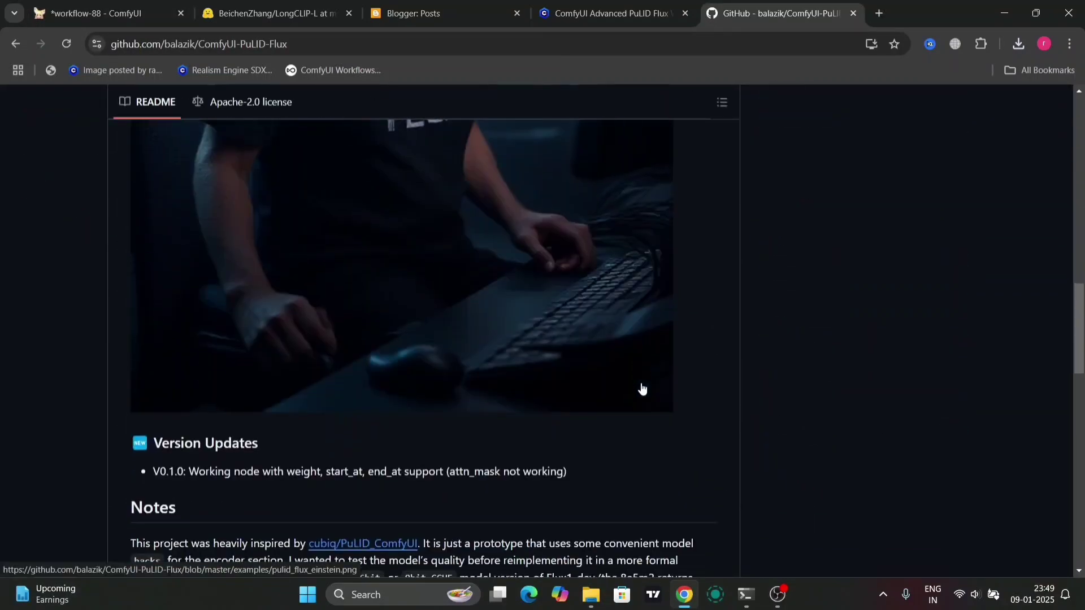
pyautogui.scroll(-3)
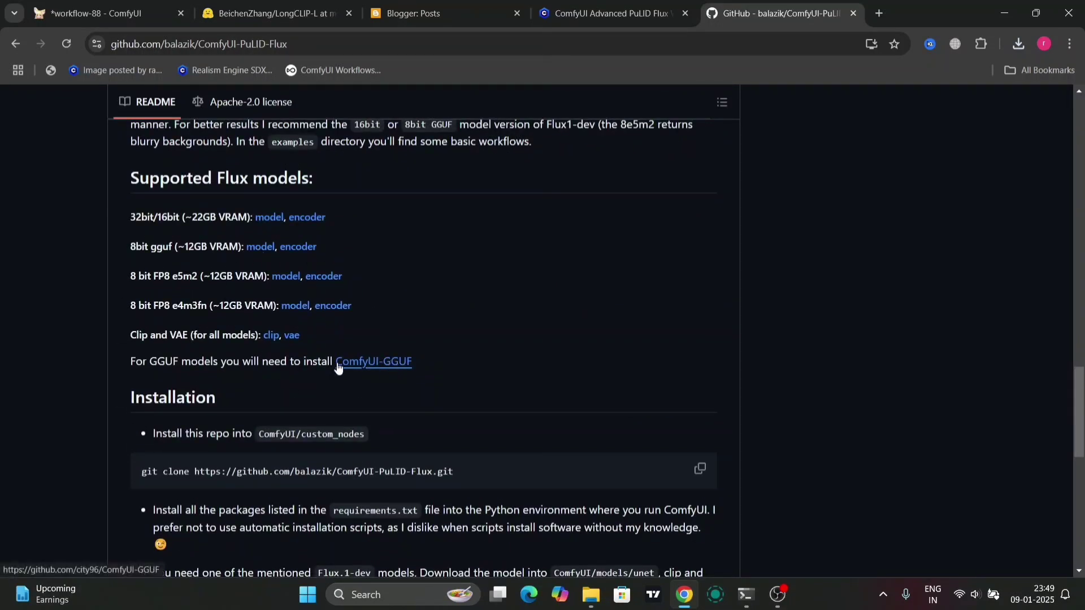
pyautogui.moveTo(333, 357)
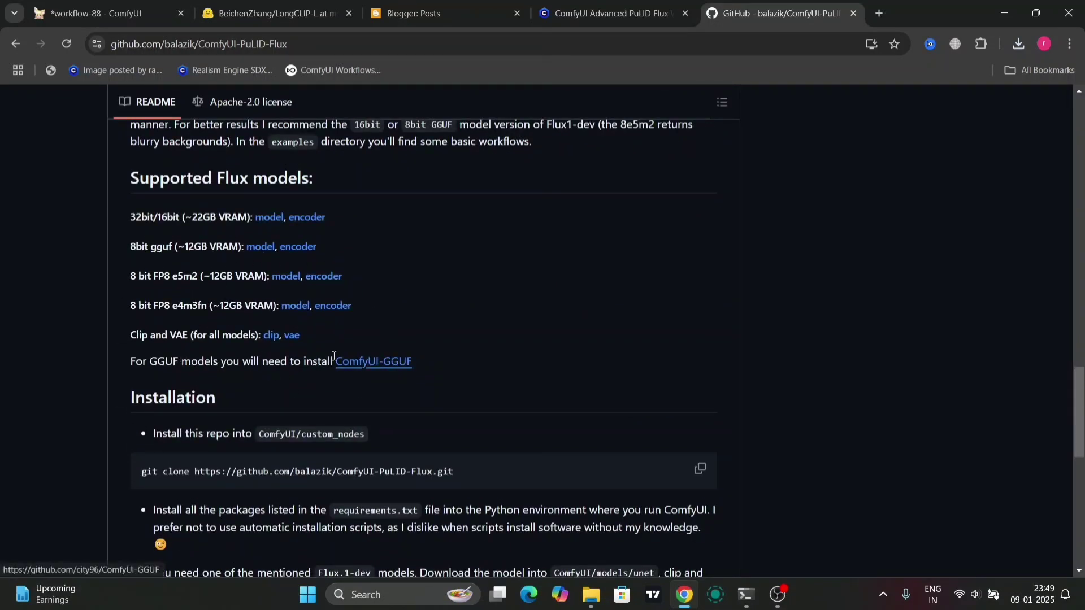
pyautogui.moveTo(315, 326)
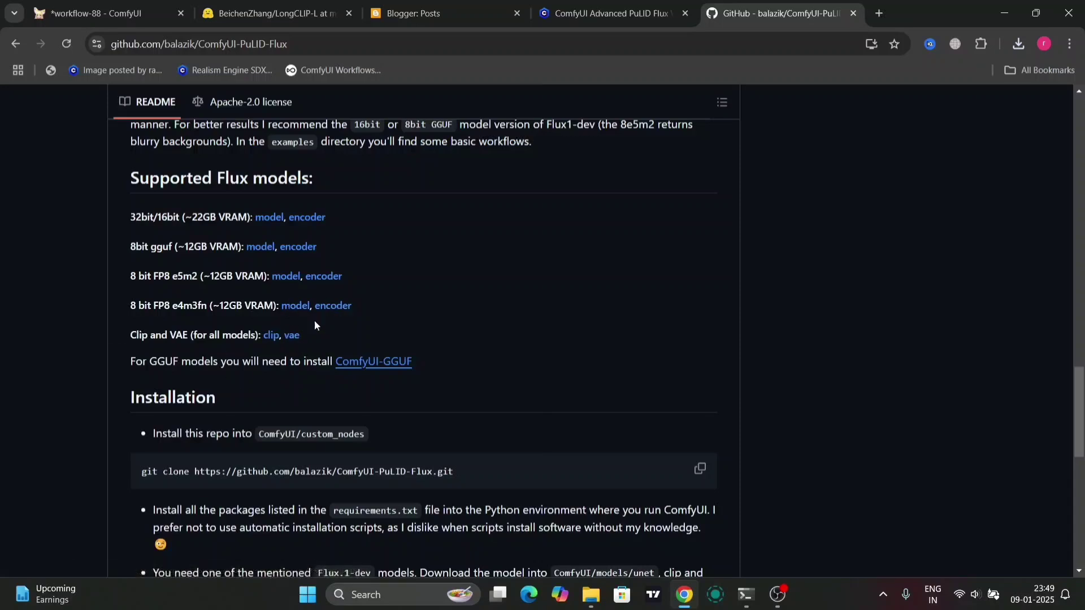
pyautogui.scroll(-3)
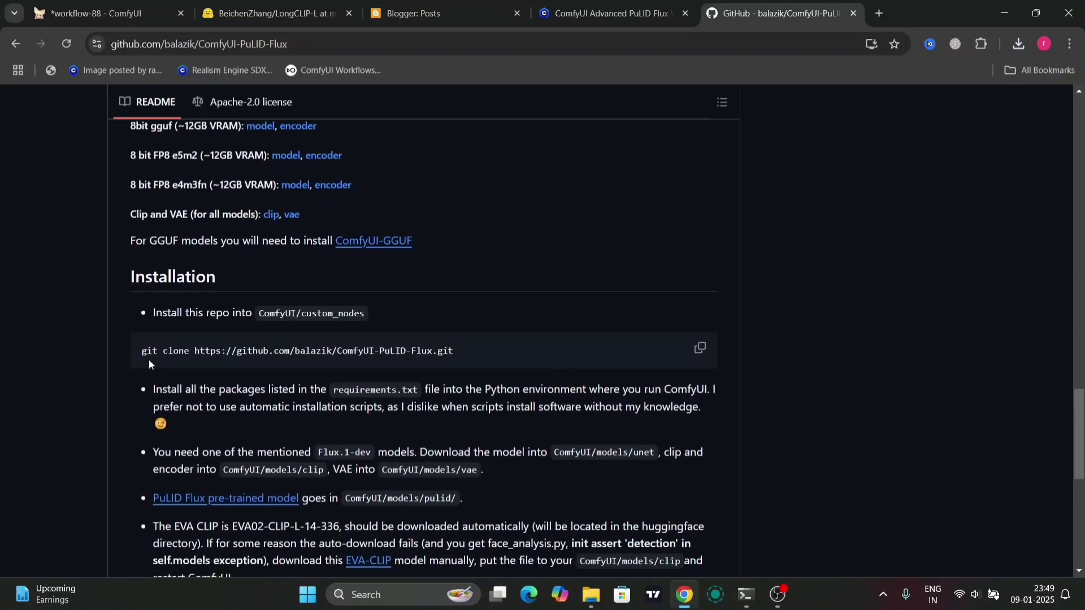
pyautogui.moveTo(289, 328)
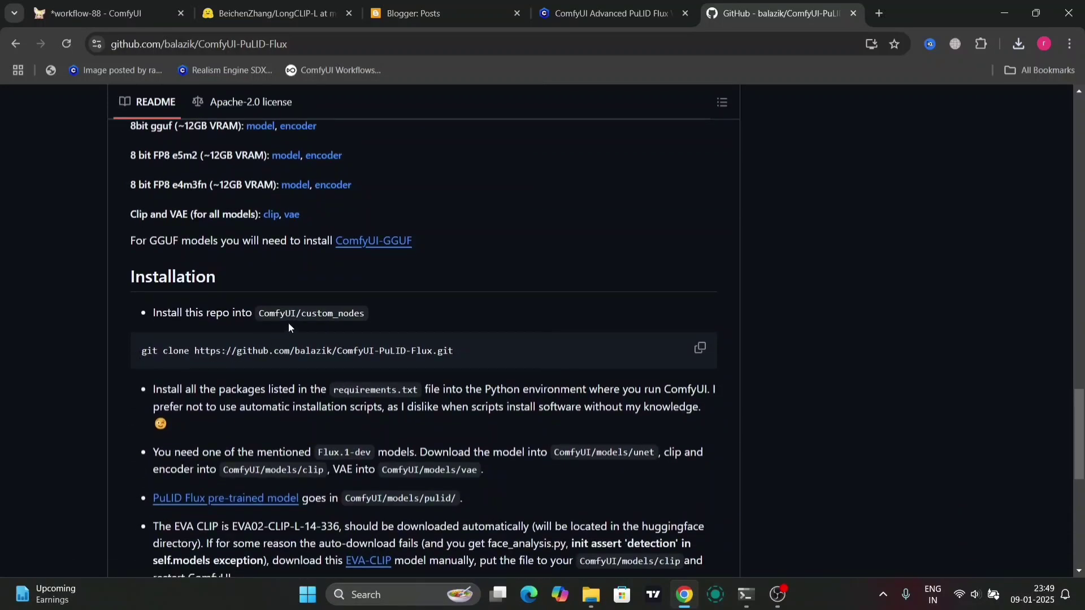
pyautogui.moveTo(379, 324)
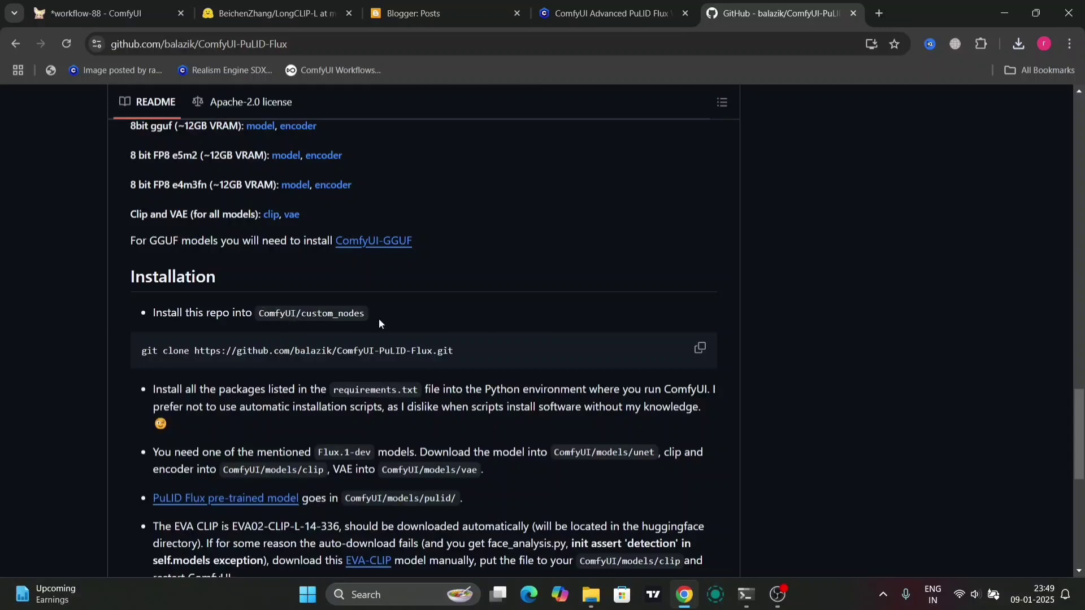
pyautogui.moveTo(679, 362)
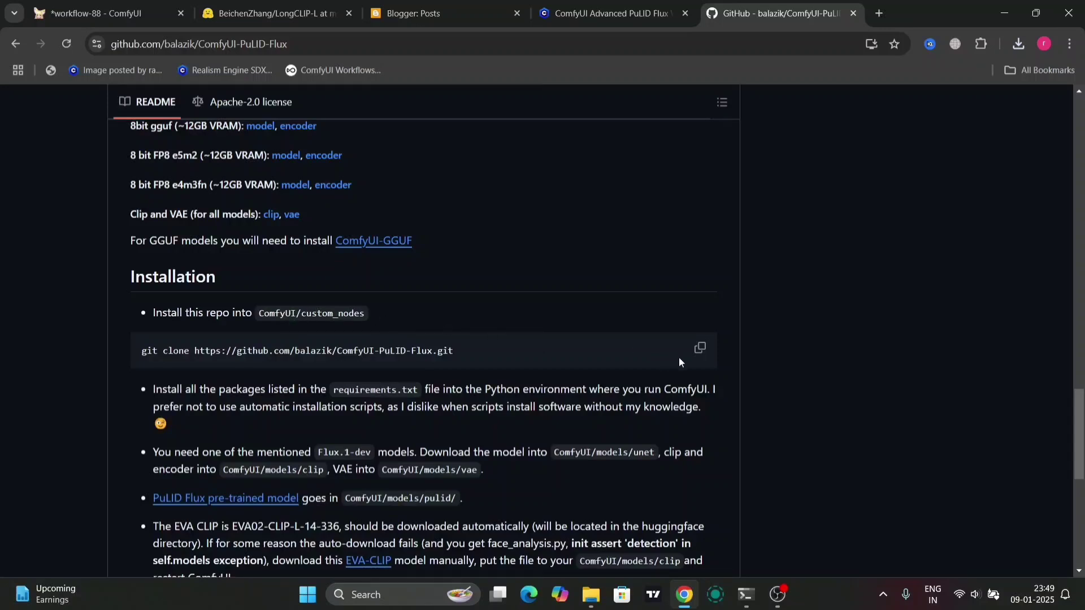
pyautogui.click(699, 348)
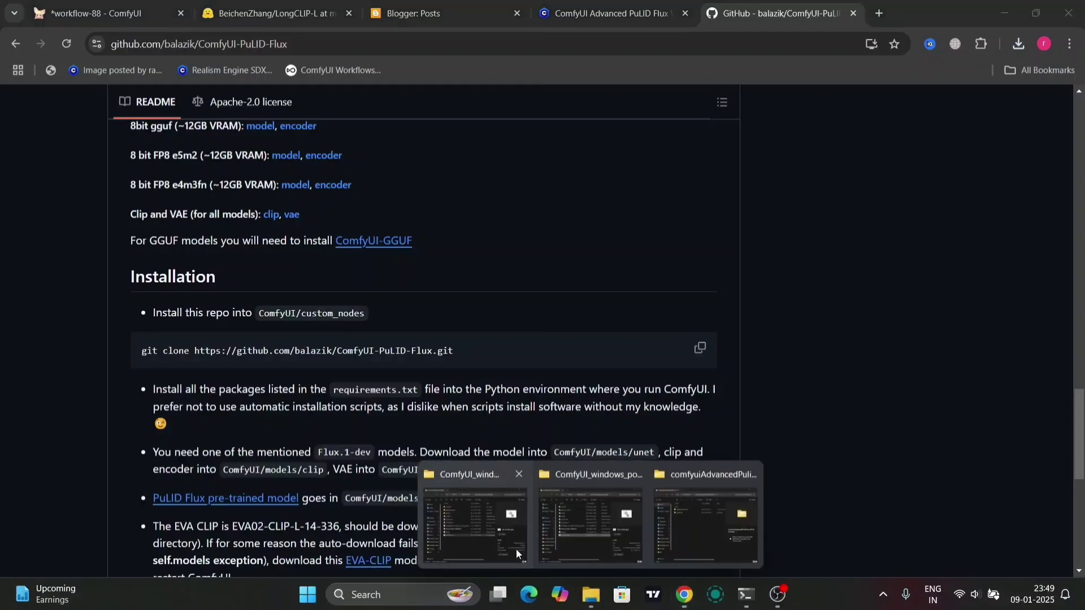
# - Navigate Explorer to ComfyUI\custom_nodes and enter cmd in its address bar
pyautogui.click(589, 522)
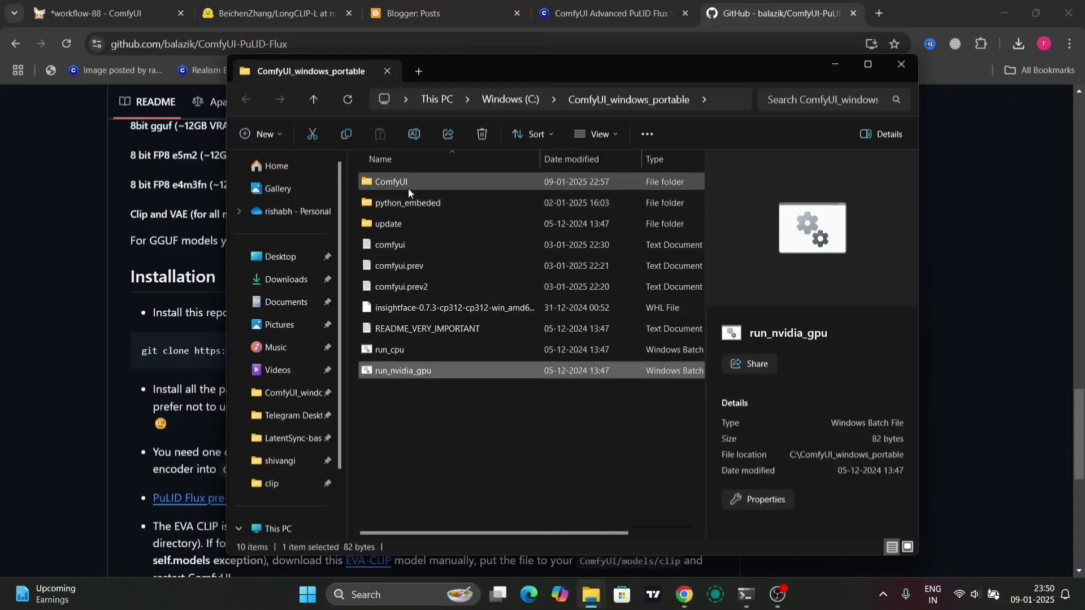
pyautogui.doubleClick(391, 182)
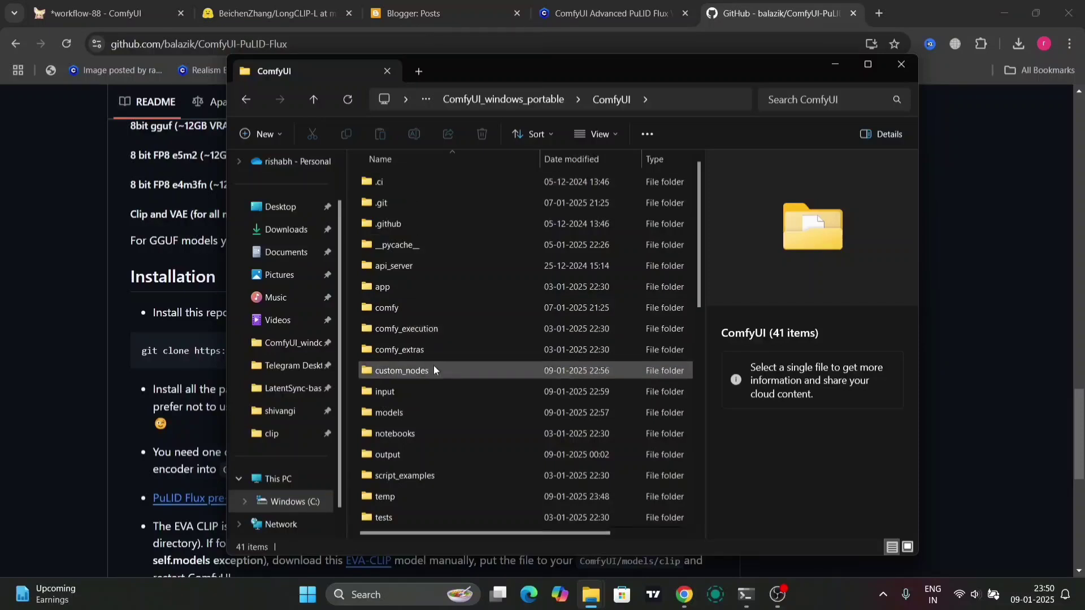
pyautogui.doubleClick(401, 370)
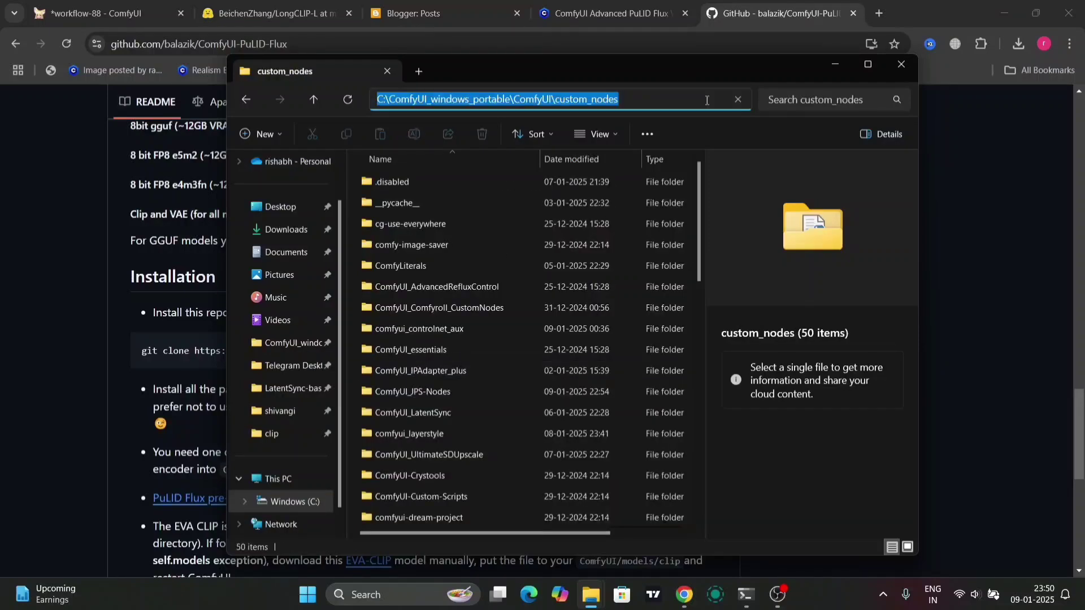
pyautogui.click(497, 99)
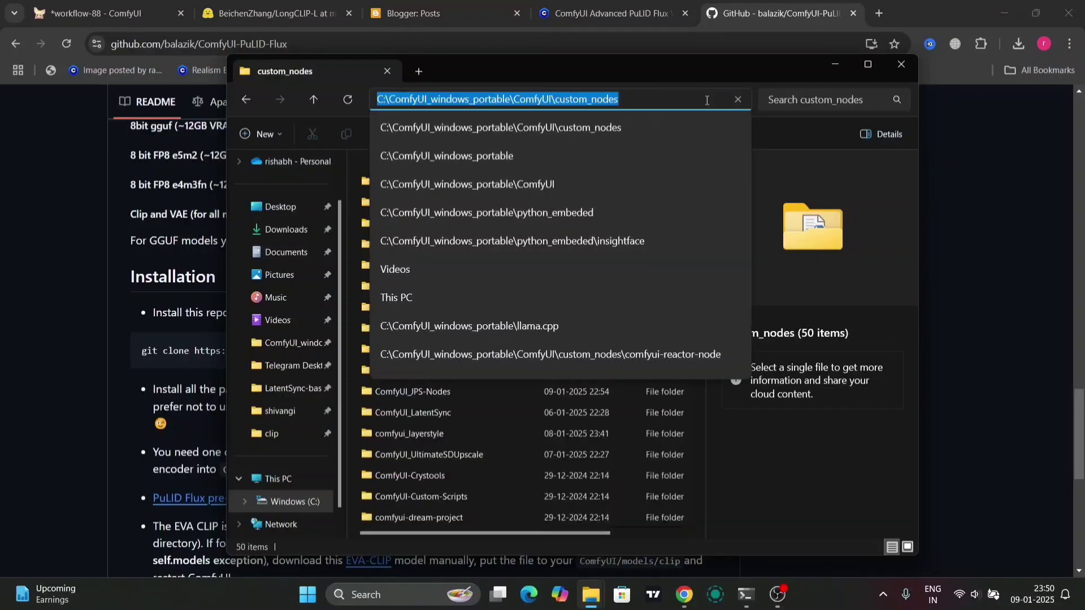
pyautogui.write('cmd')
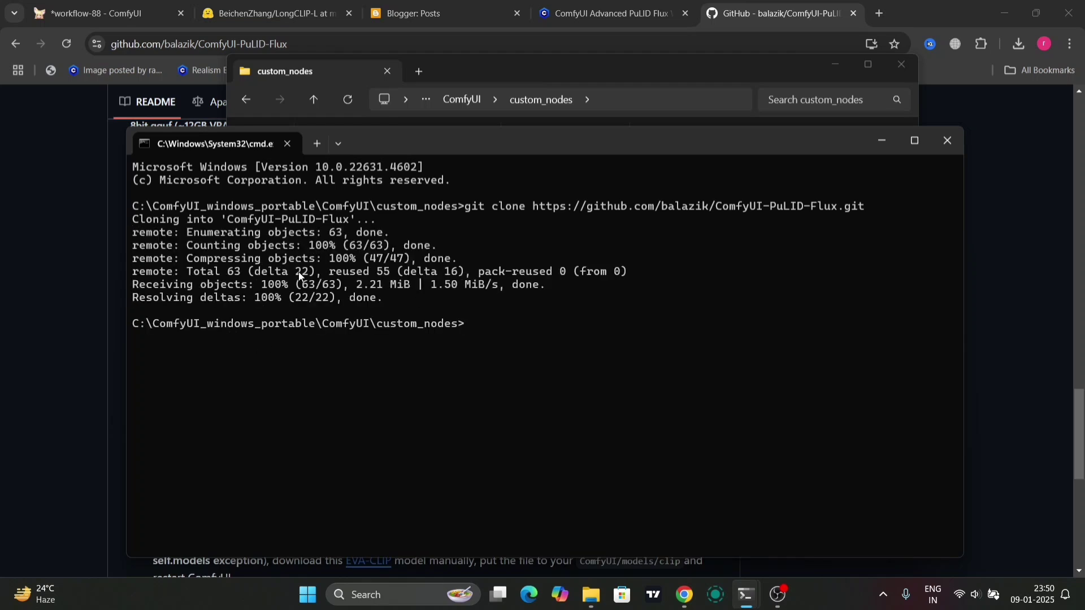
pyautogui.moveTo(336, 233)
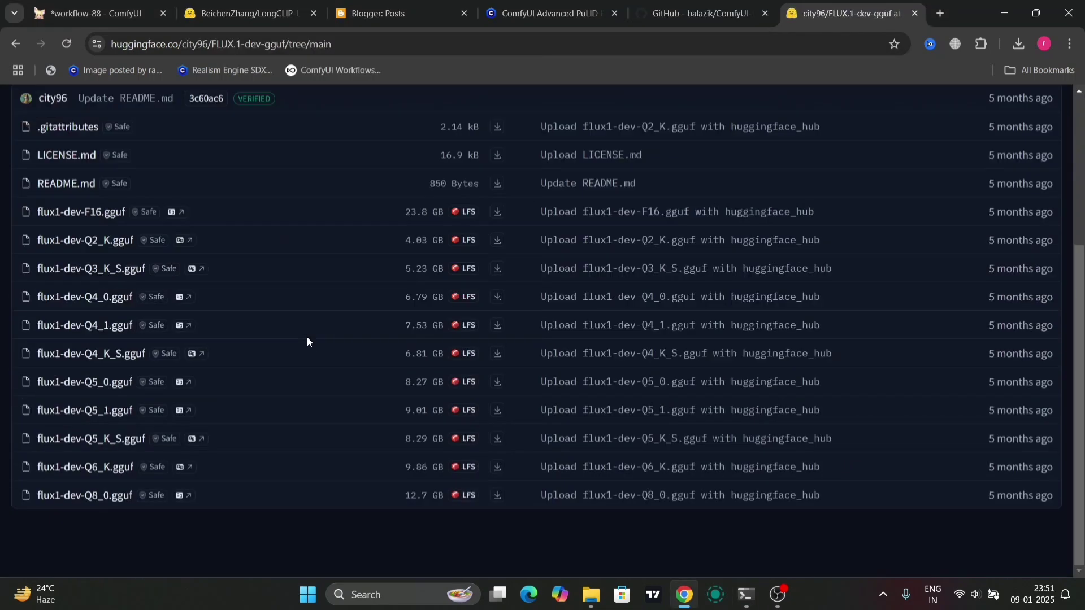
pyautogui.moveTo(440, 360)
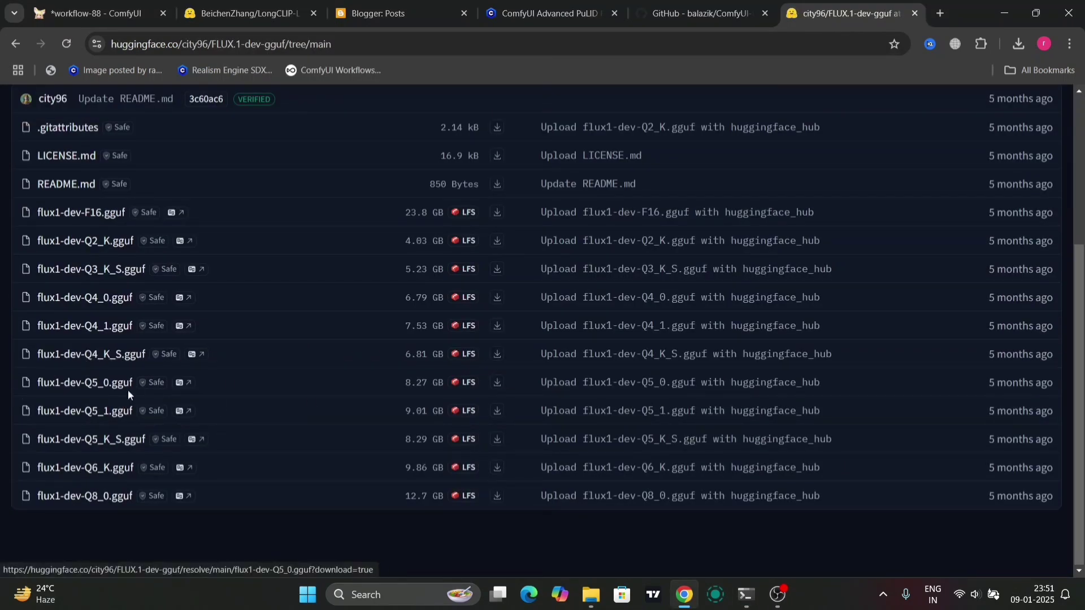
pyautogui.moveTo(486, 431)
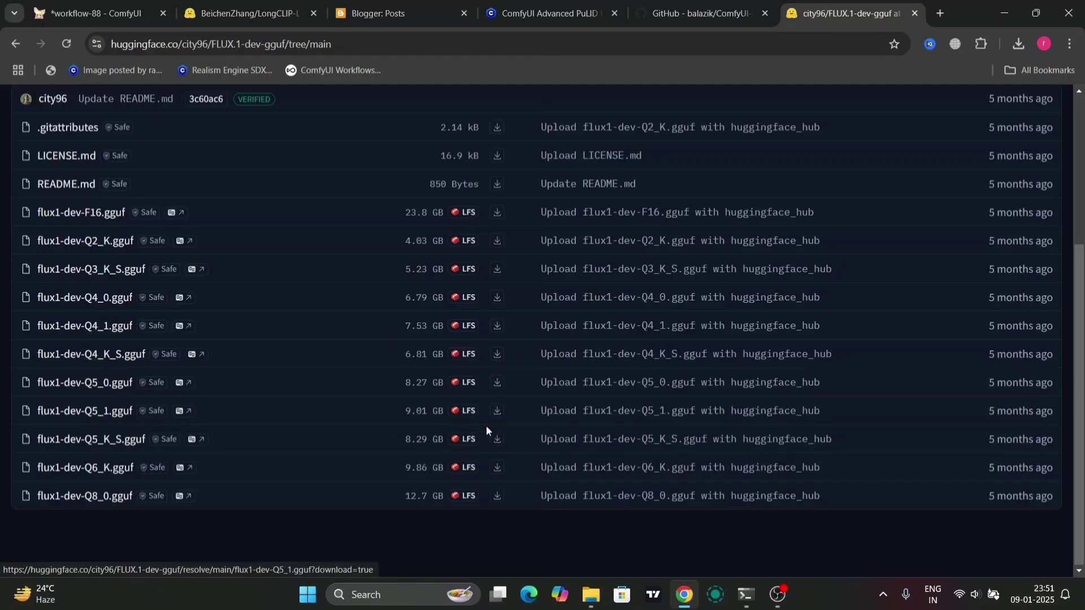
pyautogui.moveTo(89, 354)
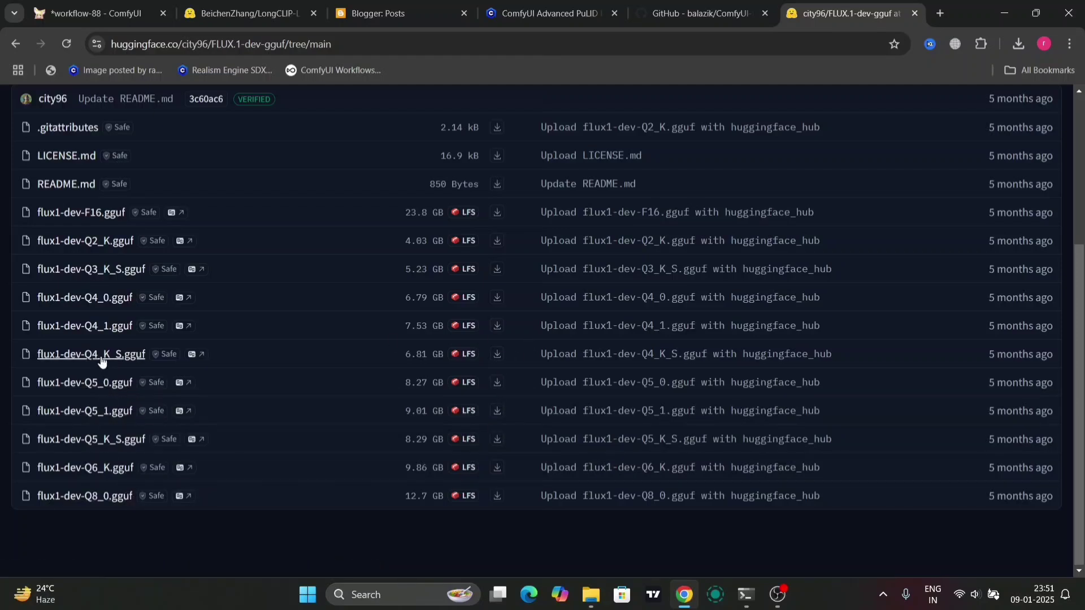
pyautogui.moveTo(702, 13)
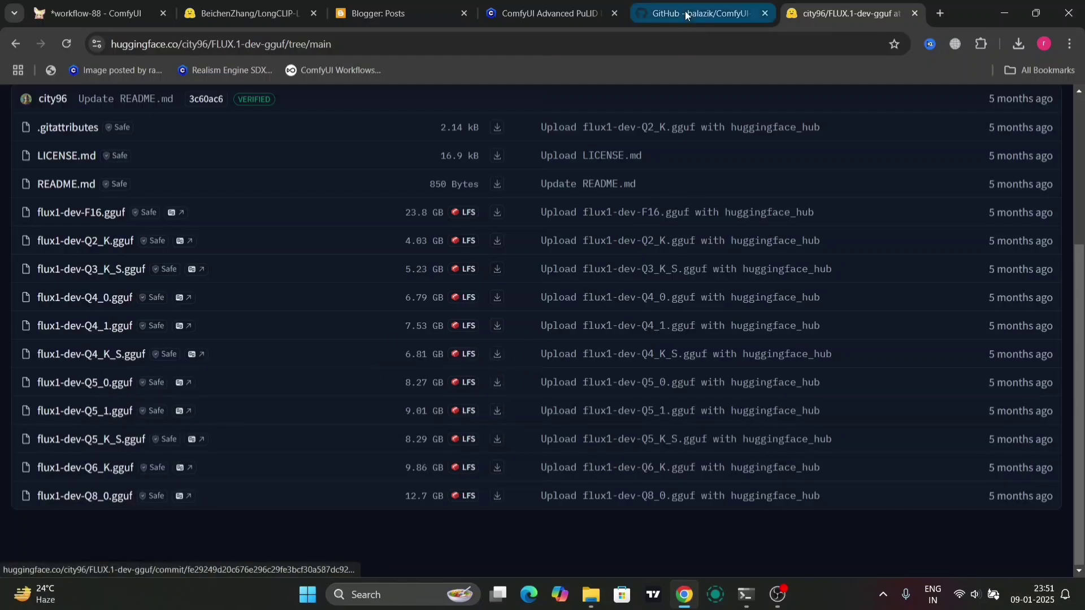
# - Leave the city96 FLUX.1-dev-gguf file list and return to the ComfyUI-PuLID-Flux readme tab
pyautogui.click(701, 13)
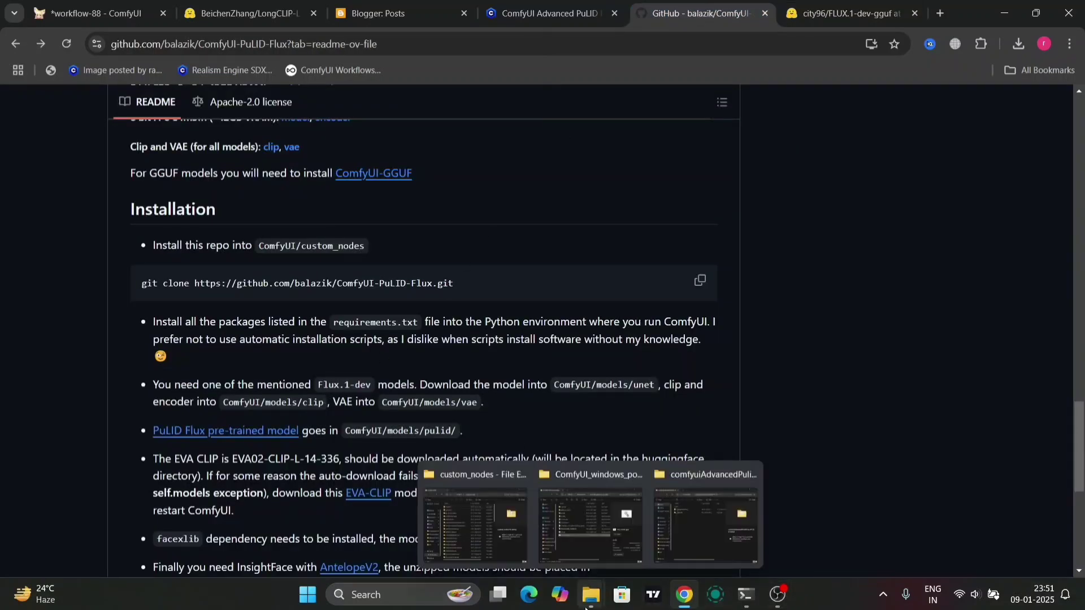
# - Browse to ComfyUI\models\unet, check flux1-dev-Q4_K_S.gguf is there, then minimize the window
pyautogui.click(473, 522)
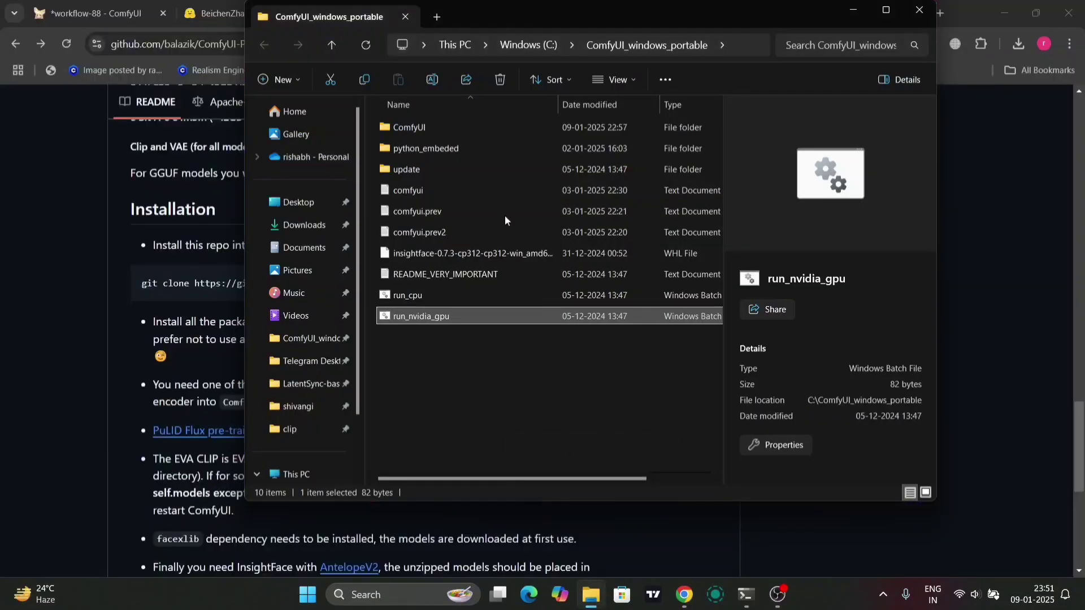
pyautogui.doubleClick(409, 126)
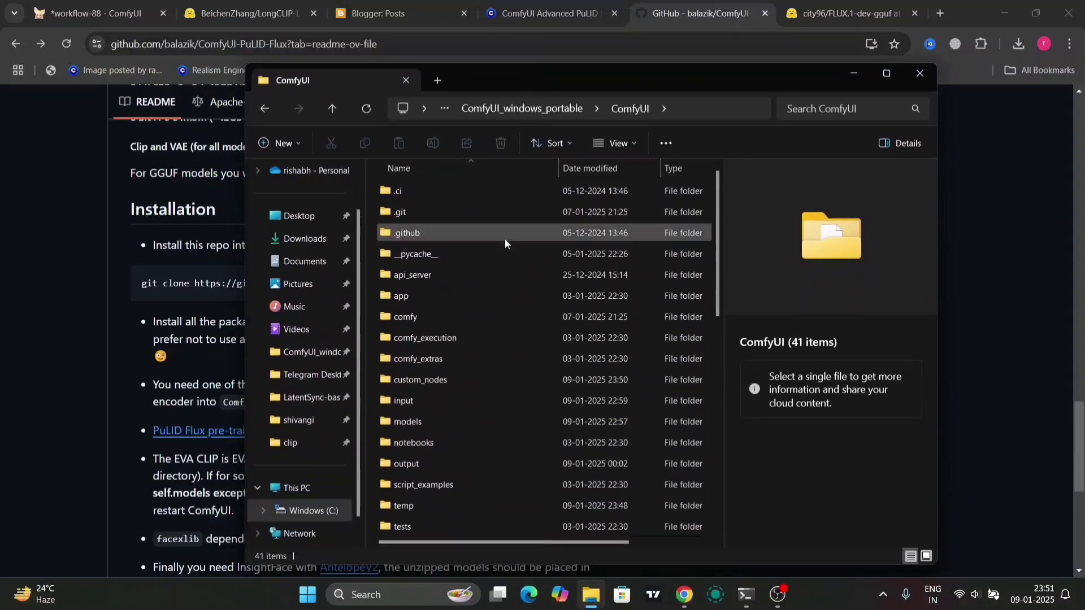
pyautogui.click(407, 421)
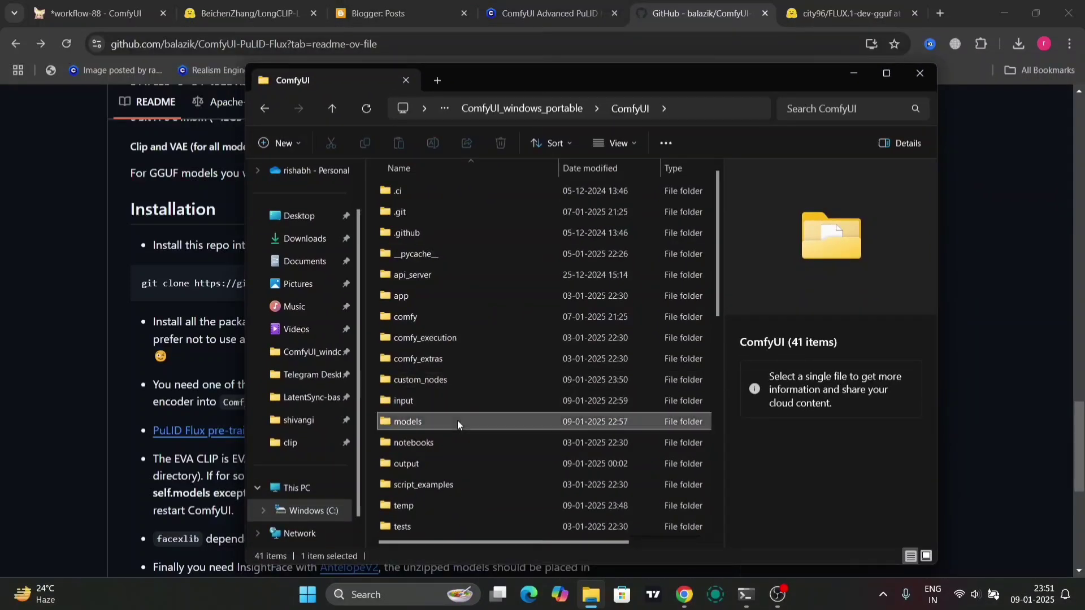
pyautogui.doubleClick(406, 420)
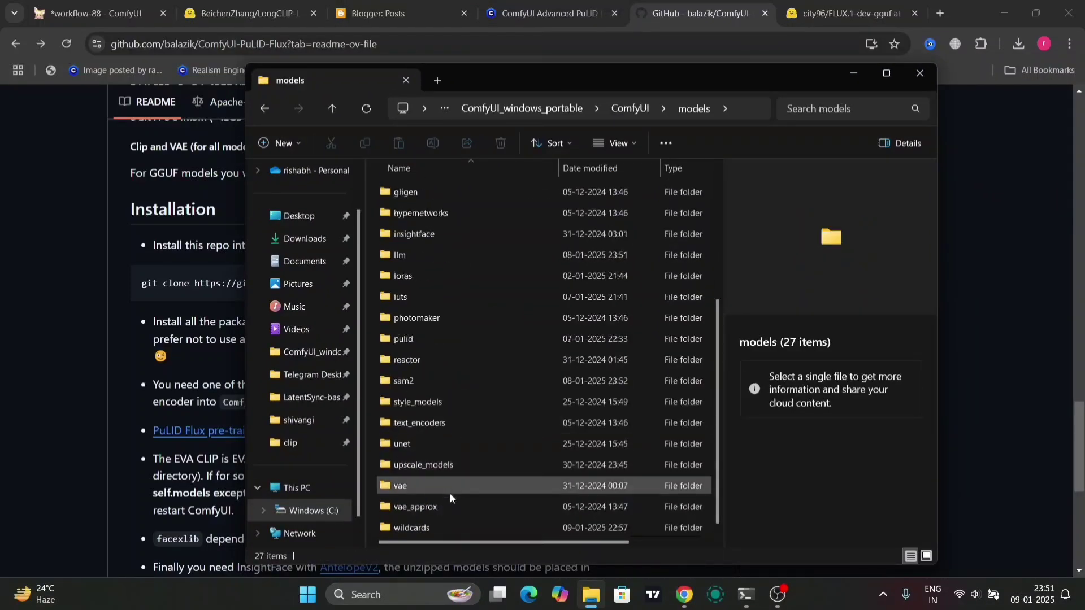
pyautogui.doubleClick(402, 444)
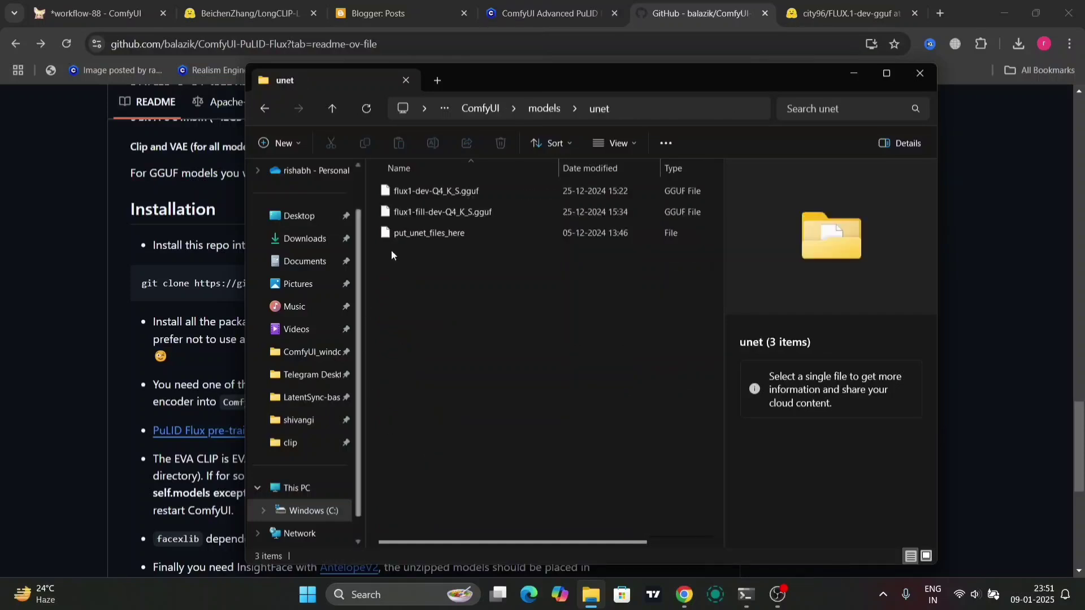
pyautogui.click(435, 191)
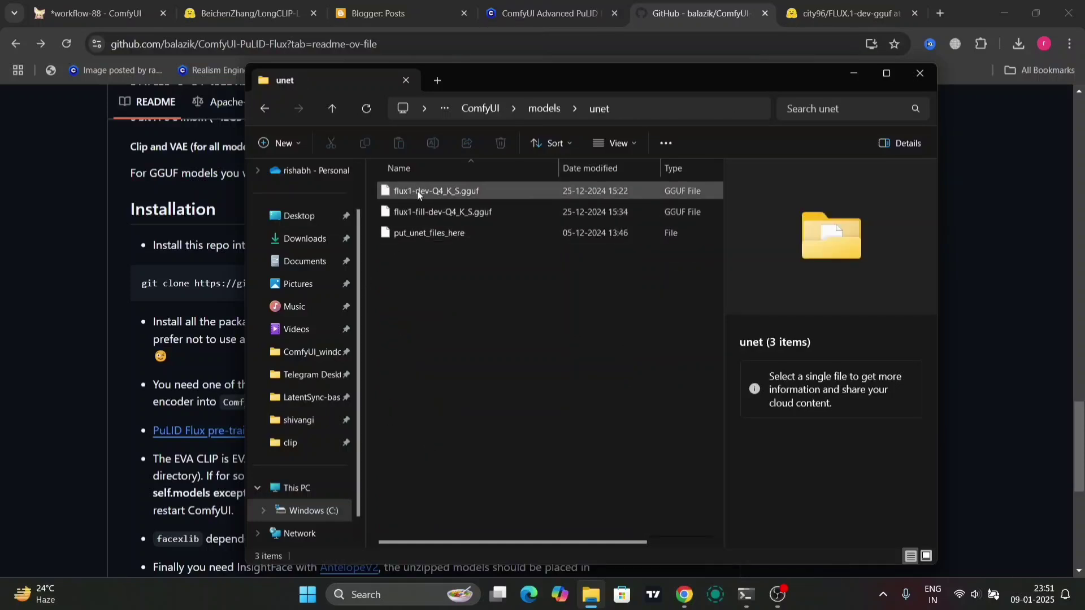
pyautogui.click(465, 342)
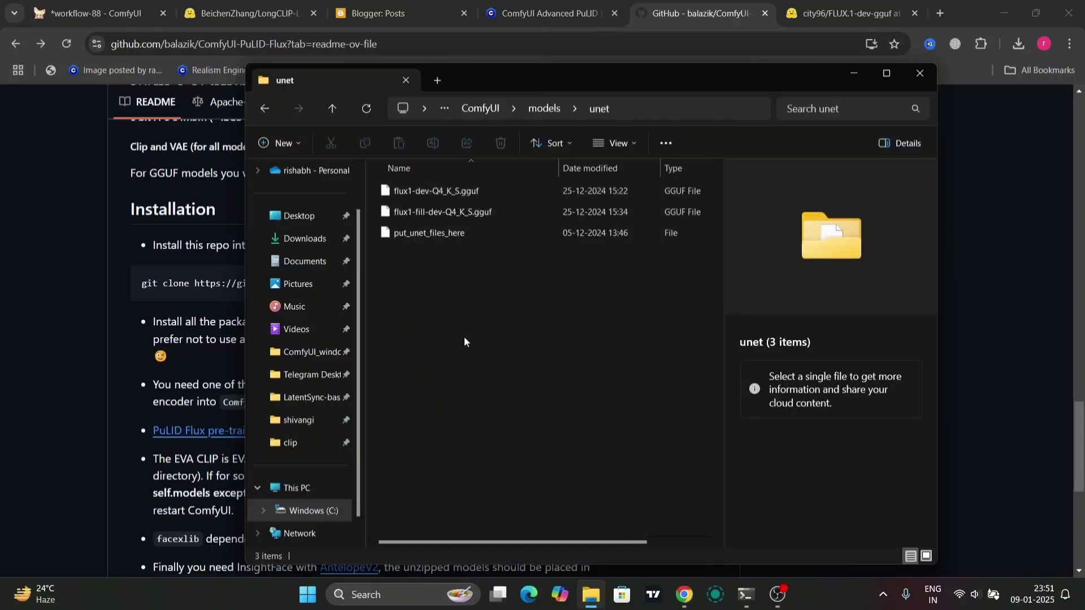
pyautogui.moveTo(853, 73)
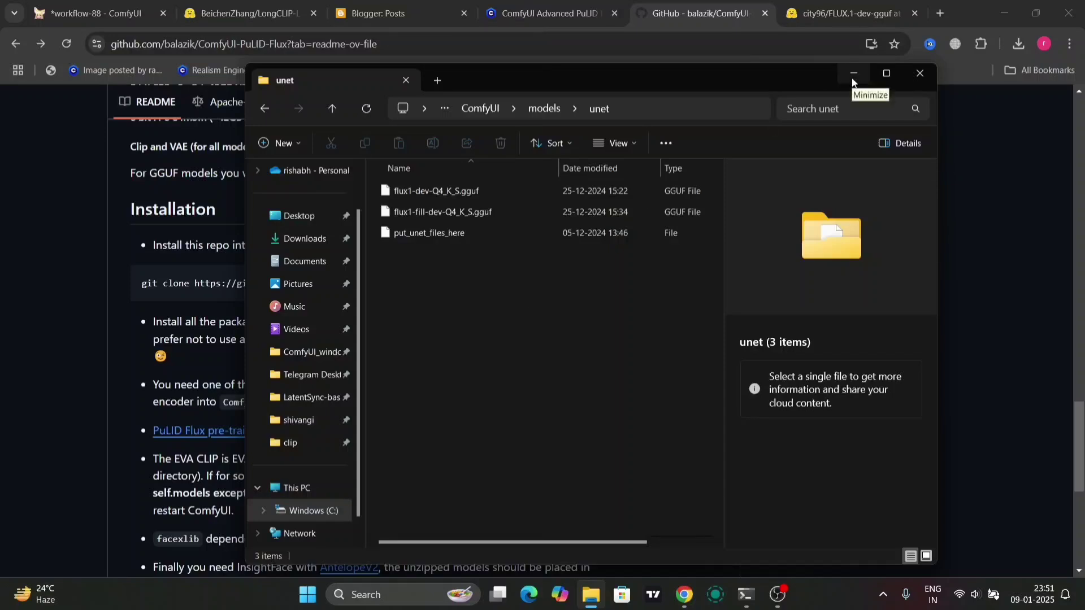
pyautogui.click(852, 73)
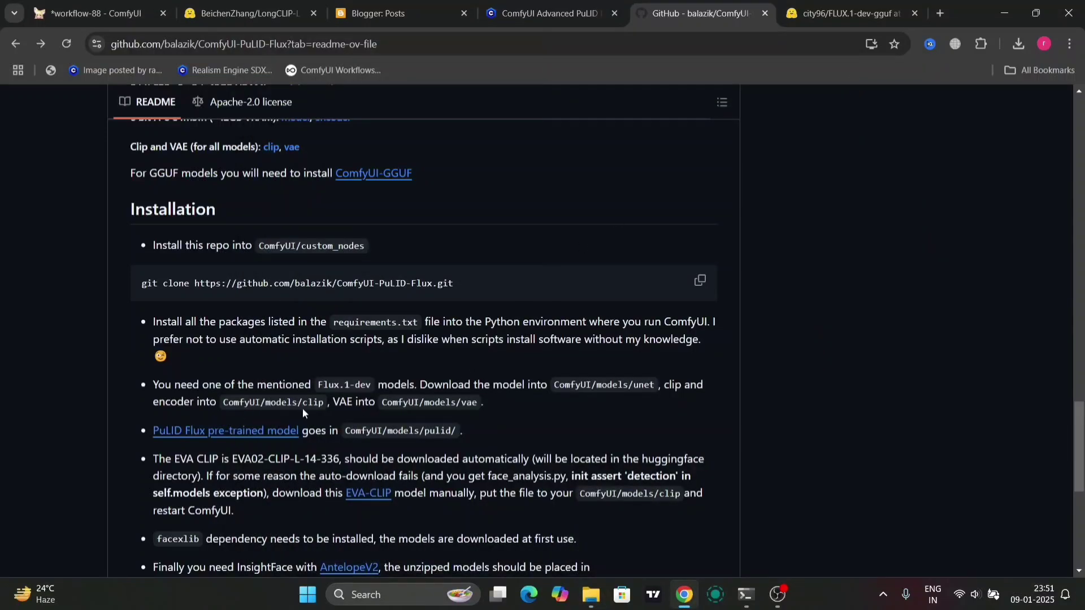
pyautogui.moveTo(442, 207)
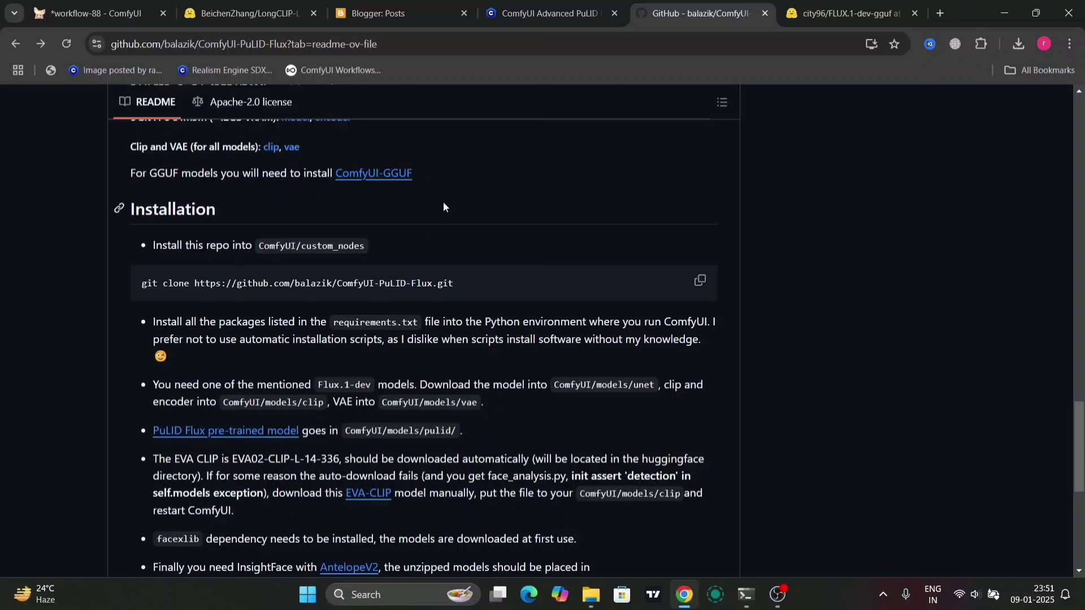
pyautogui.moveTo(272, 147)
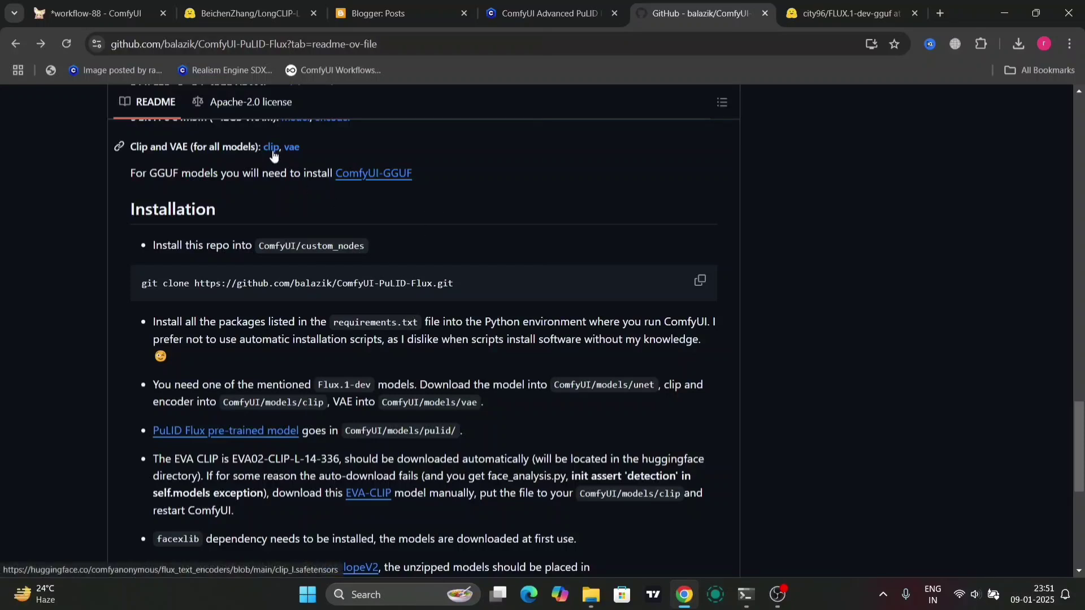
# - Follow the readme's clip link to the clip_l.safetensors page on Hugging Face
pyautogui.click(270, 147)
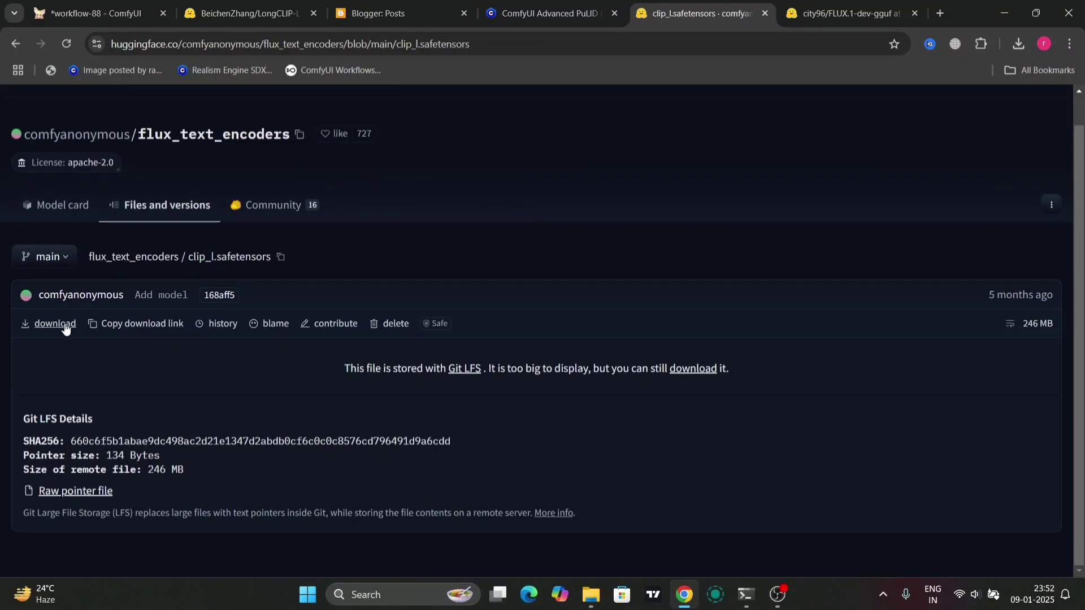
pyautogui.moveTo(62, 205)
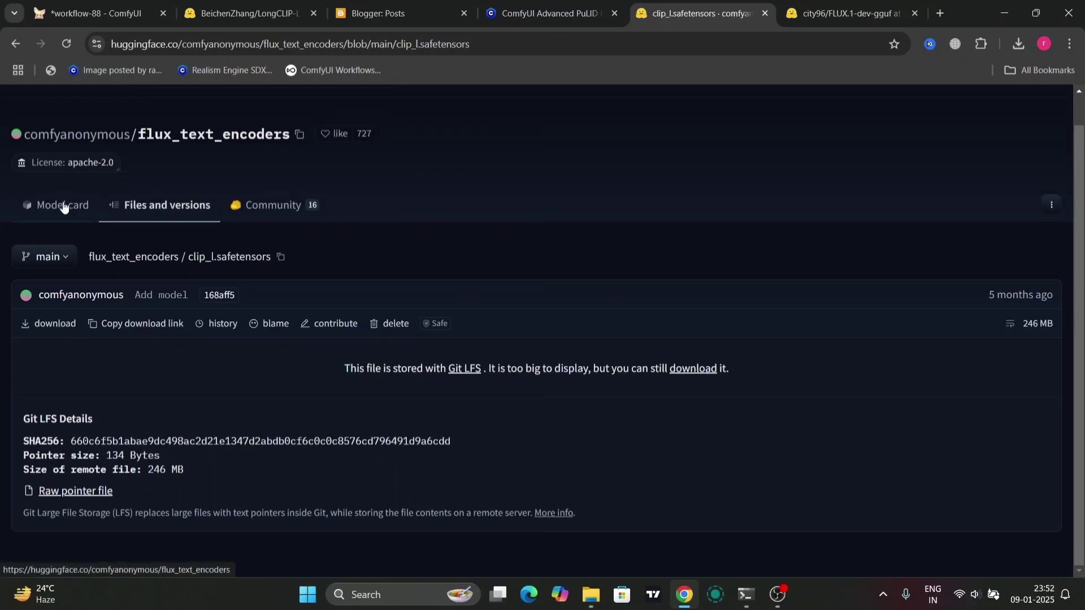
# - View the flux_text_encoders repository files and close the FLUX.1-dev-gguf tab
pyautogui.click(62, 204)
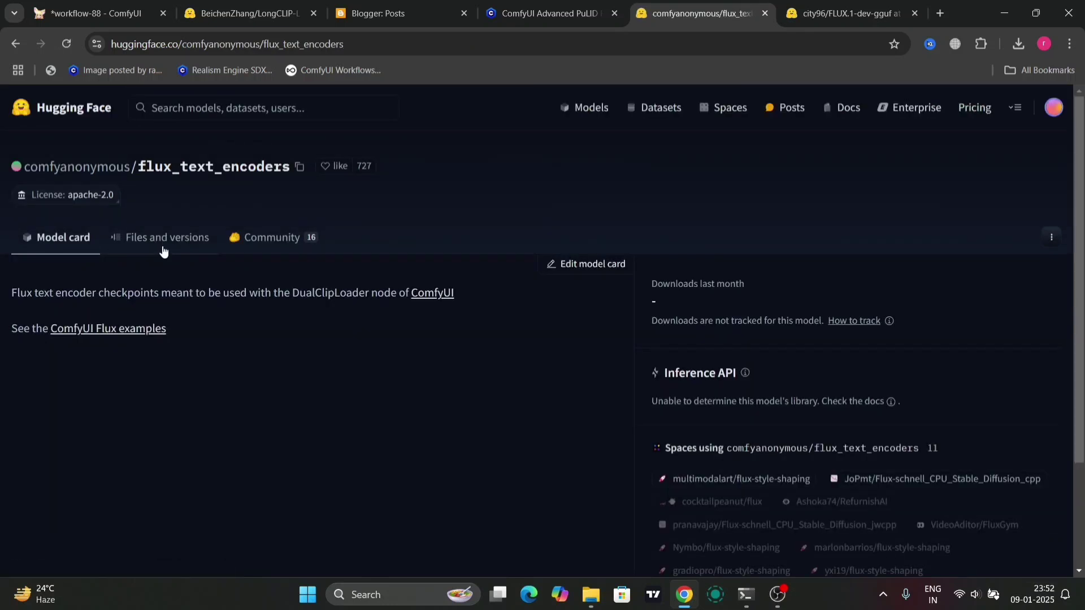
pyautogui.click(167, 237)
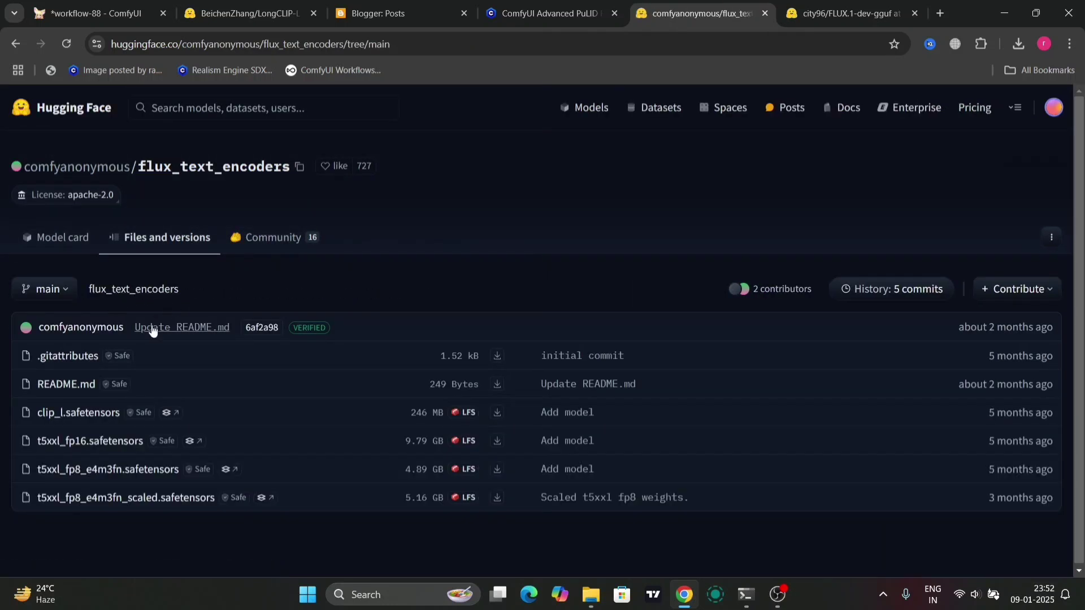
pyautogui.moveTo(77, 412)
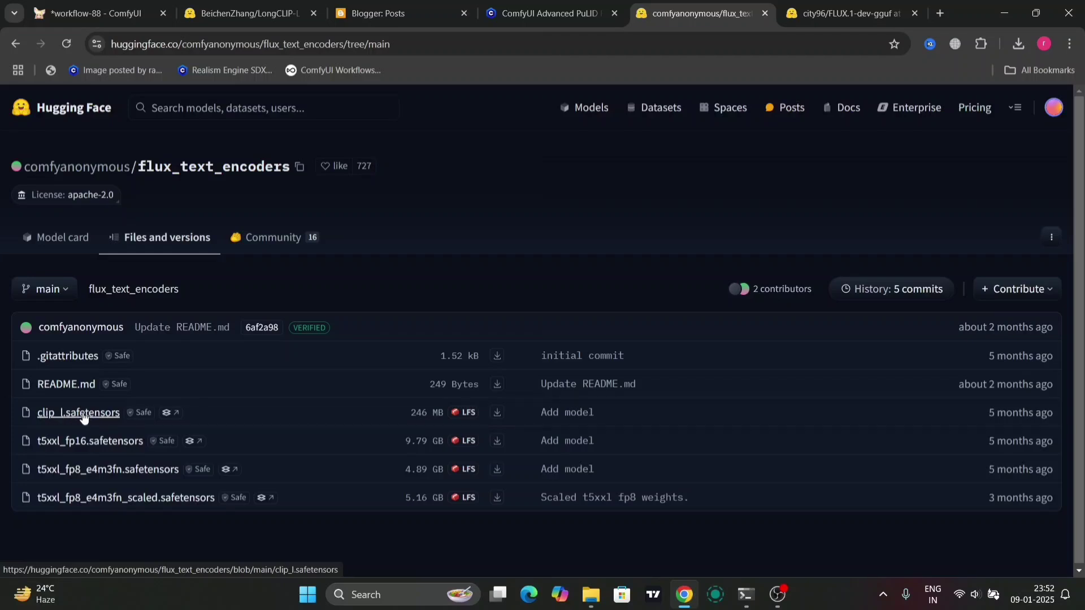
pyautogui.click(698, 13)
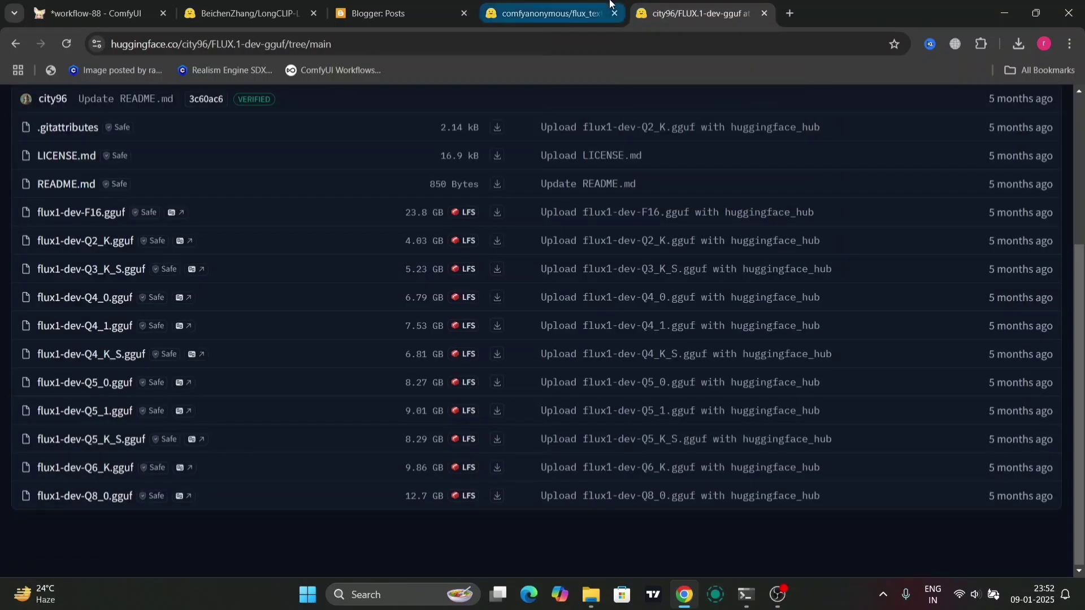
pyautogui.click(547, 13)
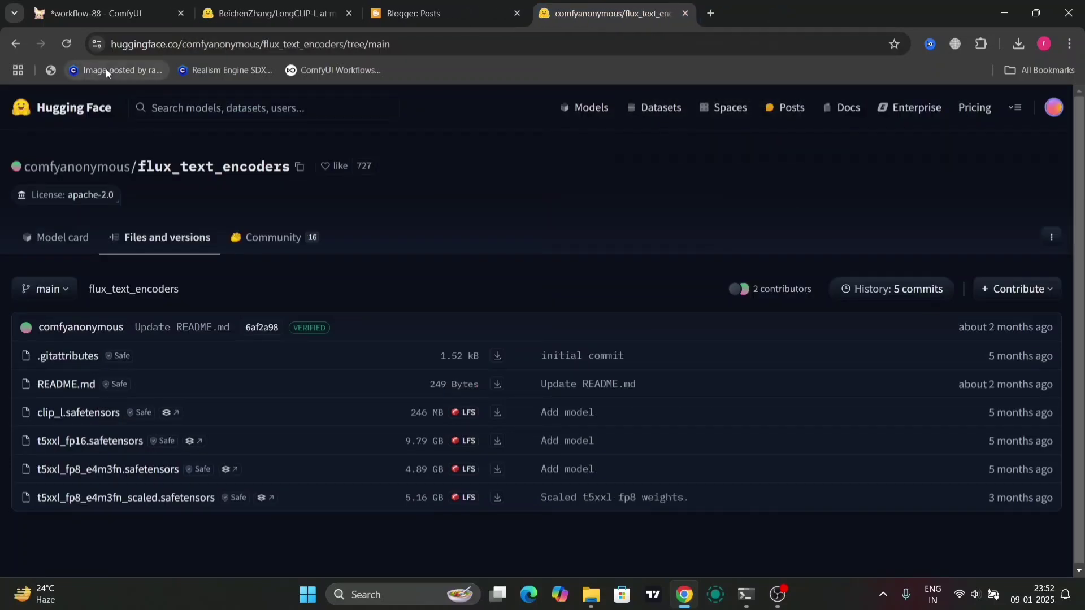
# - Go back to ae.safetensors and browse the FLUX.1-schnell repository file list
pyautogui.click(77, 413)
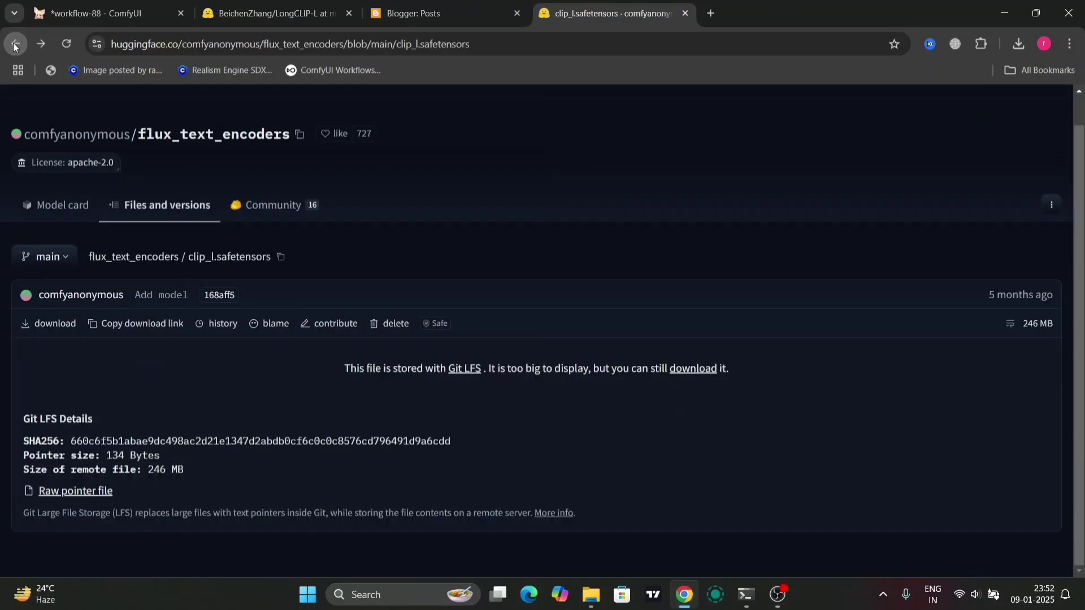
pyautogui.click(13, 44)
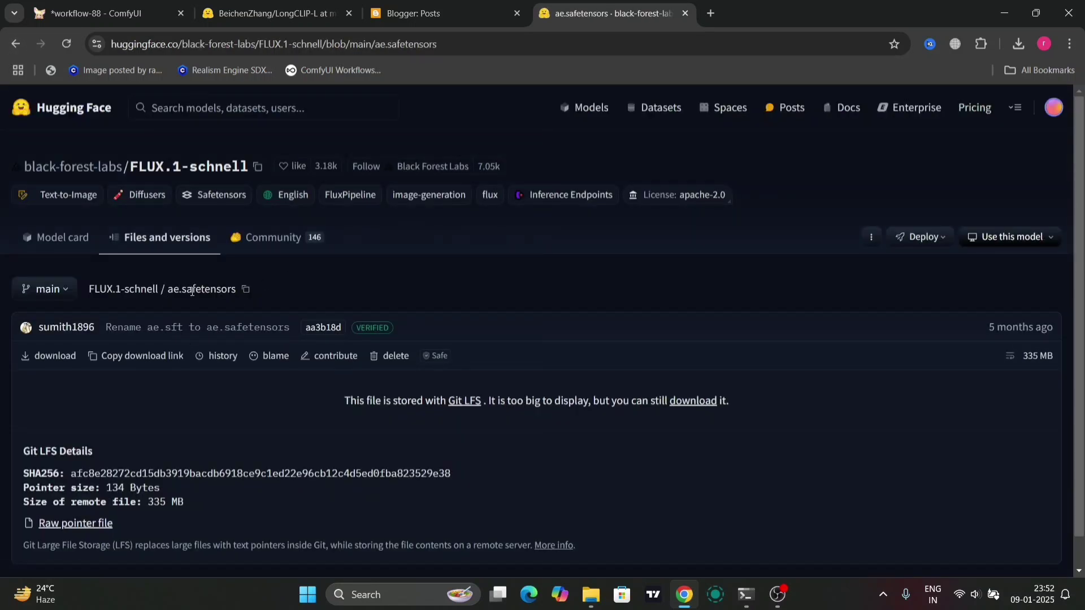
pyautogui.moveTo(166, 244)
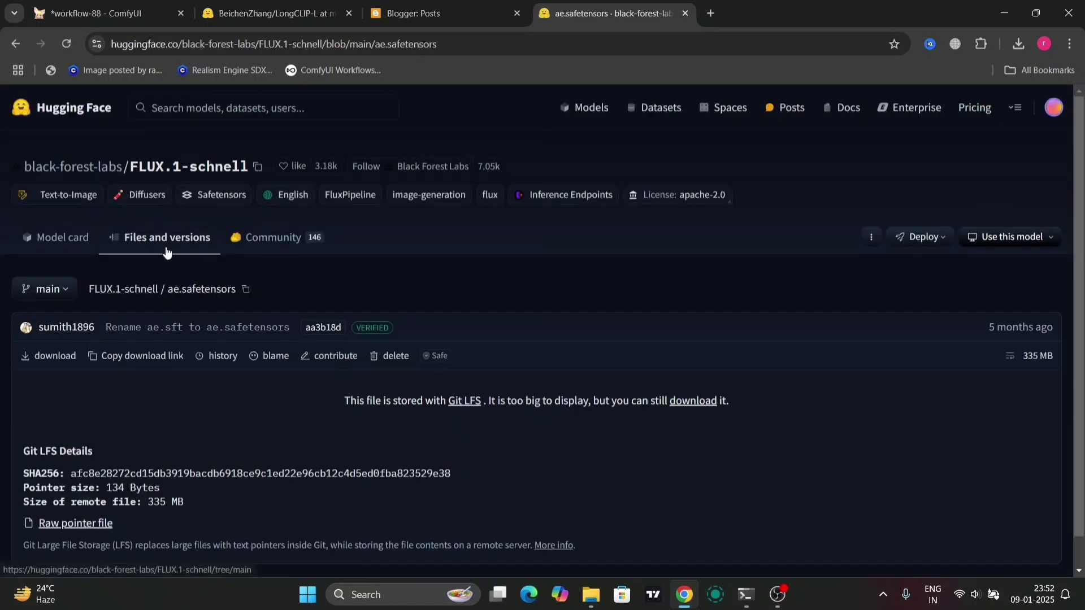
pyautogui.click(123, 288)
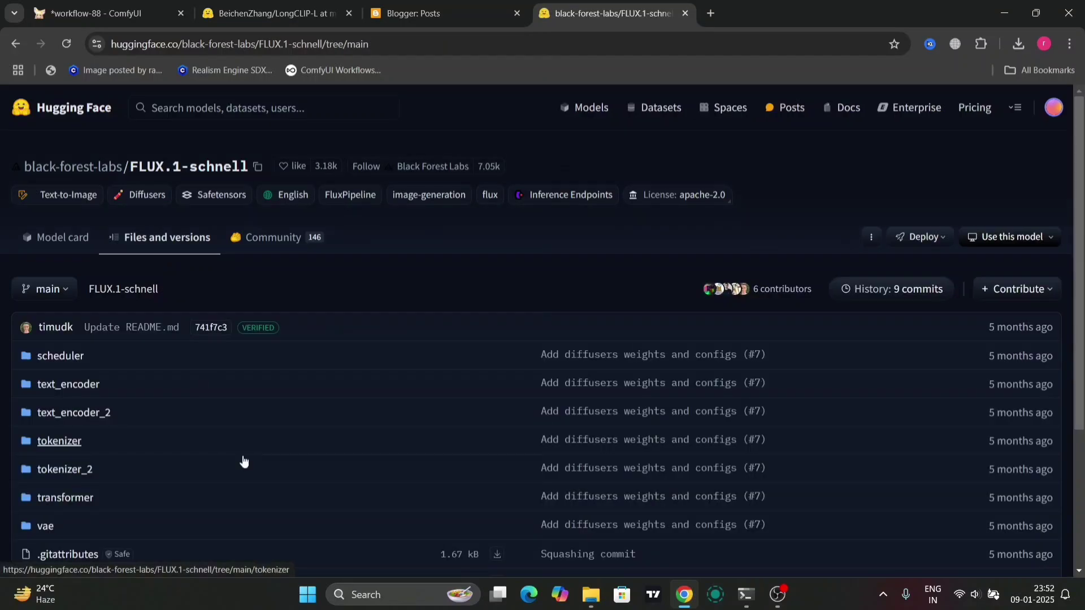
pyautogui.scroll(-3)
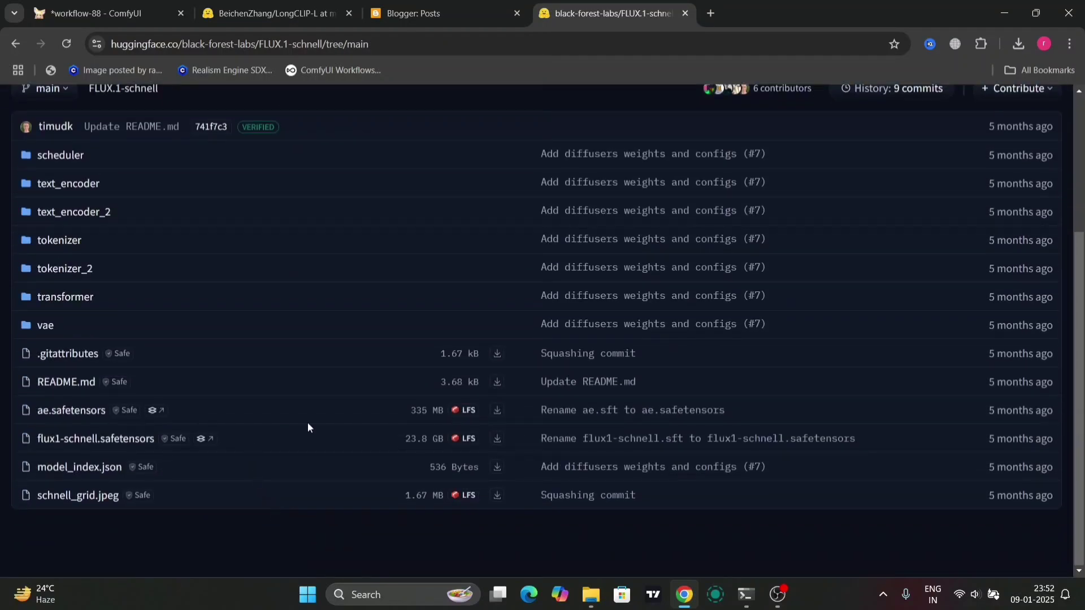
pyautogui.moveTo(95, 437)
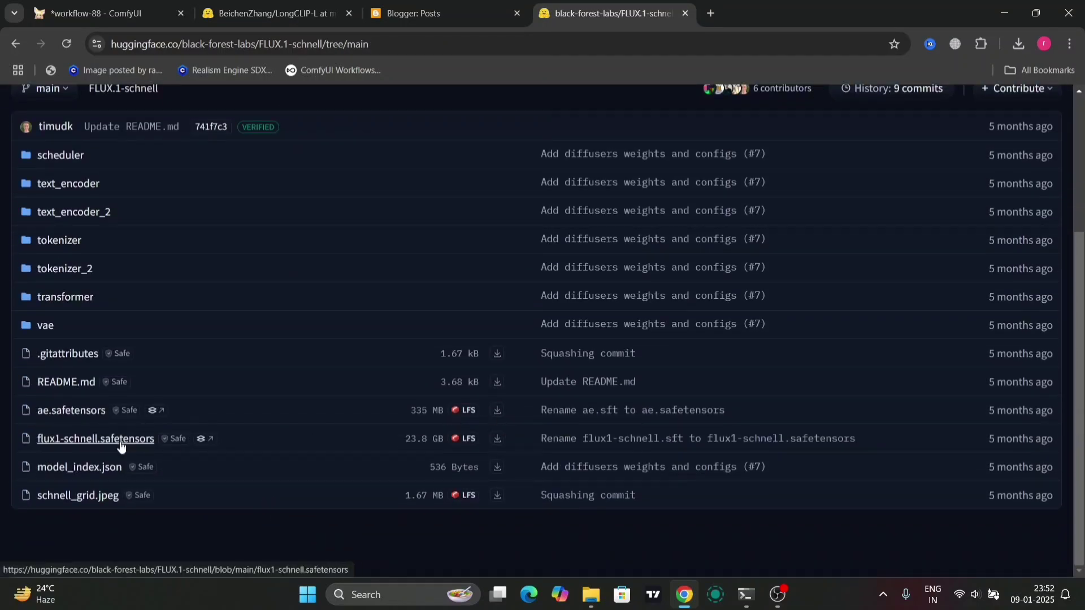
pyautogui.moveTo(496, 410)
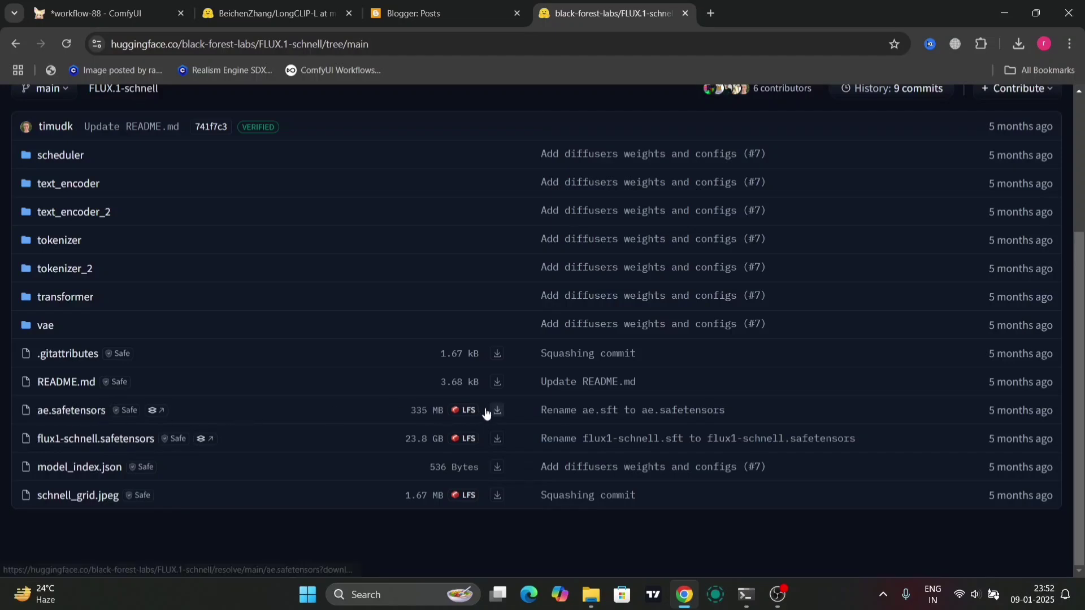
pyautogui.moveTo(589, 599)
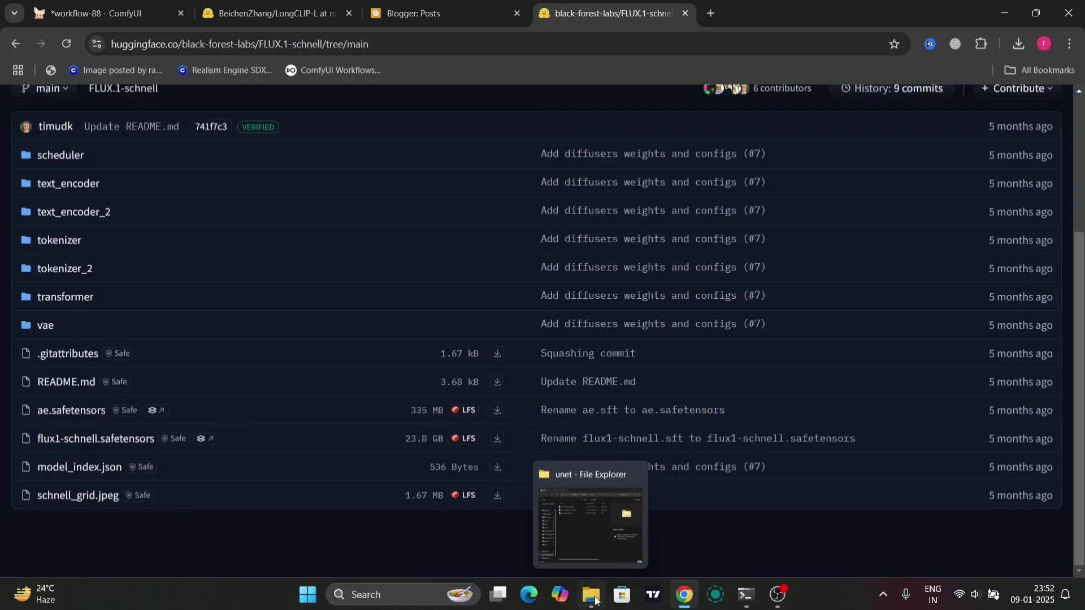
pyautogui.click(71, 410)
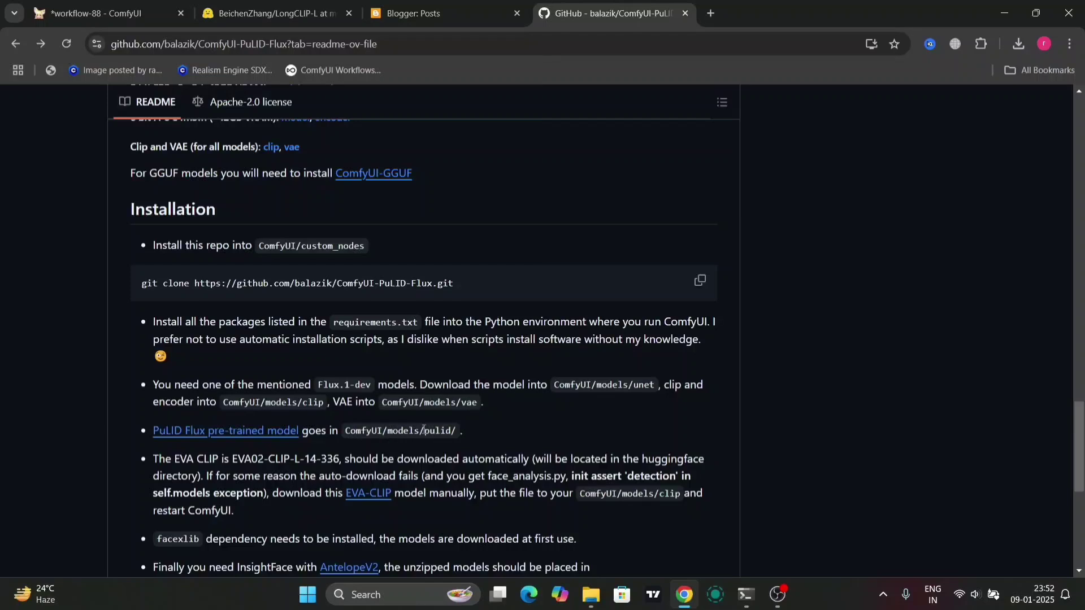
# - Follow the PuLID Flux pre-trained model link and scroll guozinan/PuLID's files to pulid_flux v0.9.0/v0.9.1
pyautogui.click(225, 431)
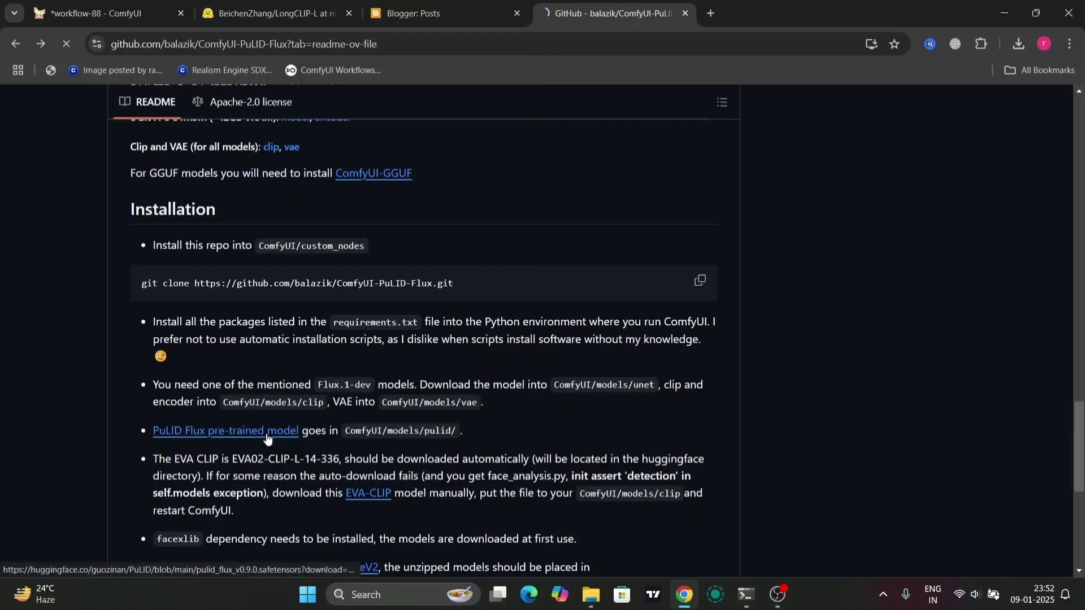
pyautogui.click(226, 431)
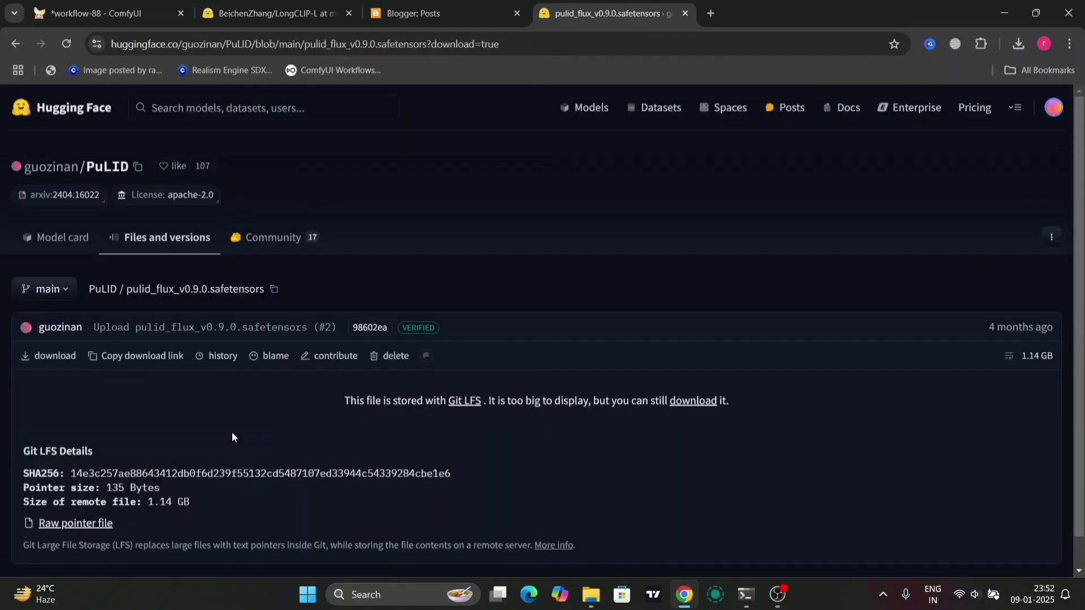
pyautogui.scroll(-3)
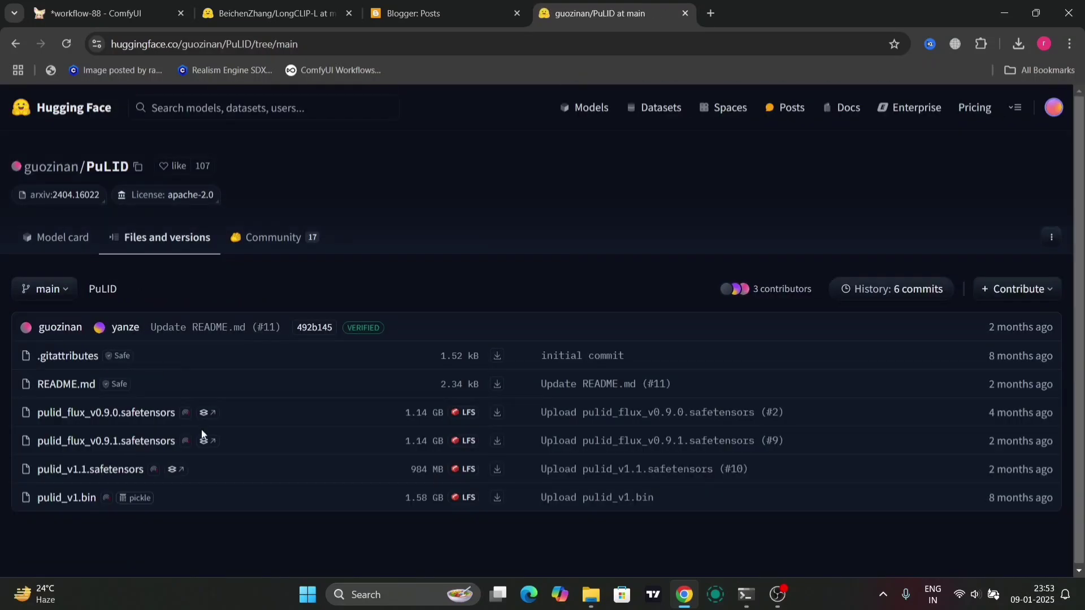
pyautogui.moveTo(177, 445)
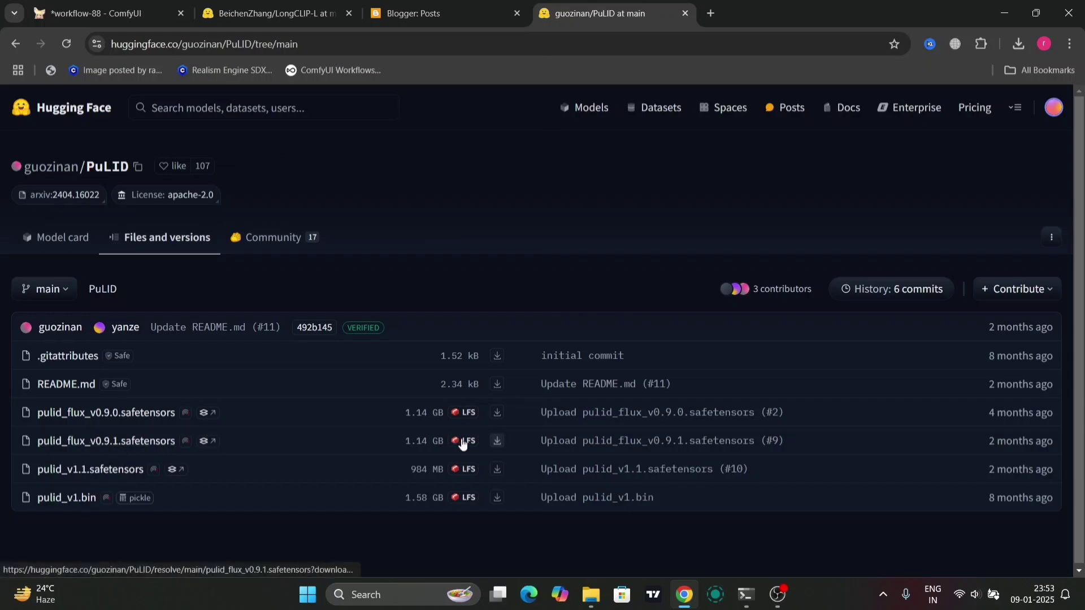
pyautogui.moveTo(496, 441)
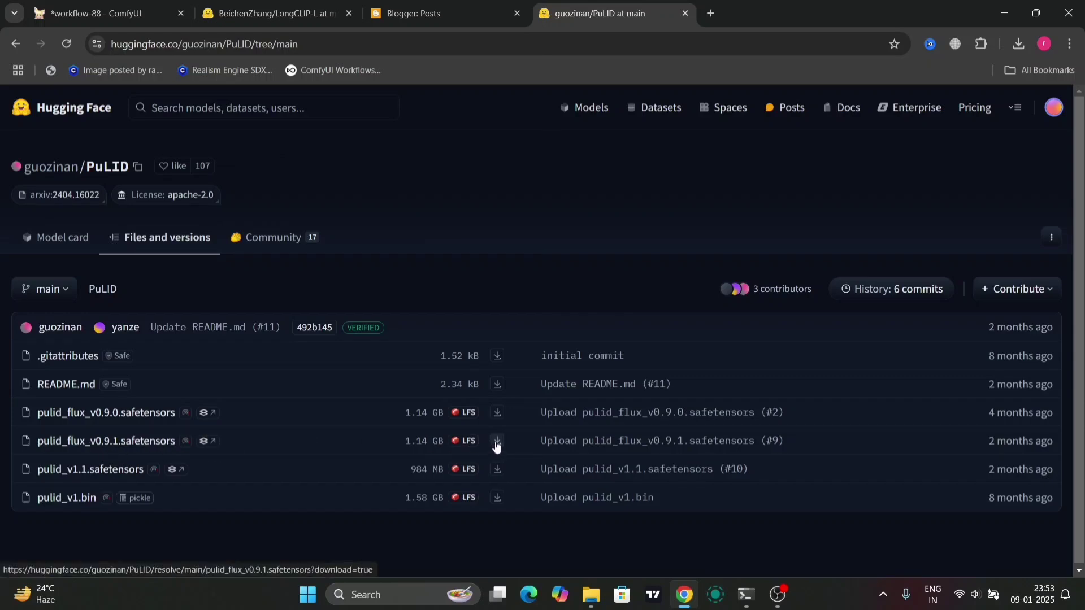
# - Restore the unet window, go up to the models folder and scroll its contents
pyautogui.click(590, 594)
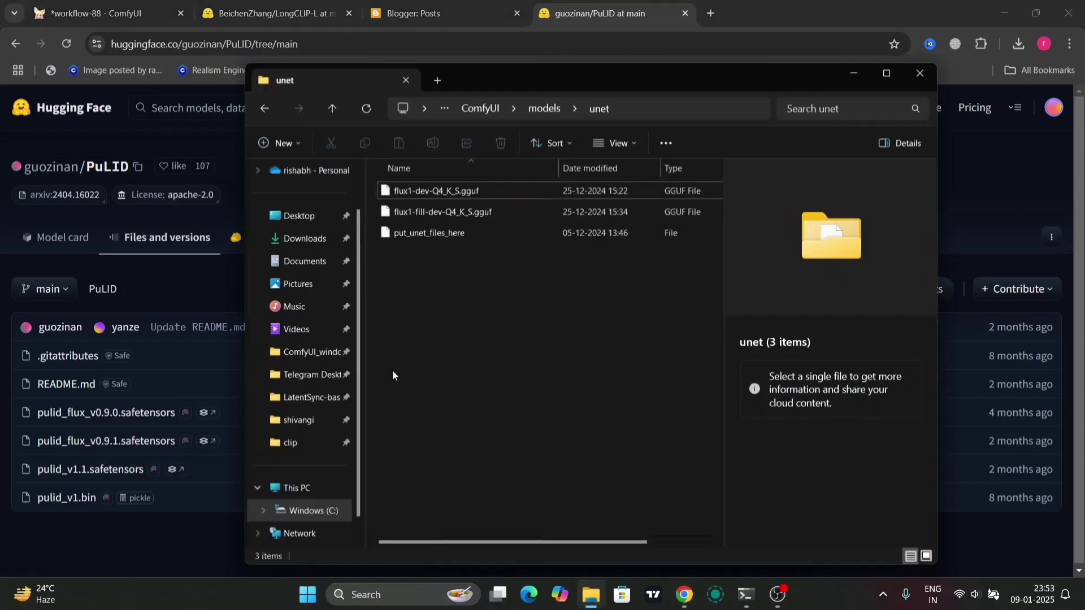
pyautogui.click(333, 108)
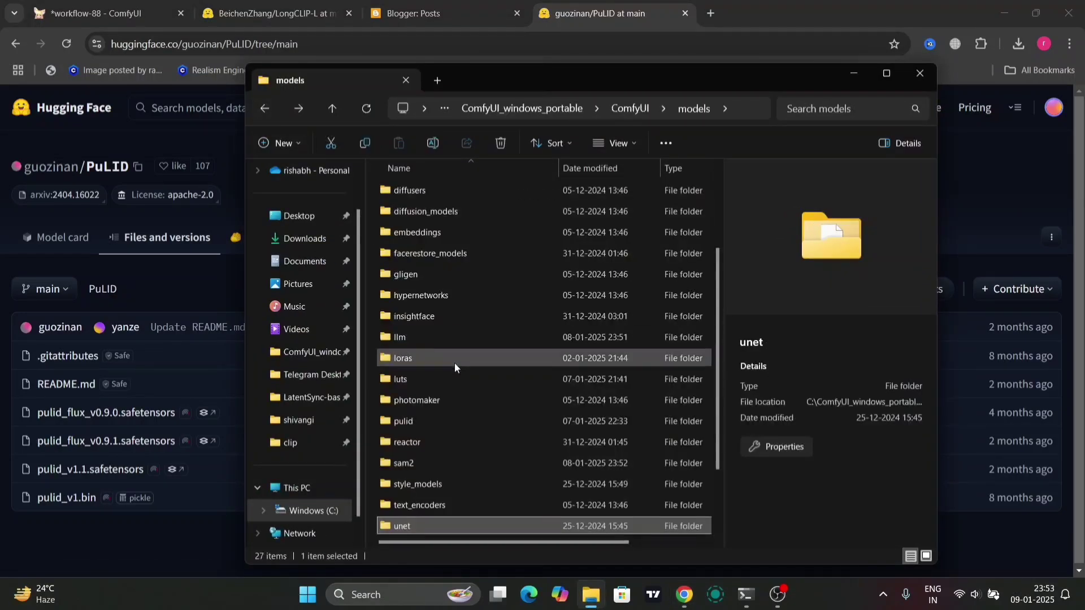
pyautogui.scroll(-3)
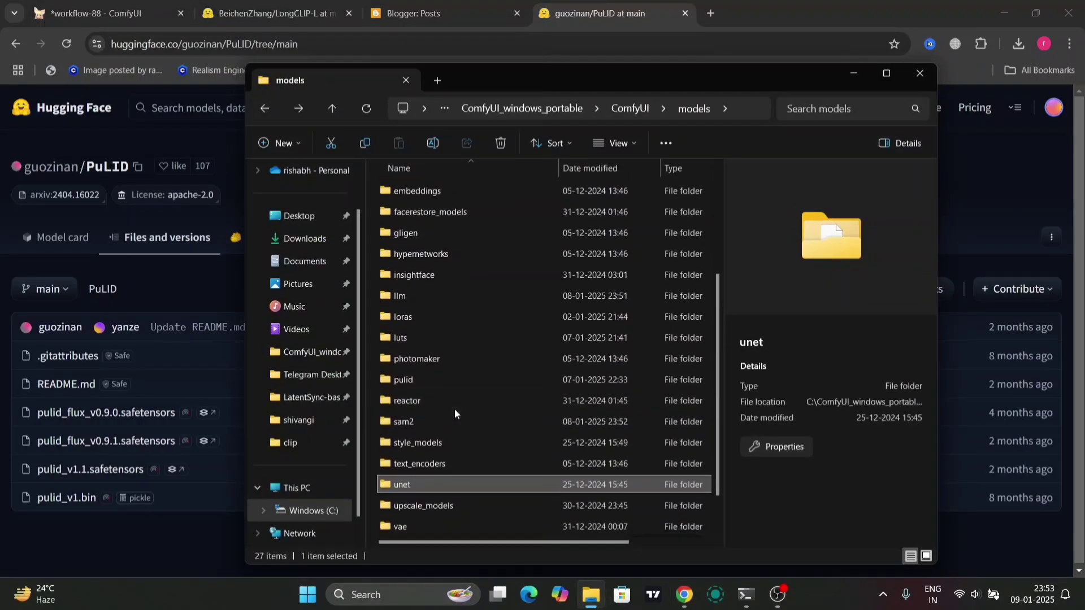
pyautogui.scroll(-3)
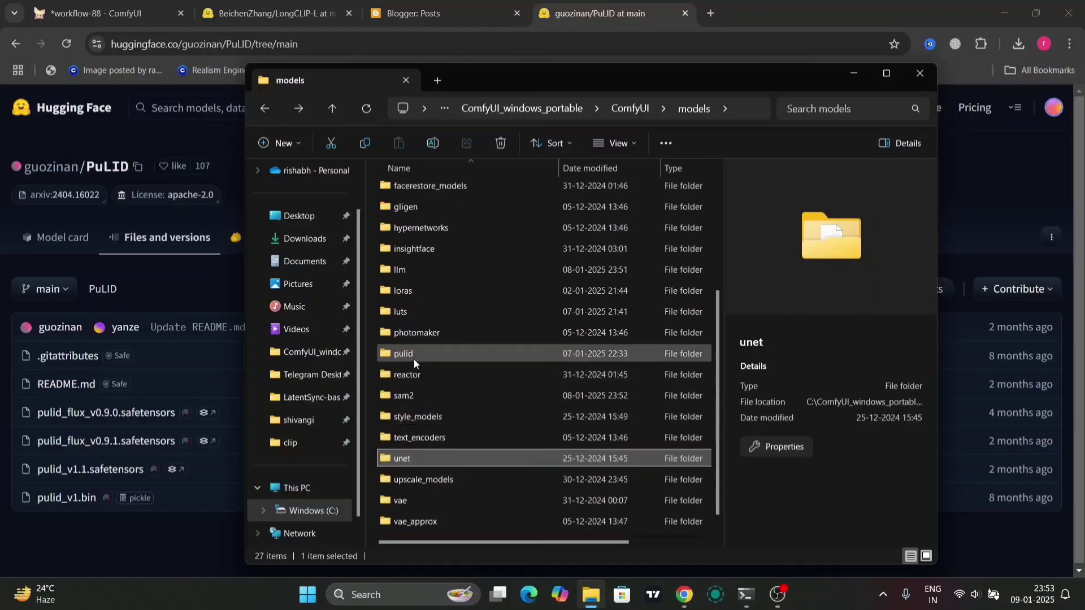
pyautogui.moveTo(403, 354)
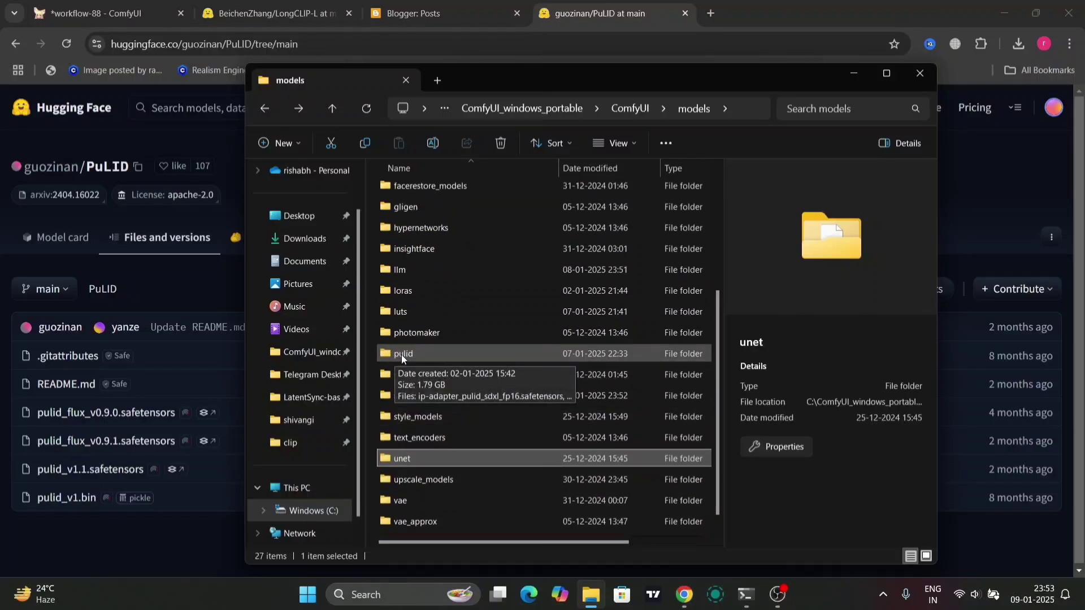
pyautogui.moveTo(280, 143)
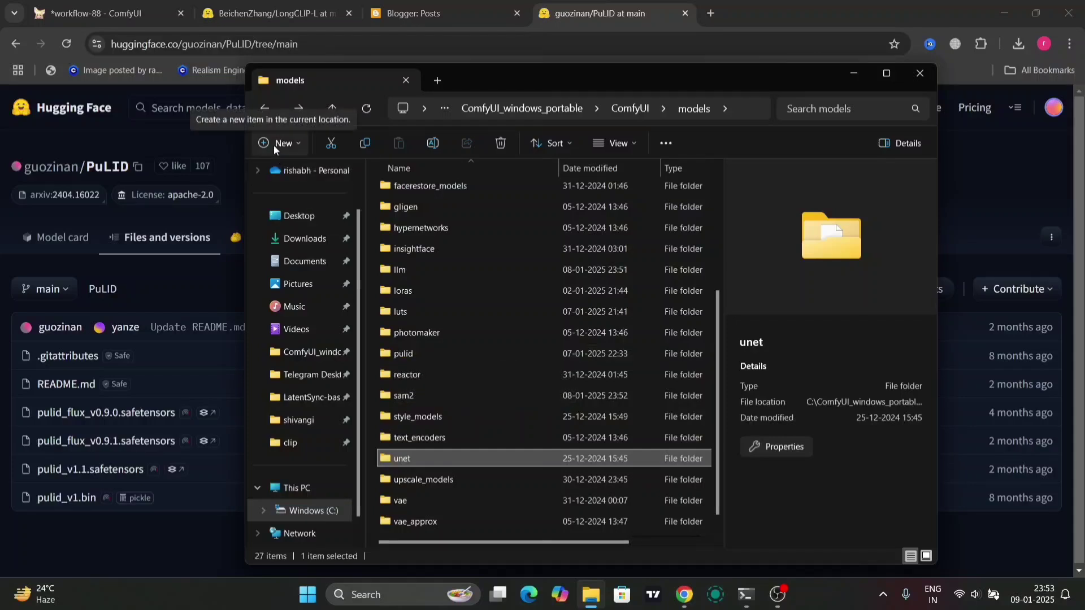
# - Create and delete the misnamed pulidj folder, then open the existing pulid folder
pyautogui.click(280, 143)
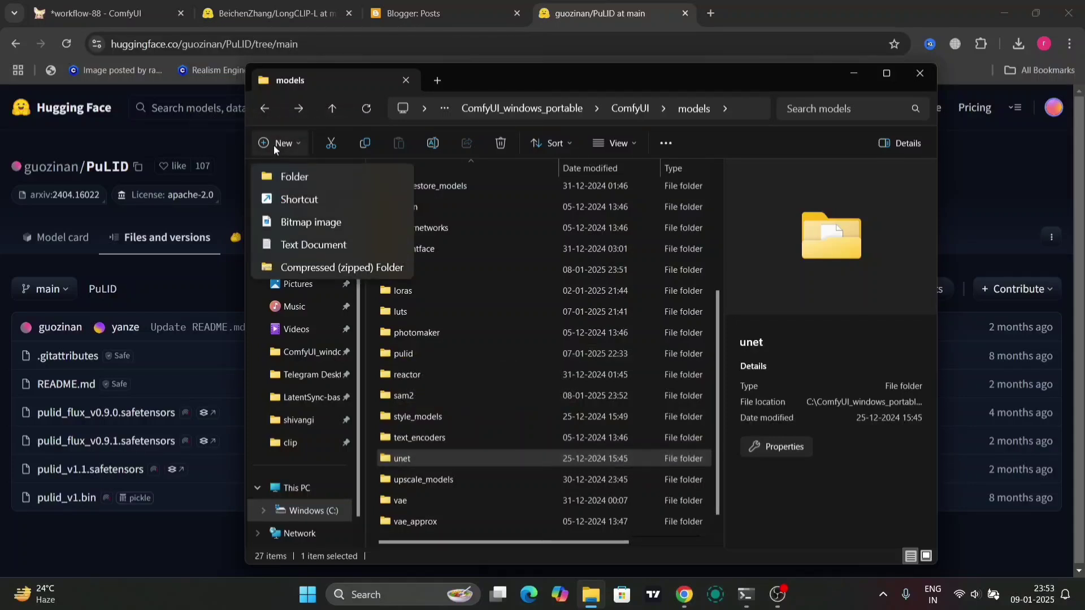
pyautogui.click(294, 176)
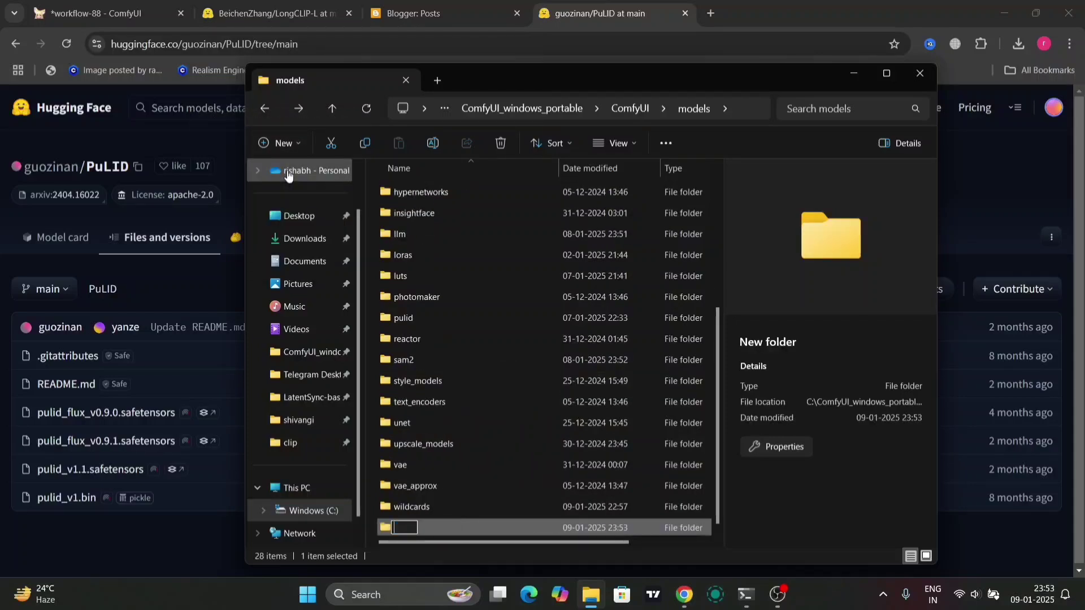
pyautogui.write('pulid')
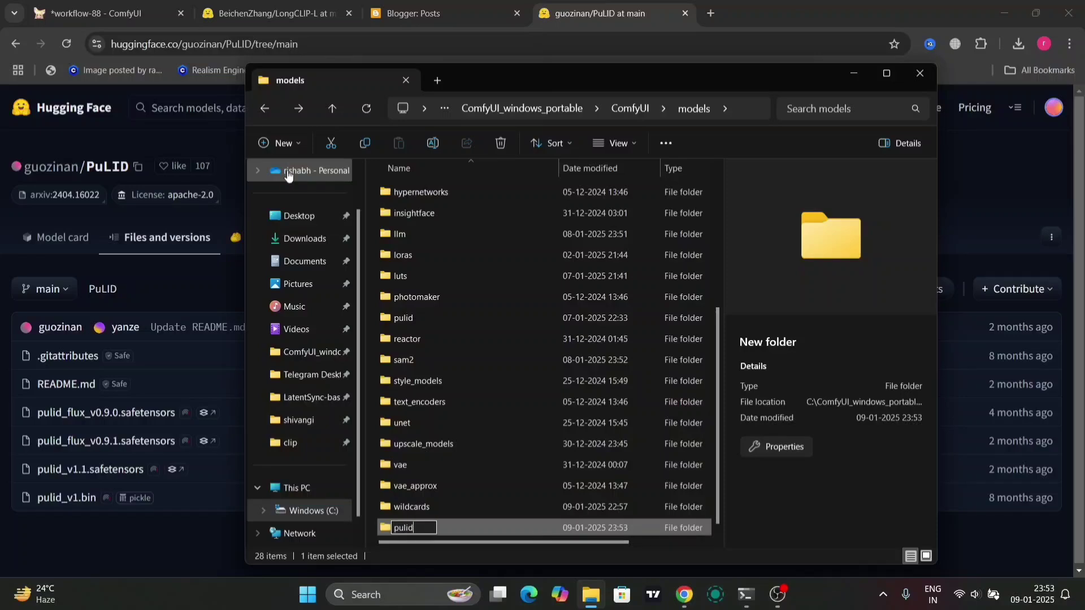
pyautogui.moveTo(412, 317)
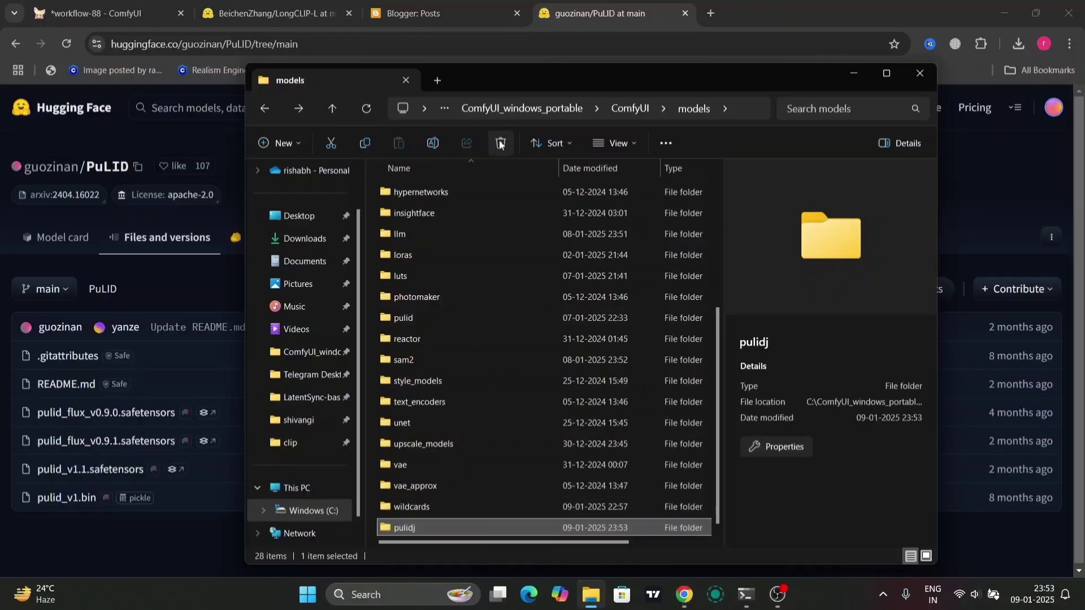
pyautogui.click(500, 143)
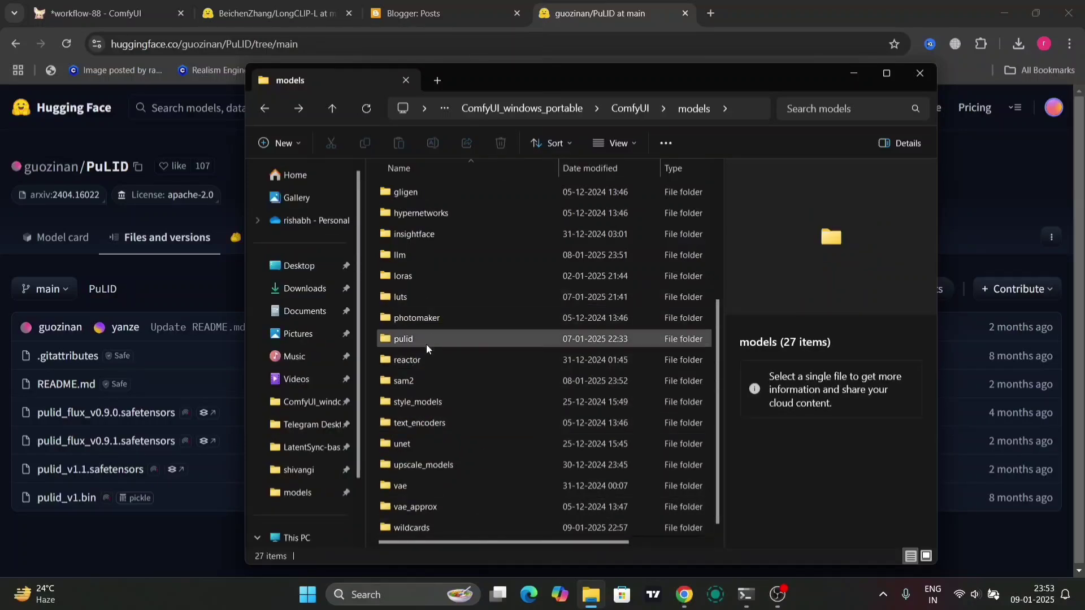
pyautogui.doubleClick(404, 338)
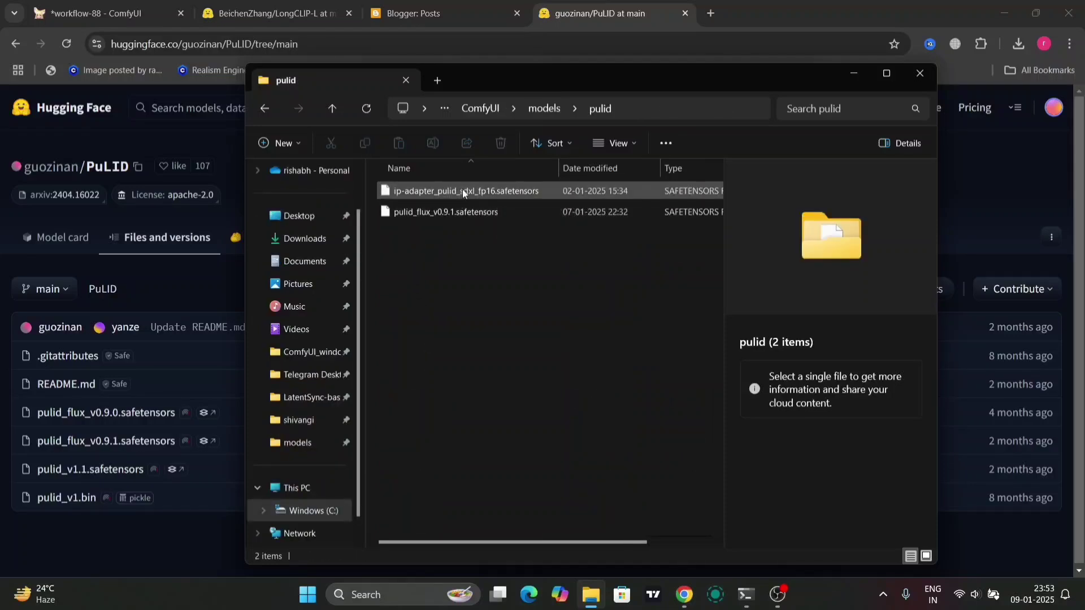
pyautogui.click(598, 246)
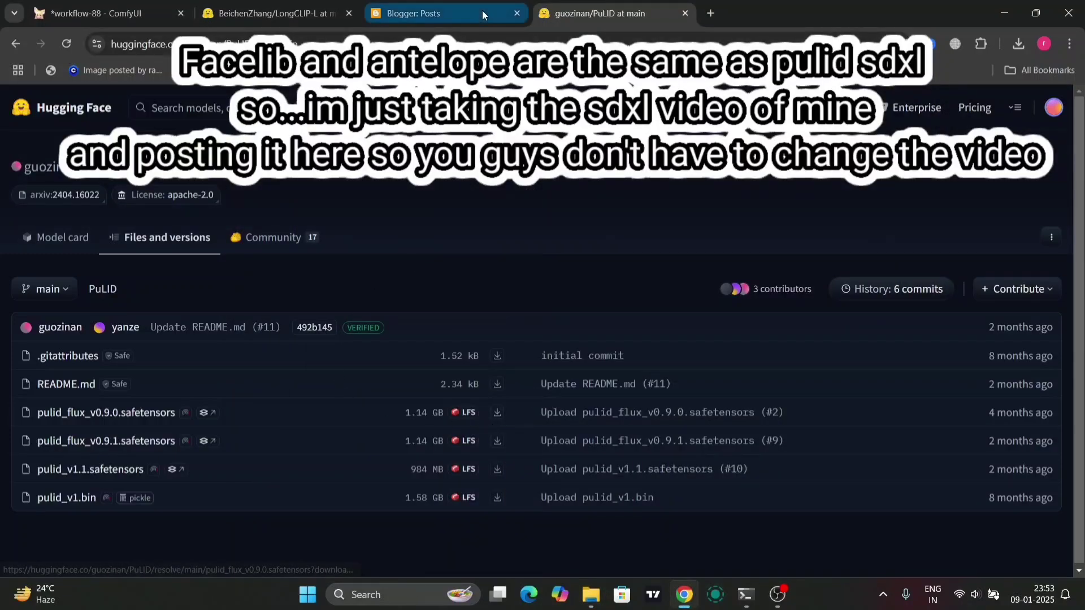
# - Go back past pulid_flux_v0.9.0 to the readme's facexlib and AntelopeV2 installation steps
pyautogui.click(105, 412)
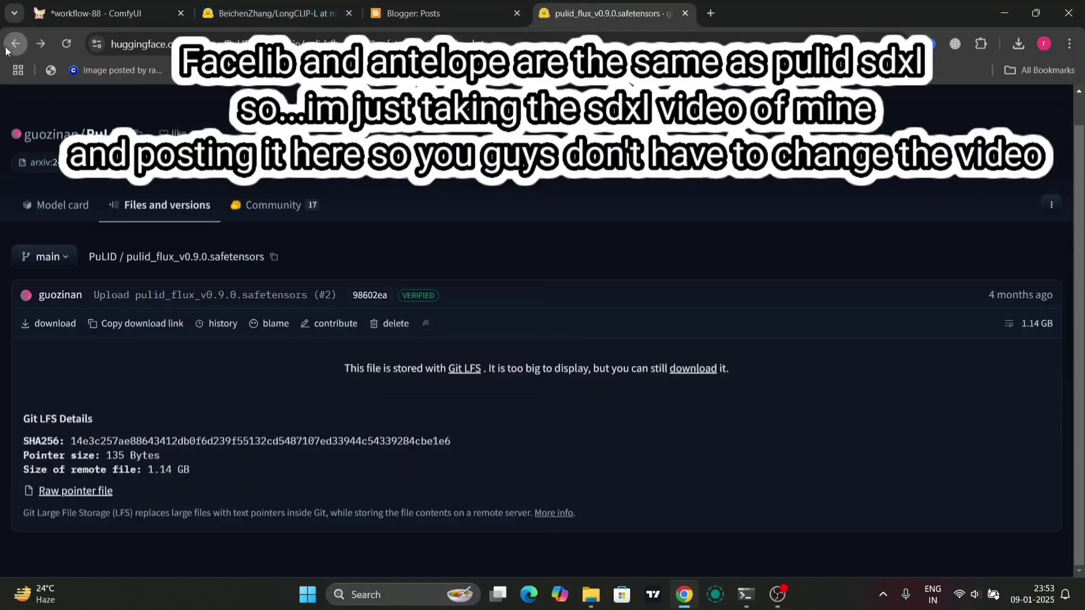
pyautogui.click(15, 43)
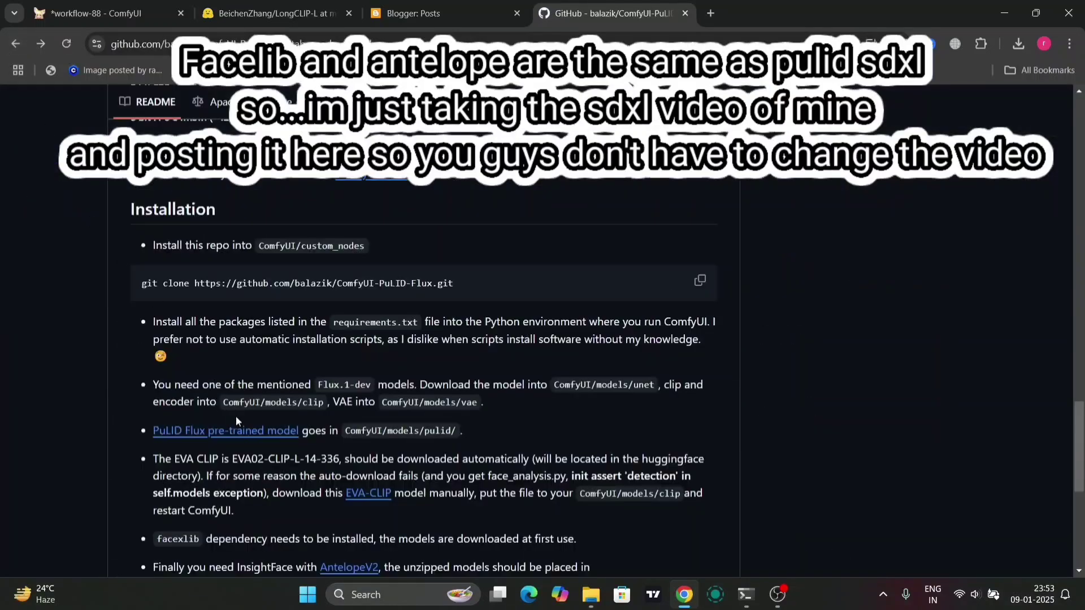
pyautogui.scroll(-3)
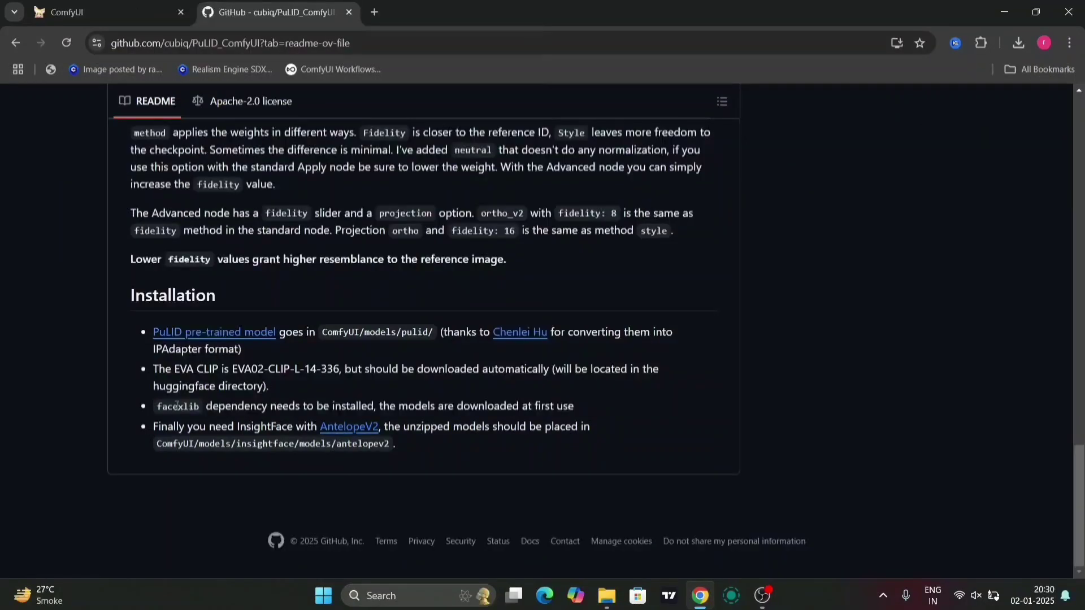
pyautogui.moveTo(349, 426)
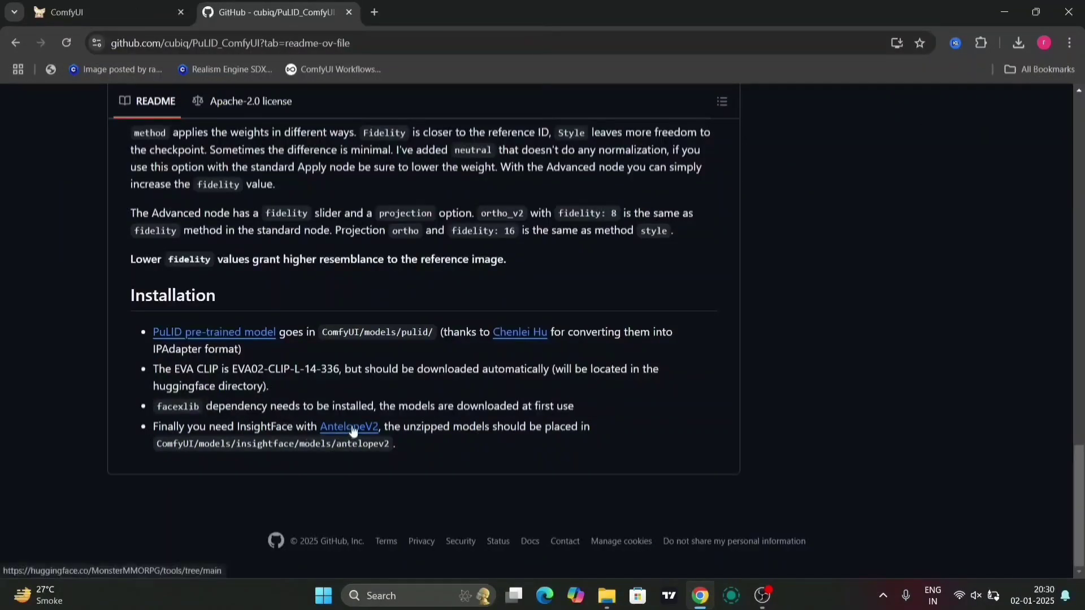
# - Open MonsterMMORPG/tools via the AntelopeV2 link and confirm antelopev2.zip is in recent downloads
pyautogui.click(349, 426)
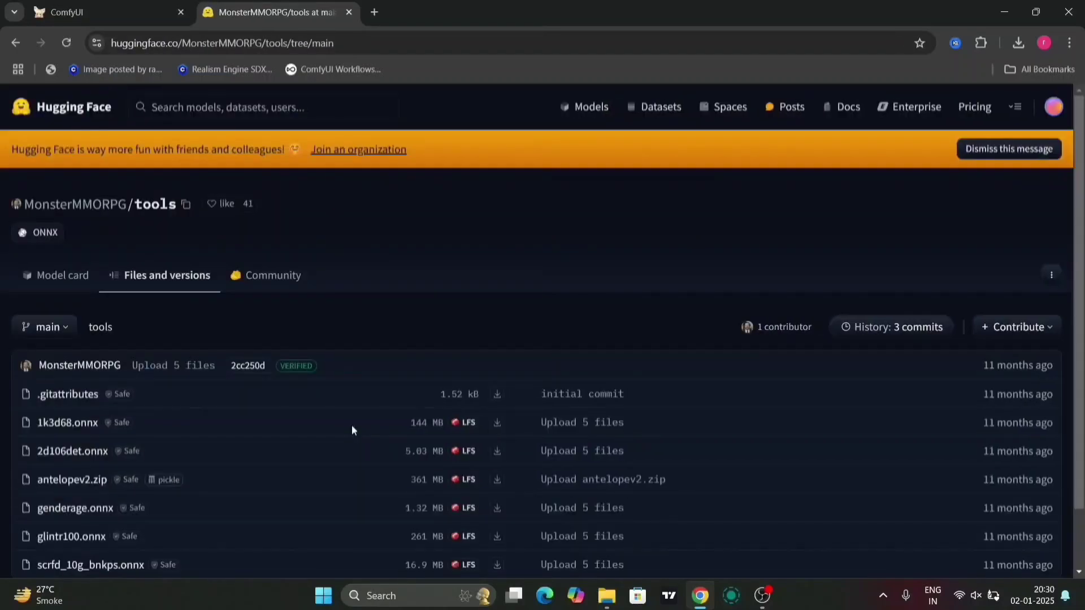
pyautogui.scroll(-3)
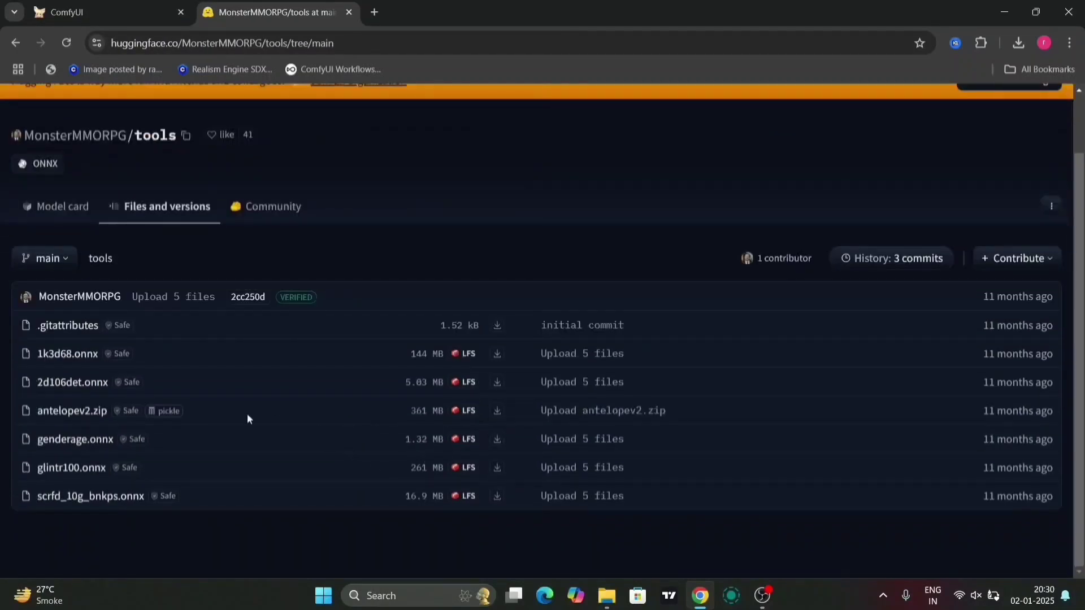
pyautogui.moveTo(151, 415)
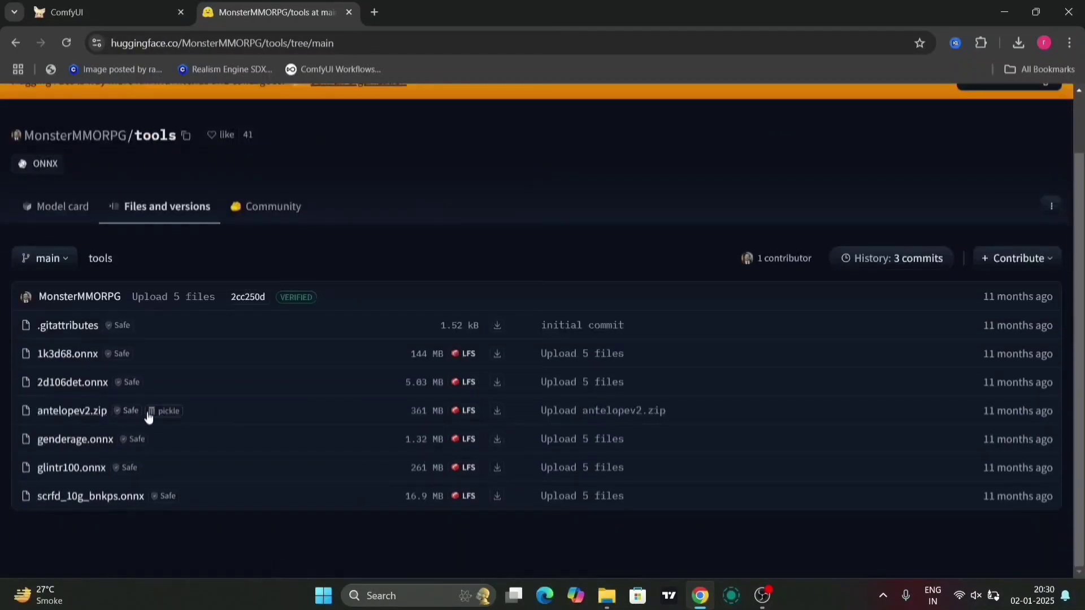
pyautogui.moveTo(503, 422)
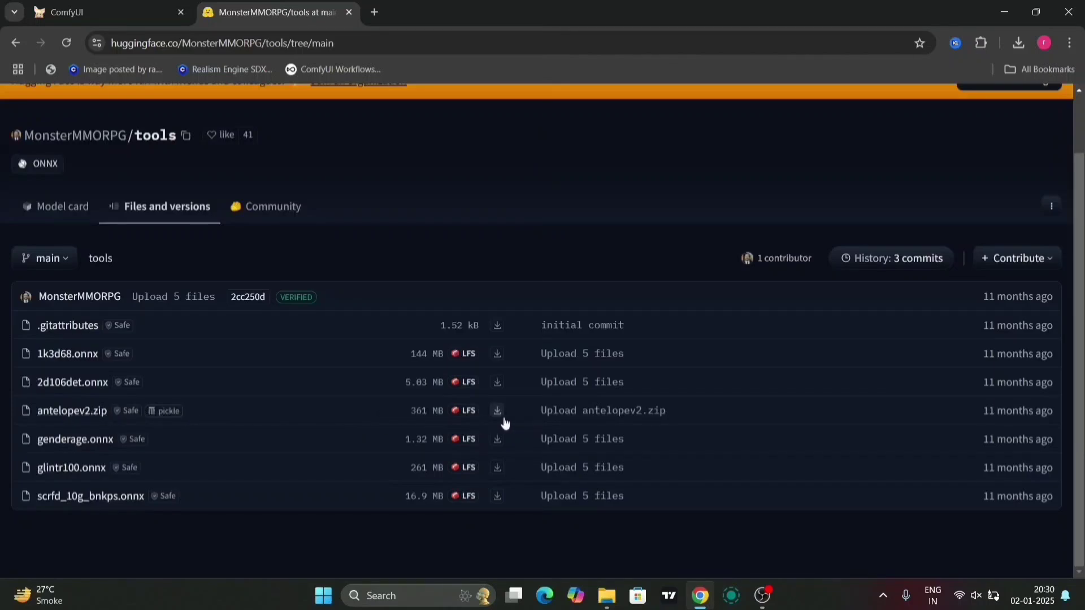
pyautogui.moveTo(497, 410)
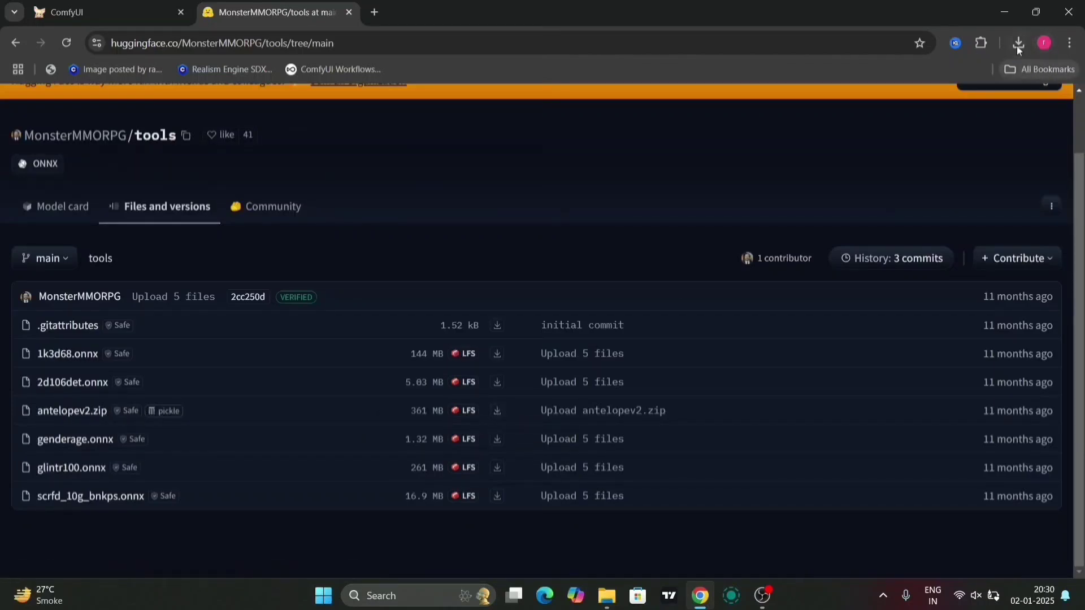
pyautogui.click(1017, 43)
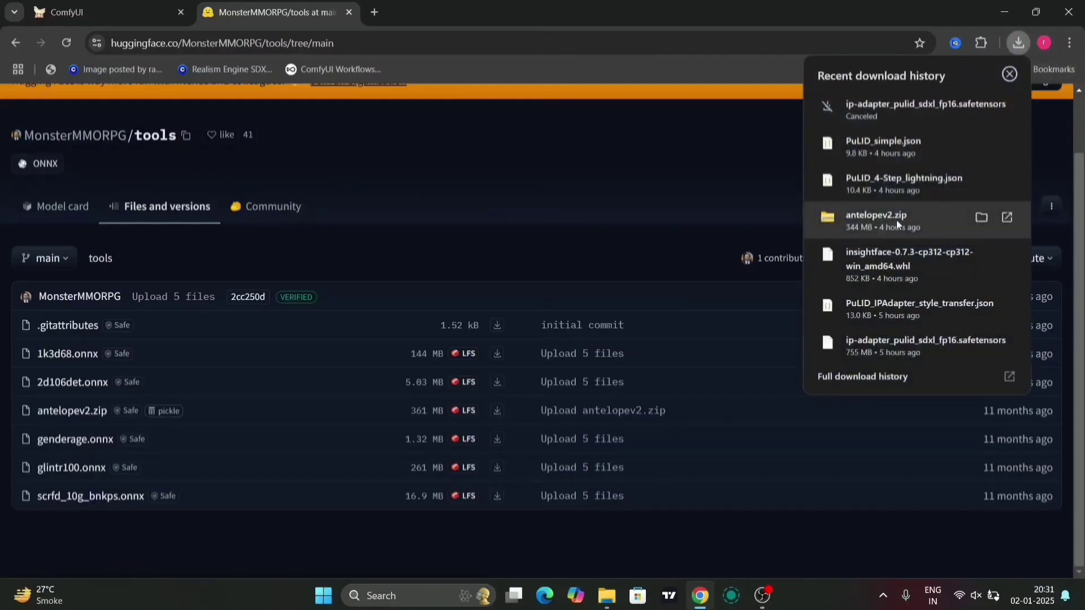
pyautogui.moveTo(930, 223)
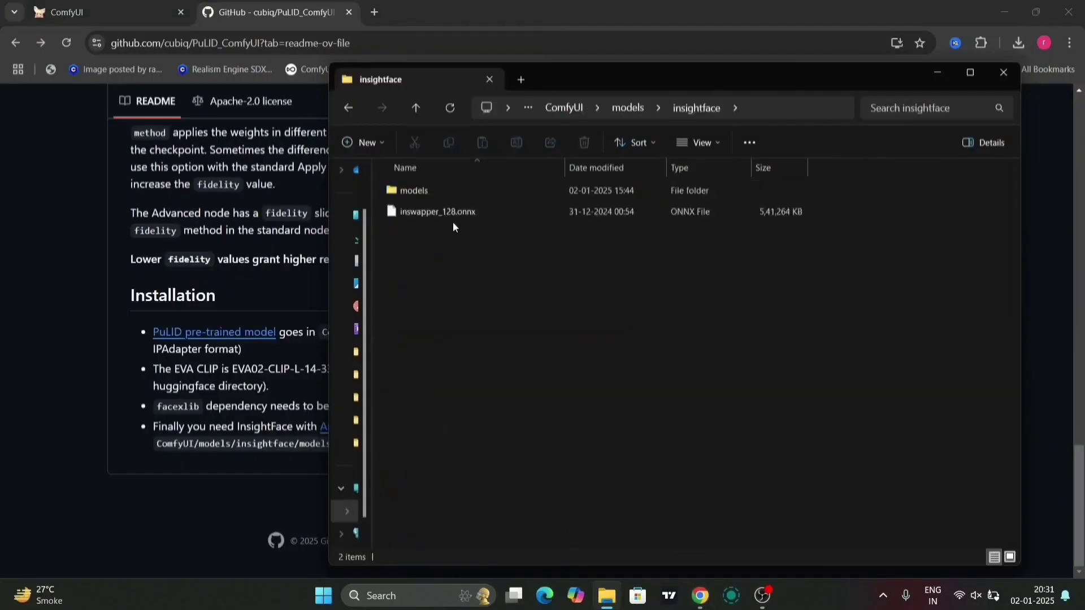
pyautogui.moveTo(438, 194)
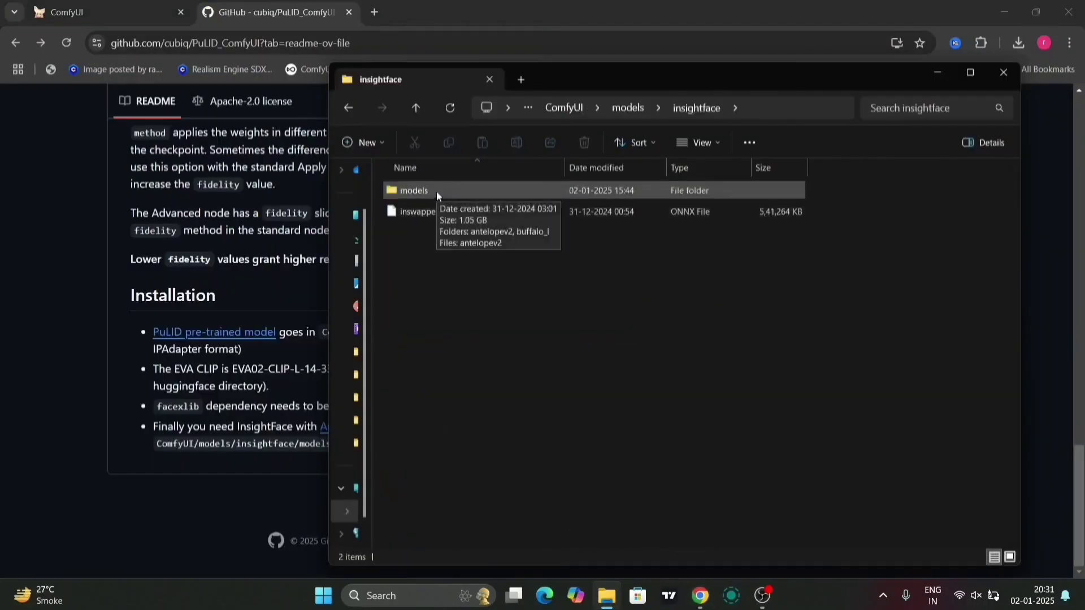
pyautogui.moveTo(483, 199)
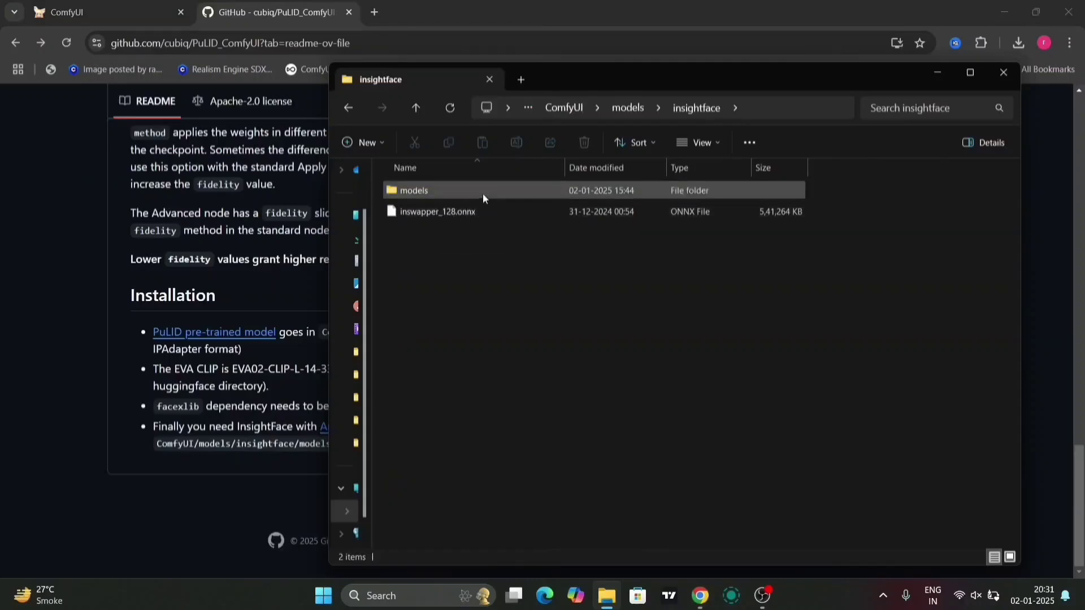
# - Open insightface\models\antelopev2 and confirm it holds the five unzipped .onnx models
pyautogui.doubleClick(413, 191)
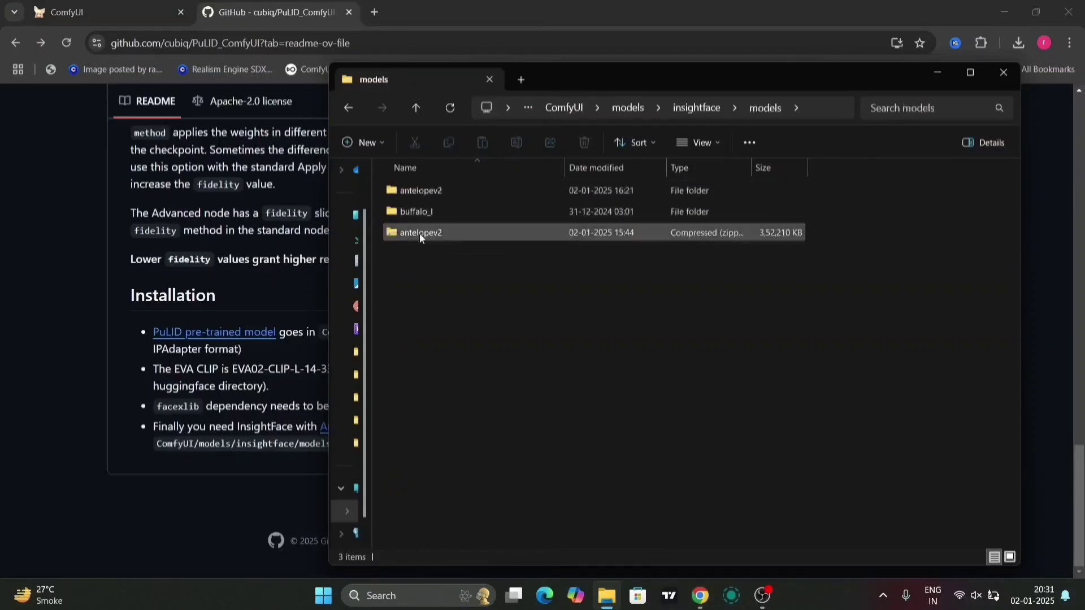
pyautogui.doubleClick(416, 211)
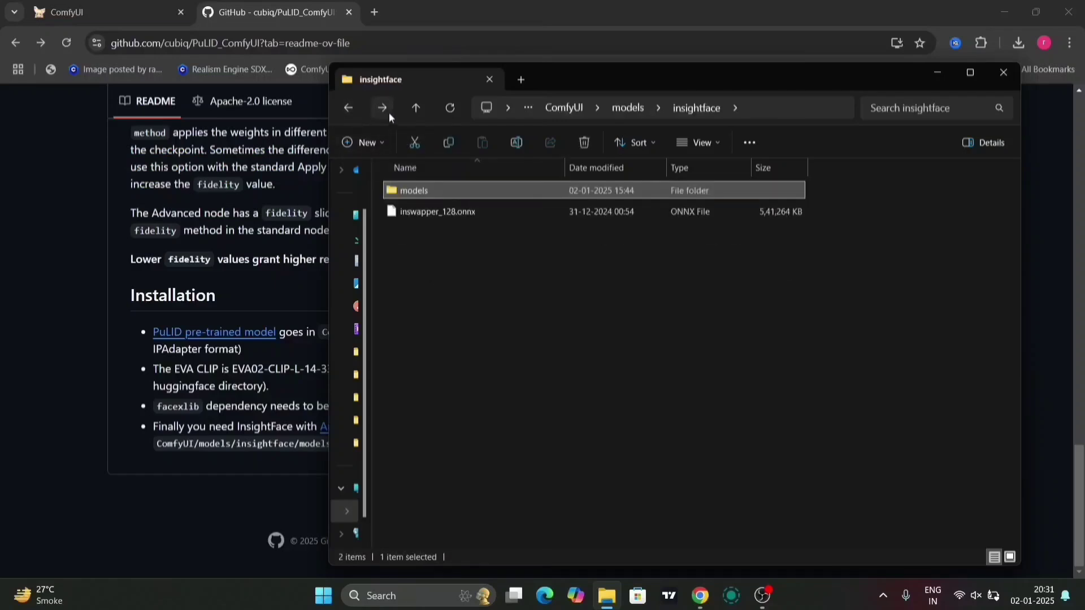
pyautogui.doubleClick(413, 190)
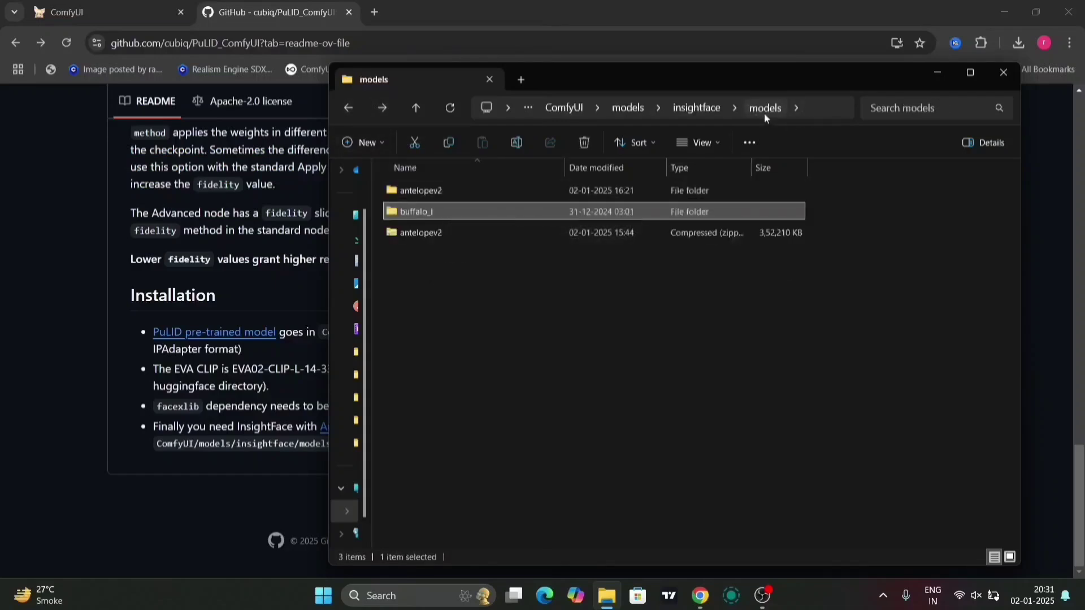
pyautogui.doubleClick(421, 191)
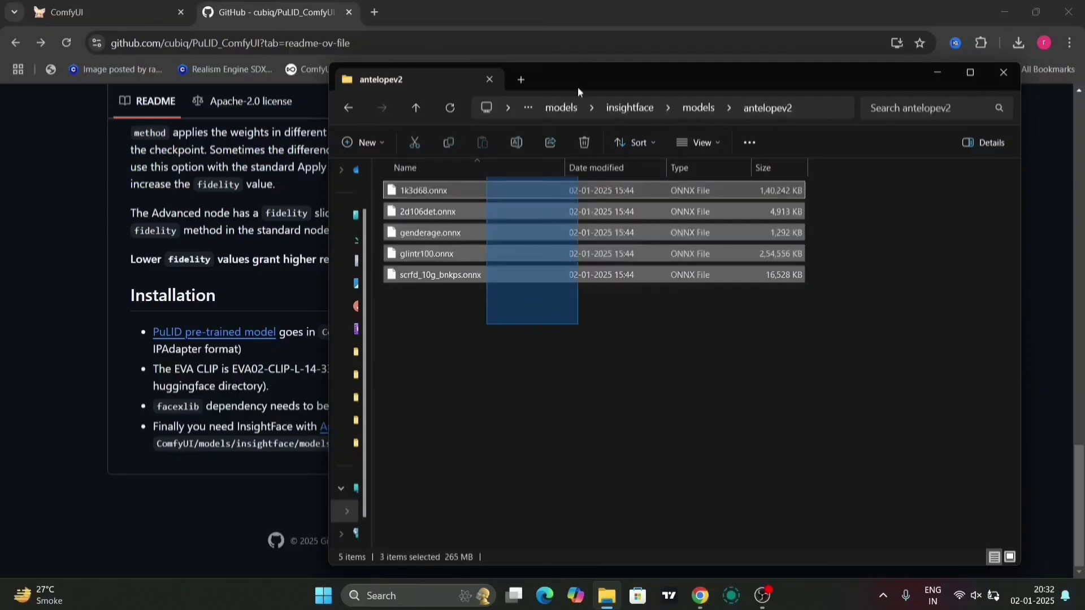
pyautogui.press('ctrl+a')
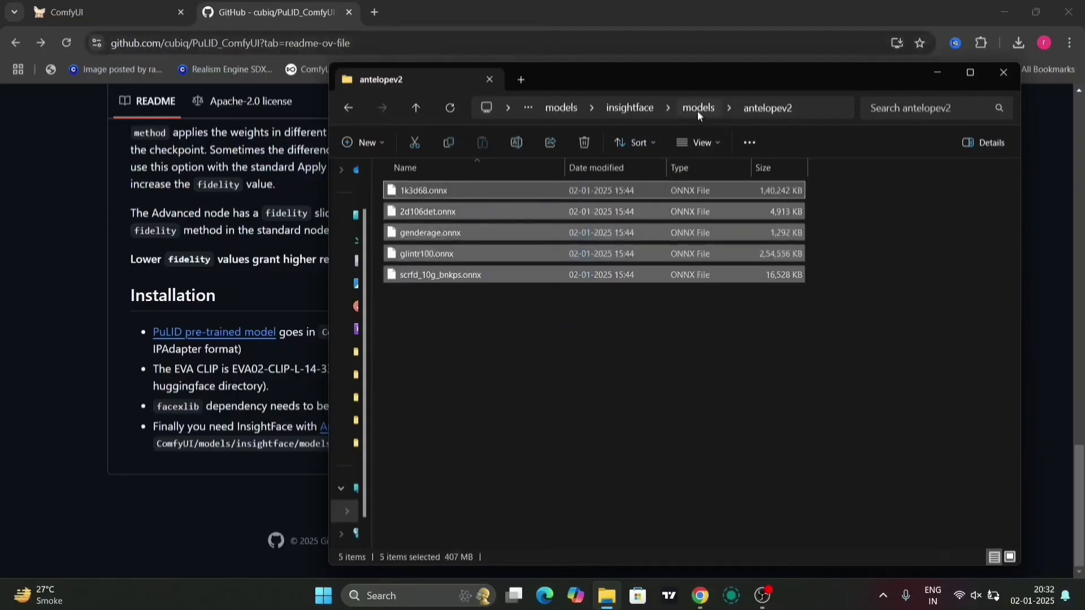
pyautogui.click(580, 352)
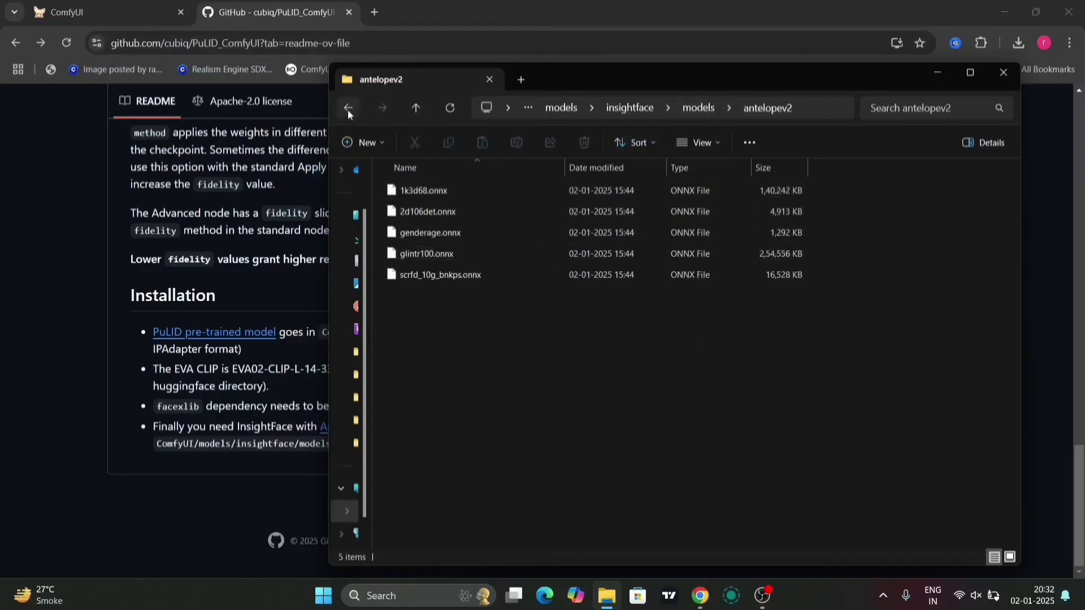
pyautogui.click(348, 107)
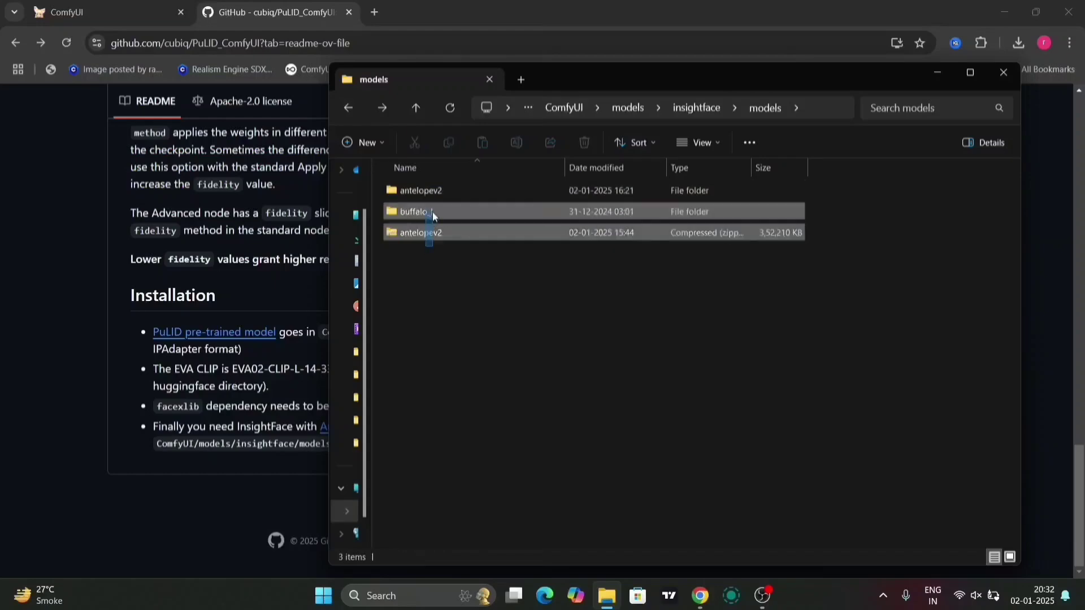
pyautogui.click(484, 232)
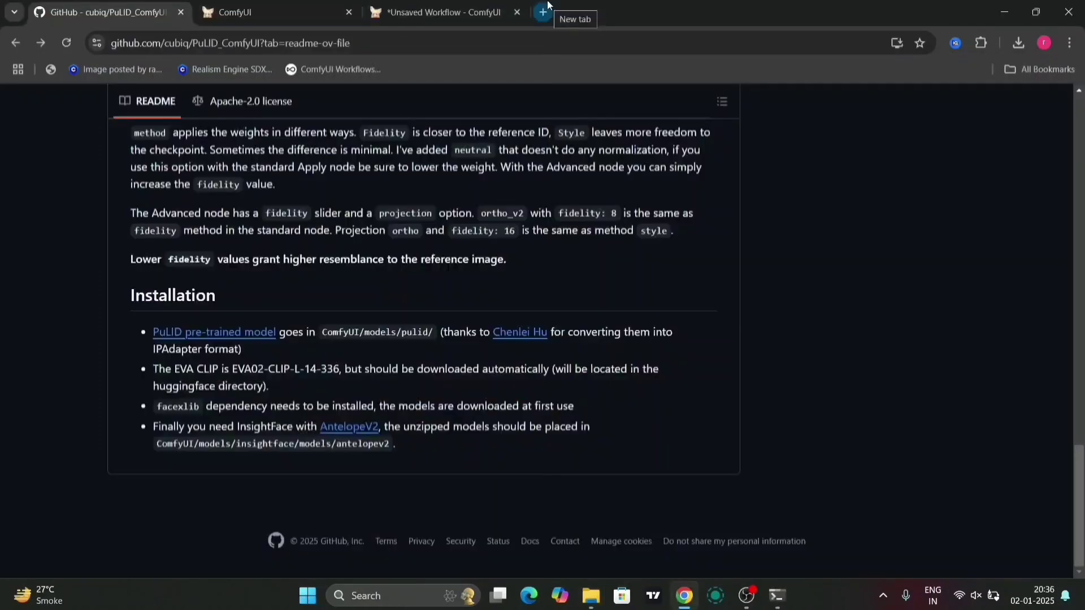
pyautogui.moveTo(1038, 85)
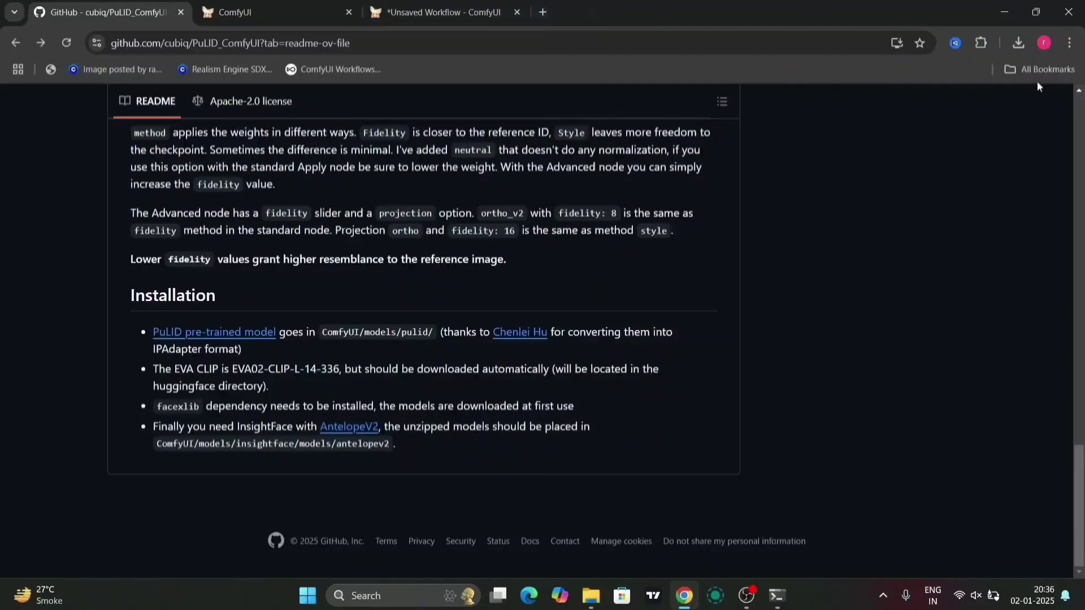
# - Download the insightface-0.7.3-cp312-cp312-win_amd64.whl raw file from Gourieff's Assets Insightface folder
pyautogui.click(1018, 43)
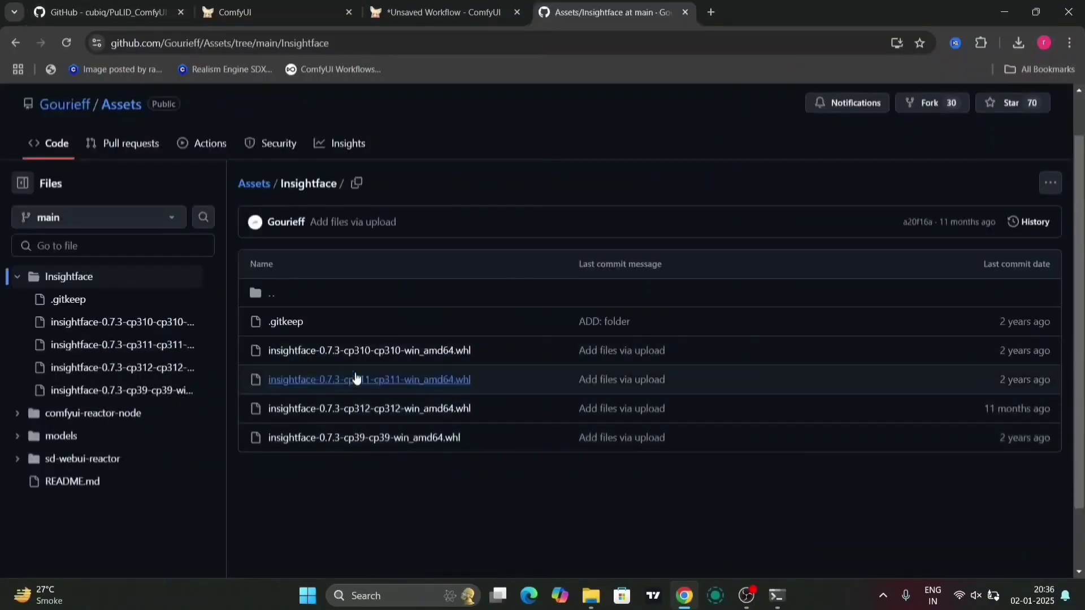
pyautogui.moveTo(419, 424)
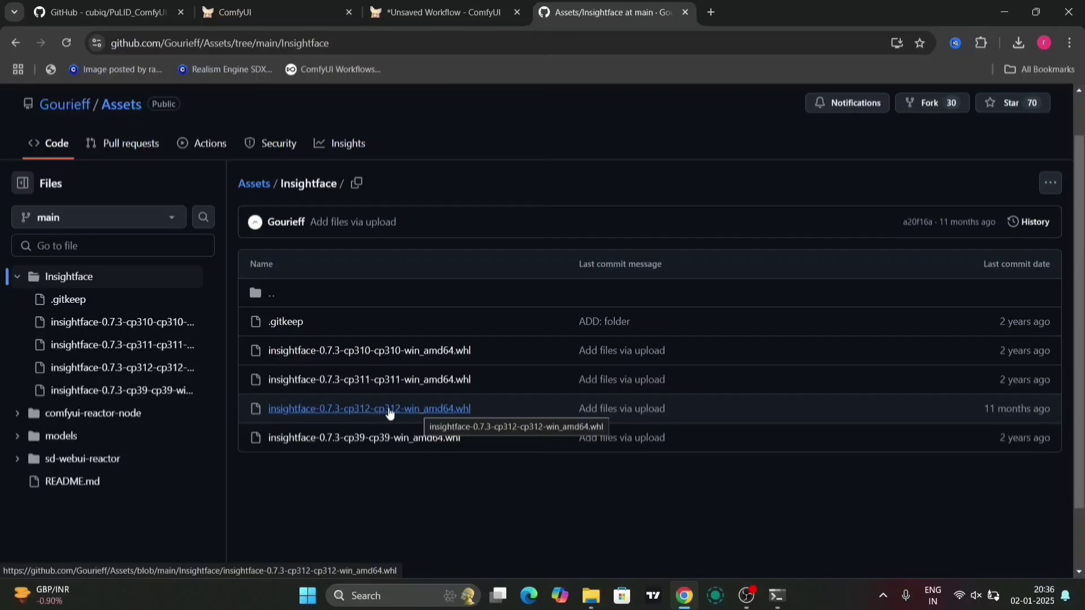
pyautogui.moveTo(390, 385)
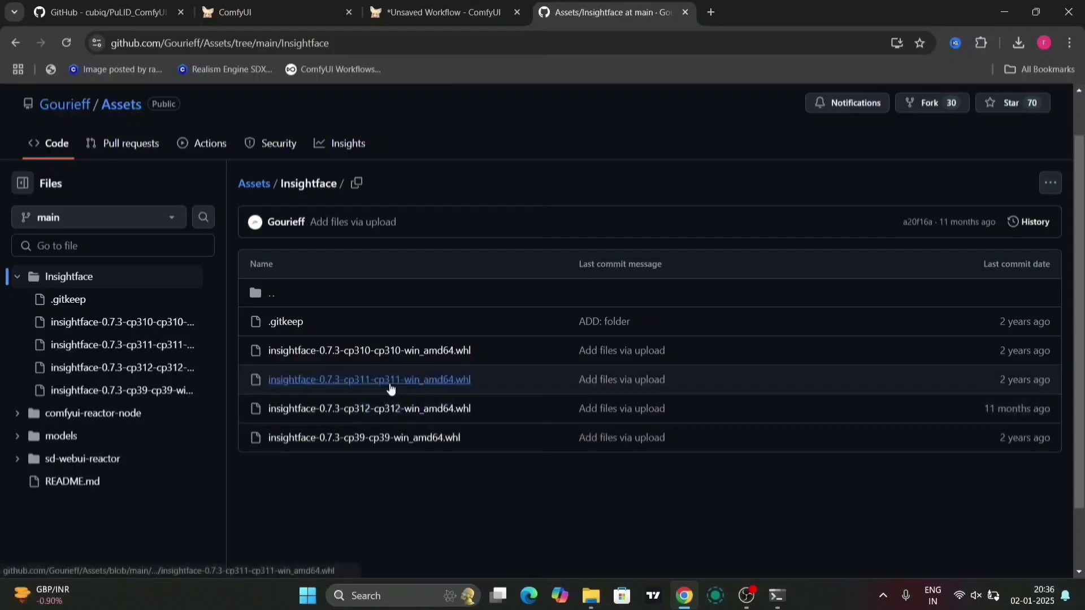
pyautogui.moveTo(423, 408)
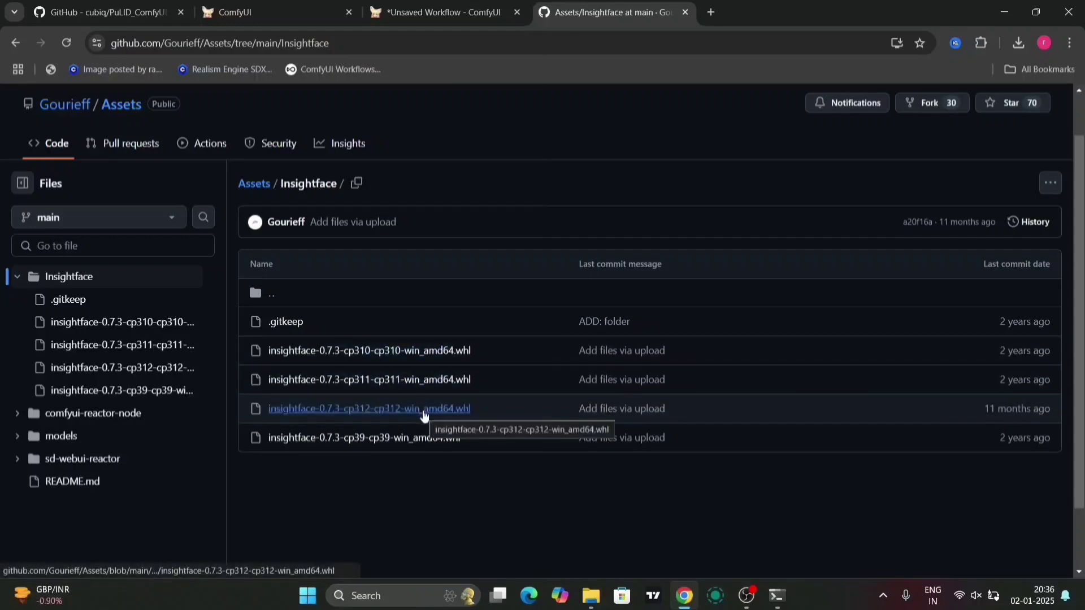
pyautogui.click(369, 408)
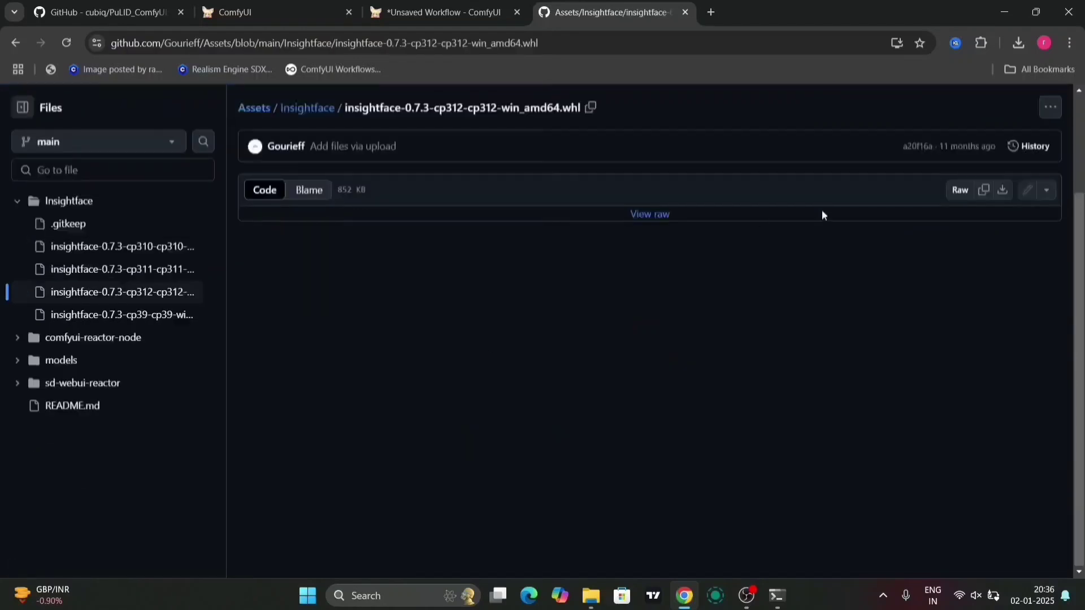
pyautogui.moveTo(1003, 192)
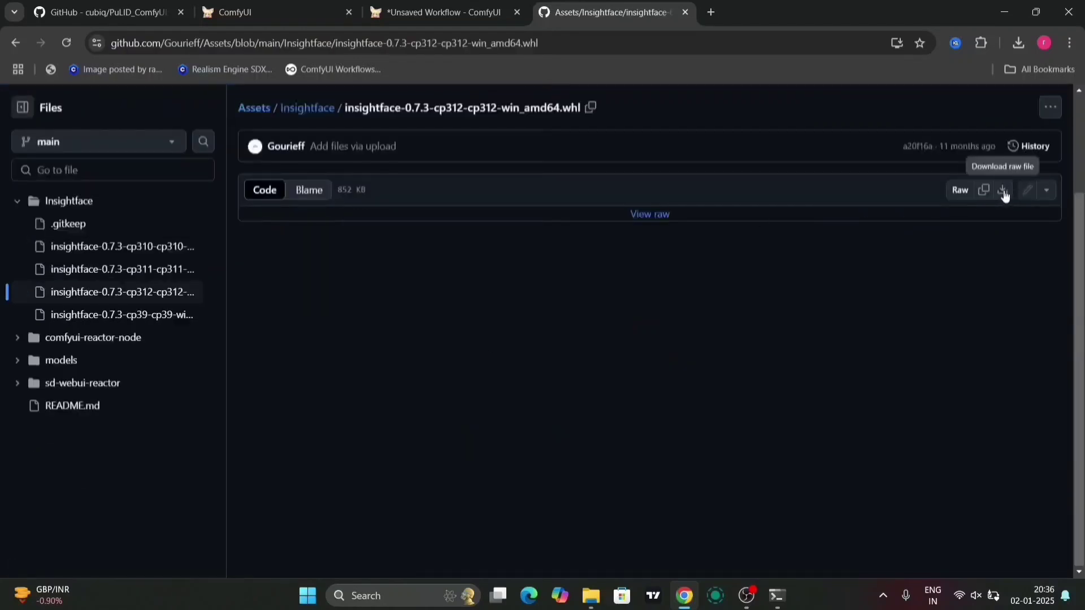
pyautogui.click(1017, 42)
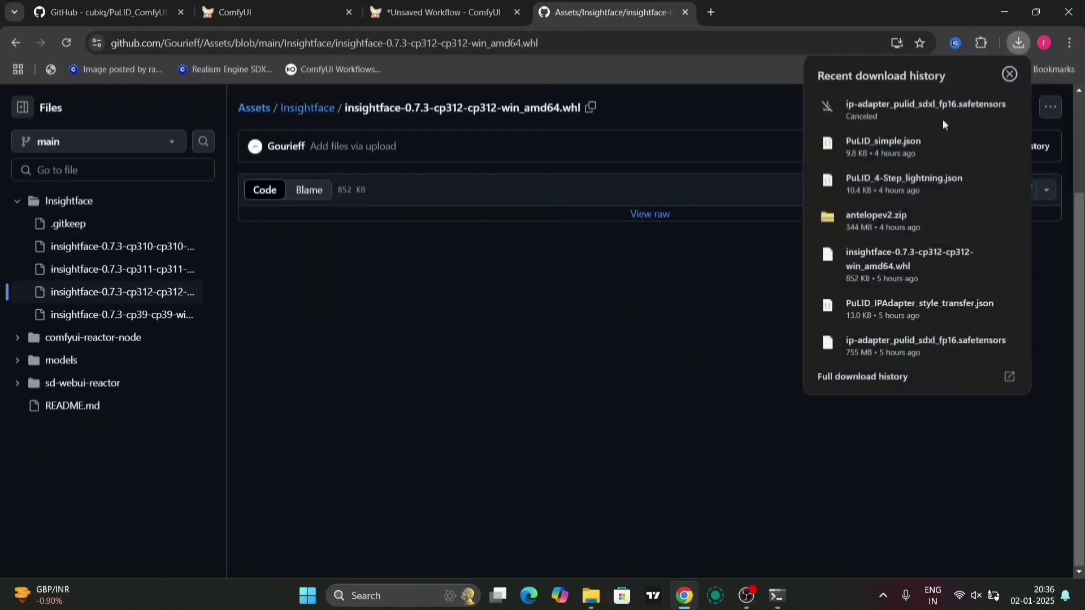
pyautogui.moveTo(953, 272)
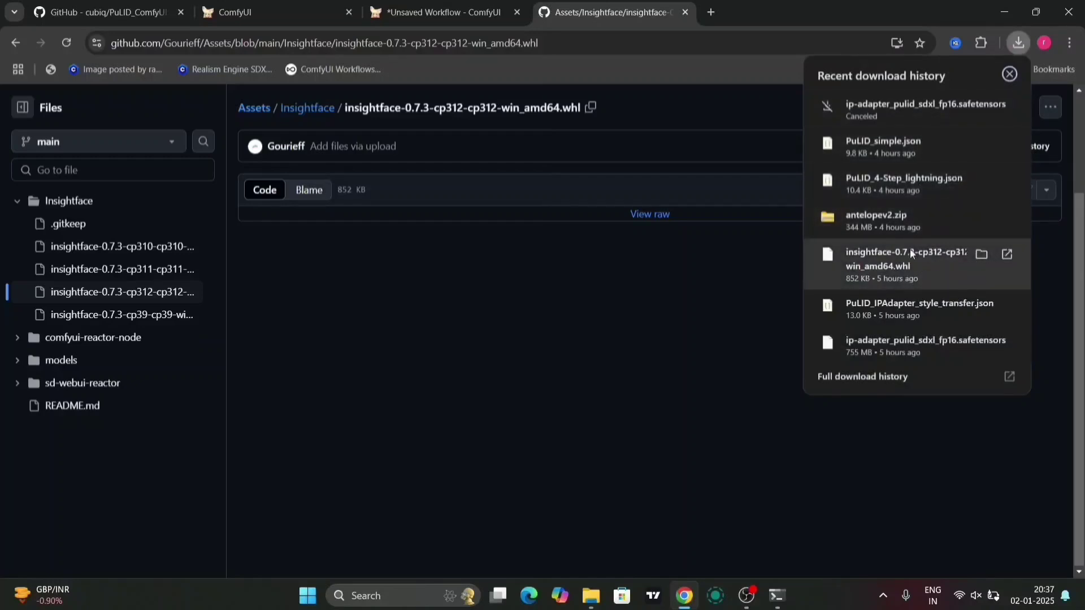
pyautogui.moveTo(981, 253)
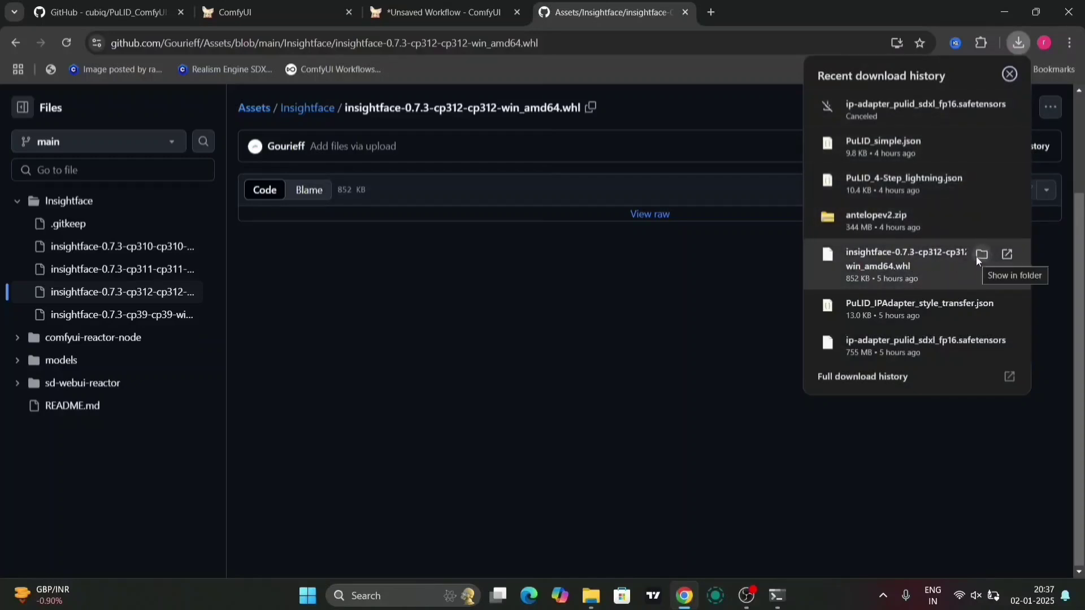
pyautogui.moveTo(1002, 294)
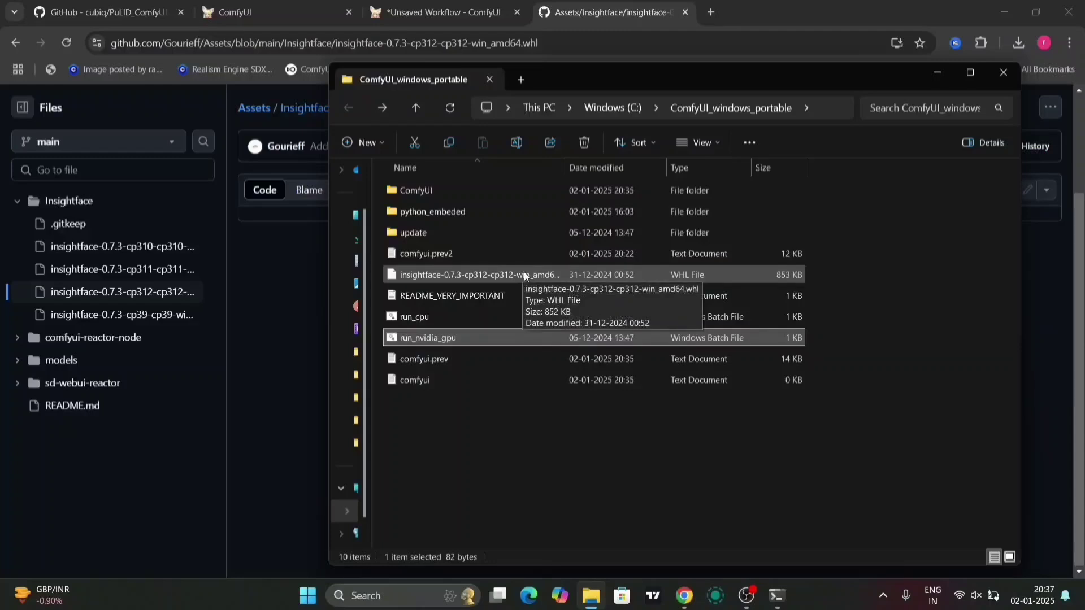
pyautogui.moveTo(482, 211)
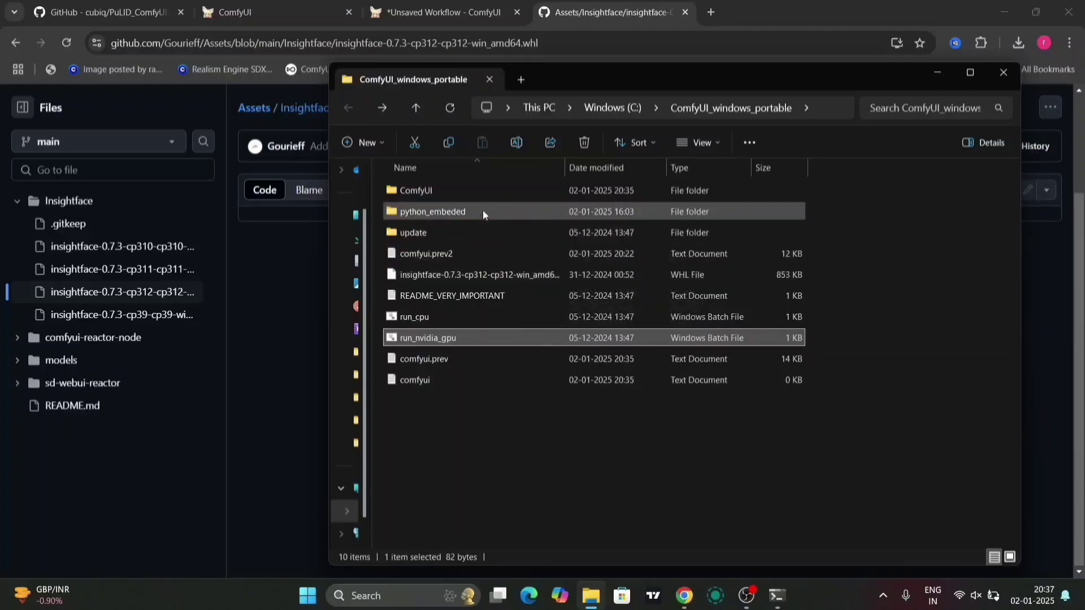
# - Locate the cp312 insightface wheel inside the python_embeded folder
pyautogui.doubleClick(431, 210)
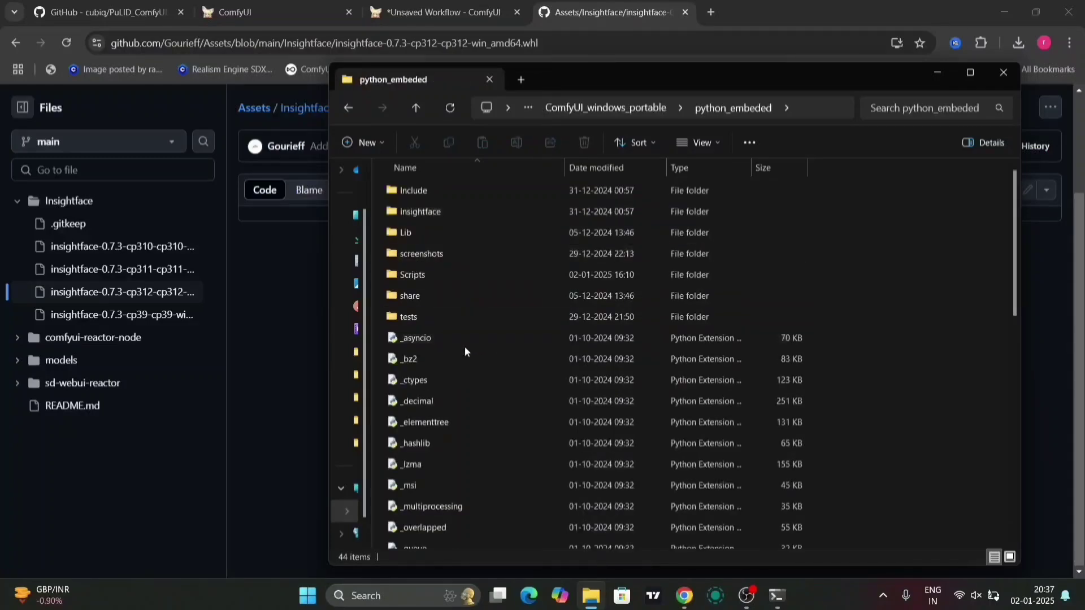
pyautogui.scroll(-3)
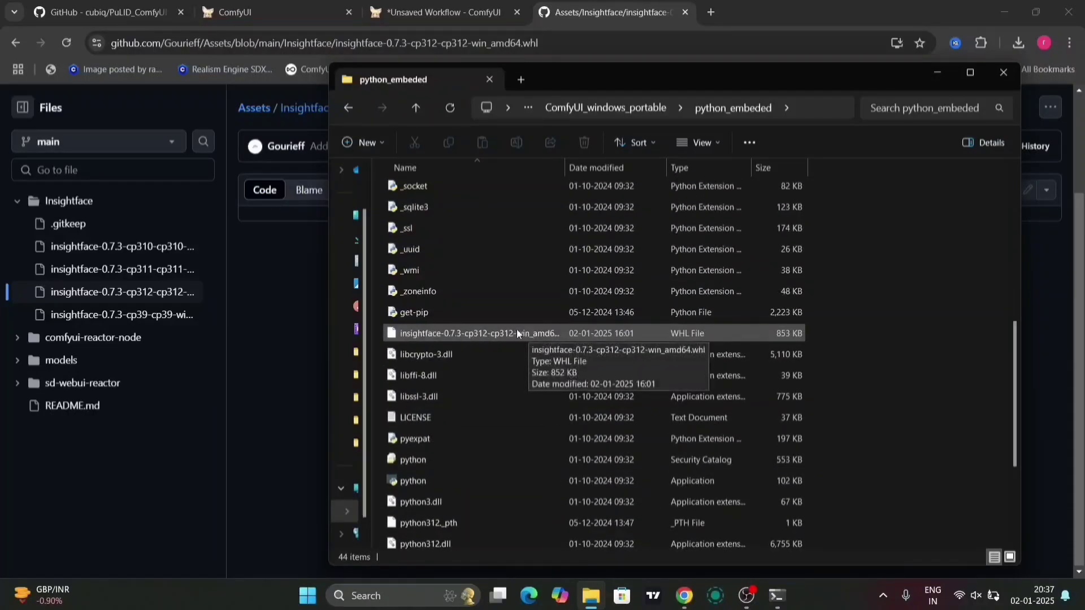
pyautogui.scroll(3)
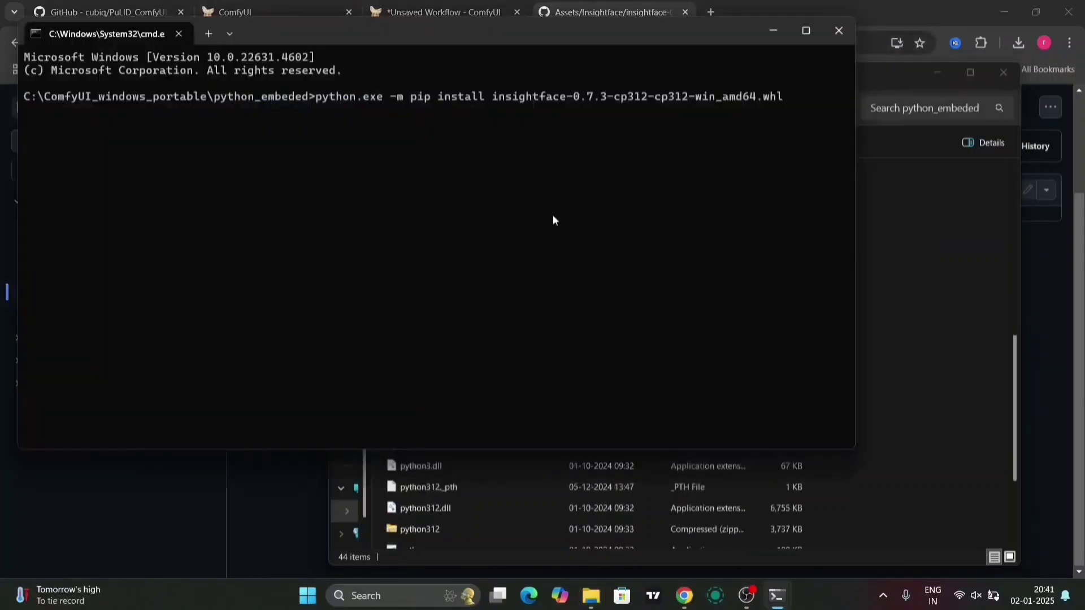
pyautogui.moveTo(354, 120)
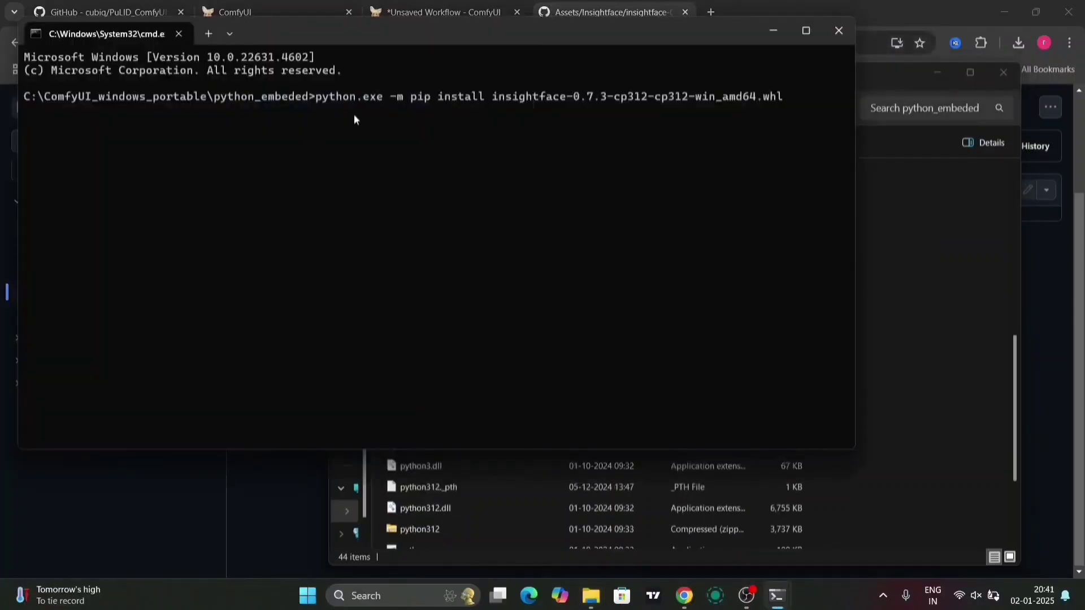
pyautogui.moveTo(591, 146)
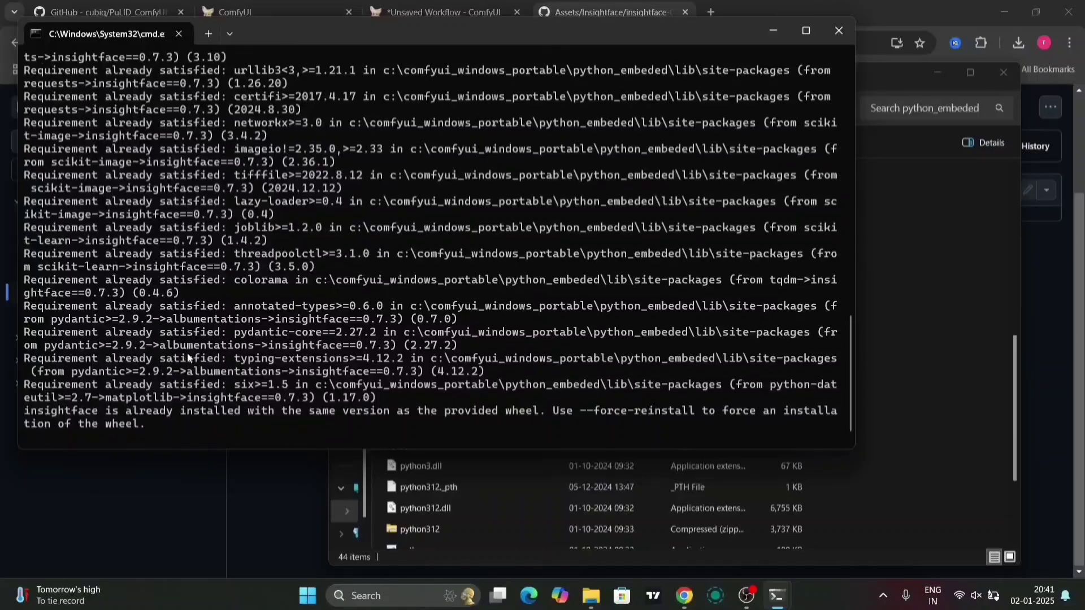
# - Review the pip output showing insightface 0.7.3 already installed with requirements satisfied
pyautogui.scroll(3)
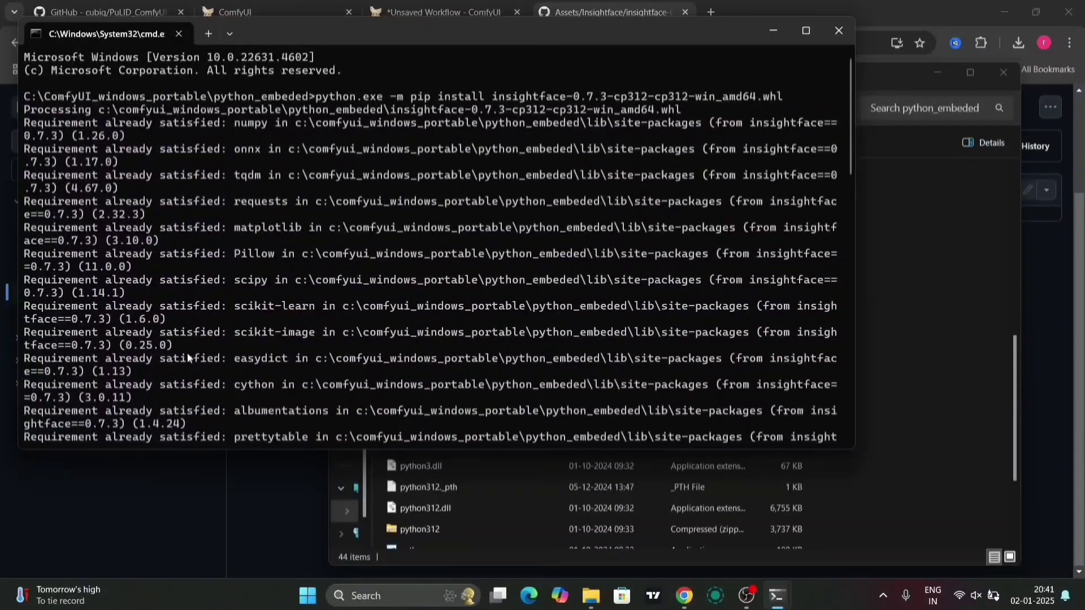
pyautogui.moveTo(117, 150)
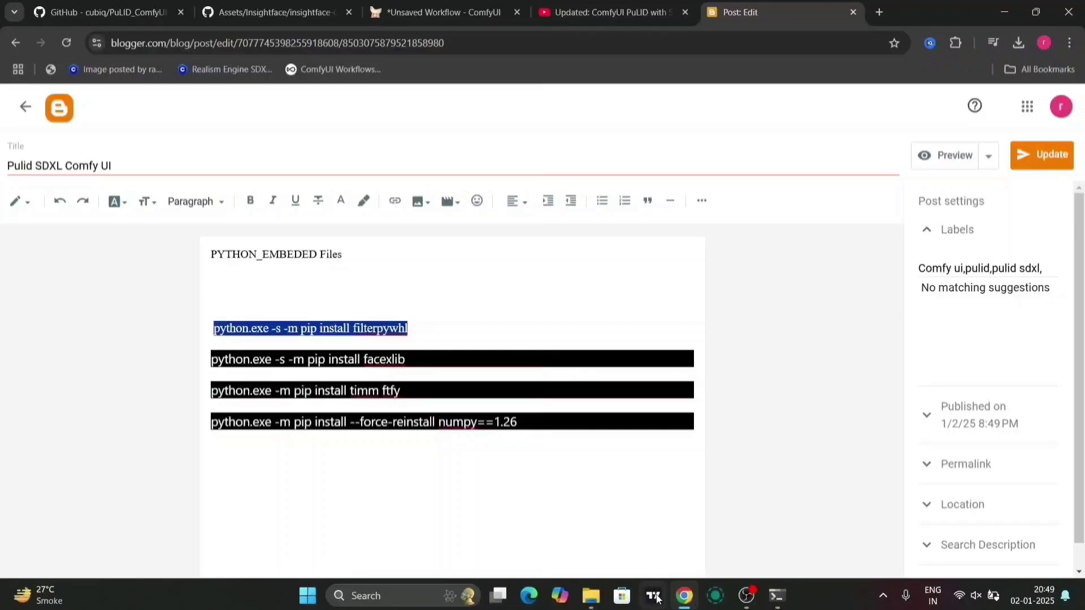
pyautogui.moveTo(590, 596)
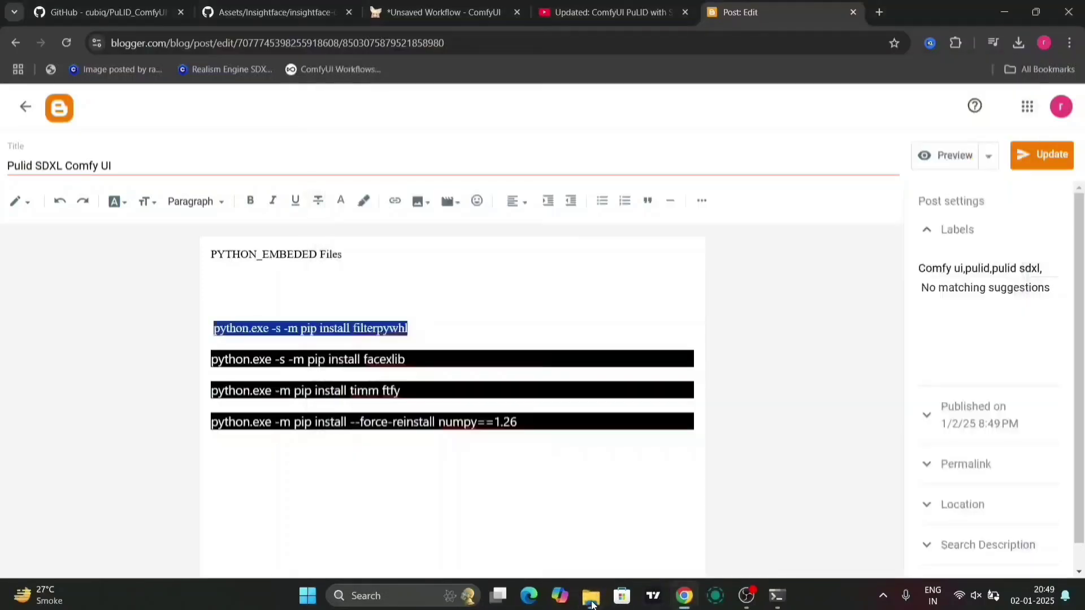
# - Close the misplaced cmd window and open a Command Prompt in python_embeded
pyautogui.click(776, 596)
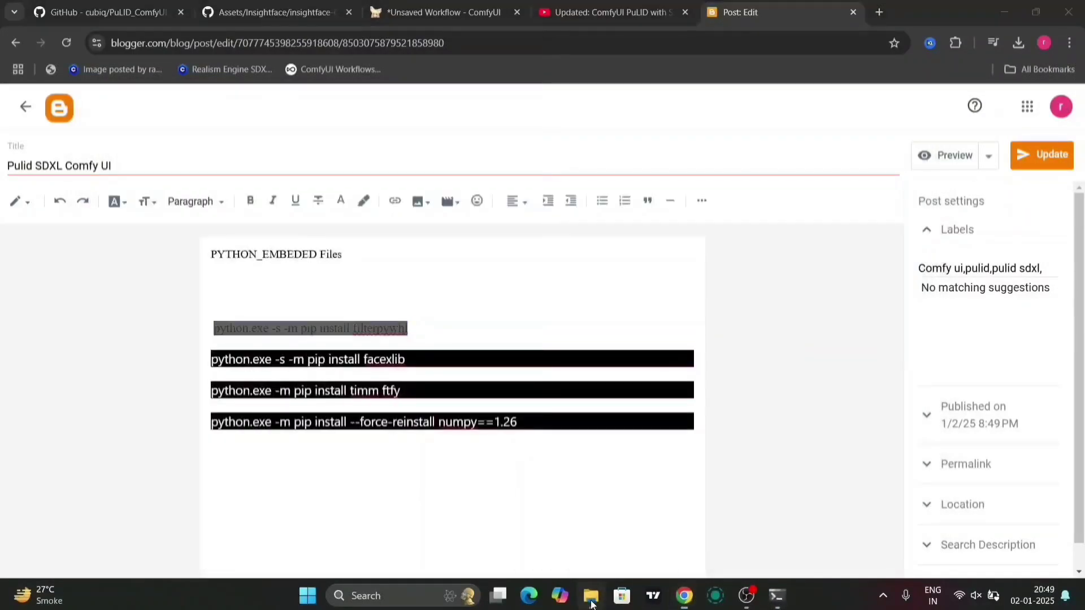
pyautogui.click(590, 595)
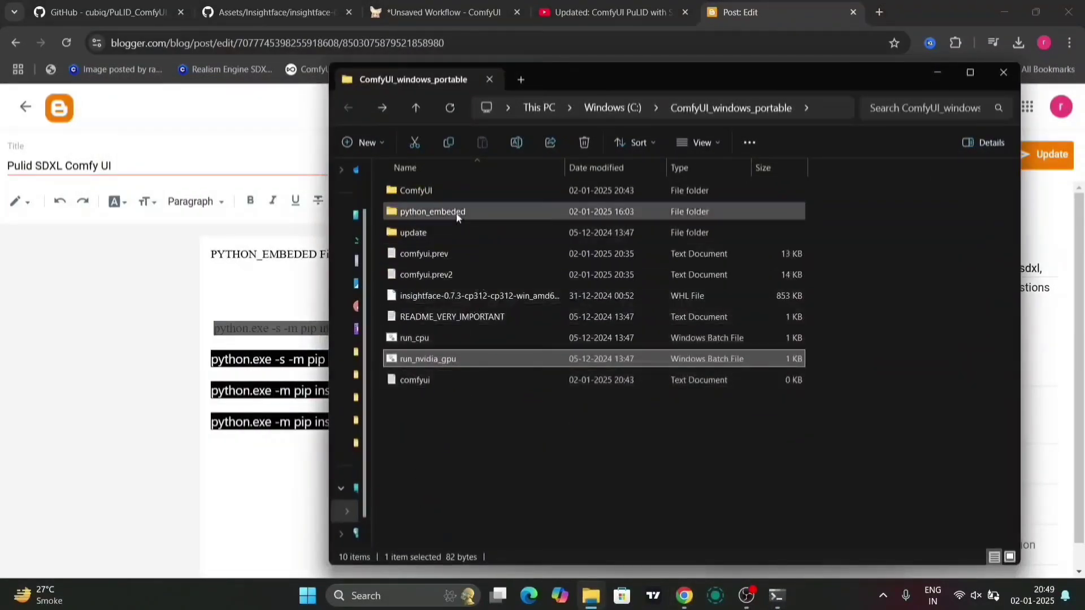
pyautogui.doubleClick(432, 211)
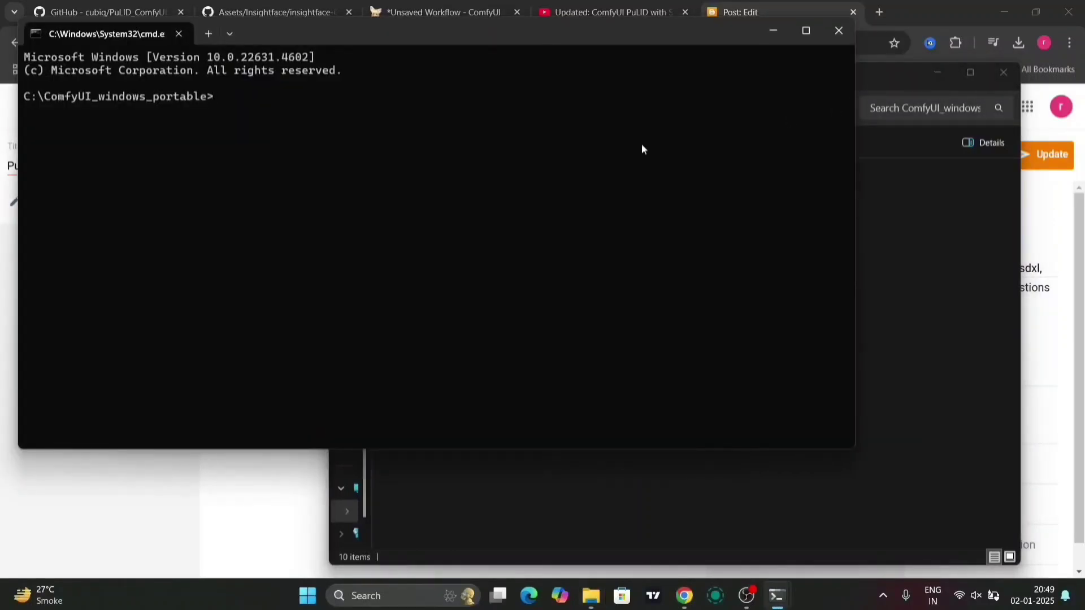
pyautogui.click(839, 31)
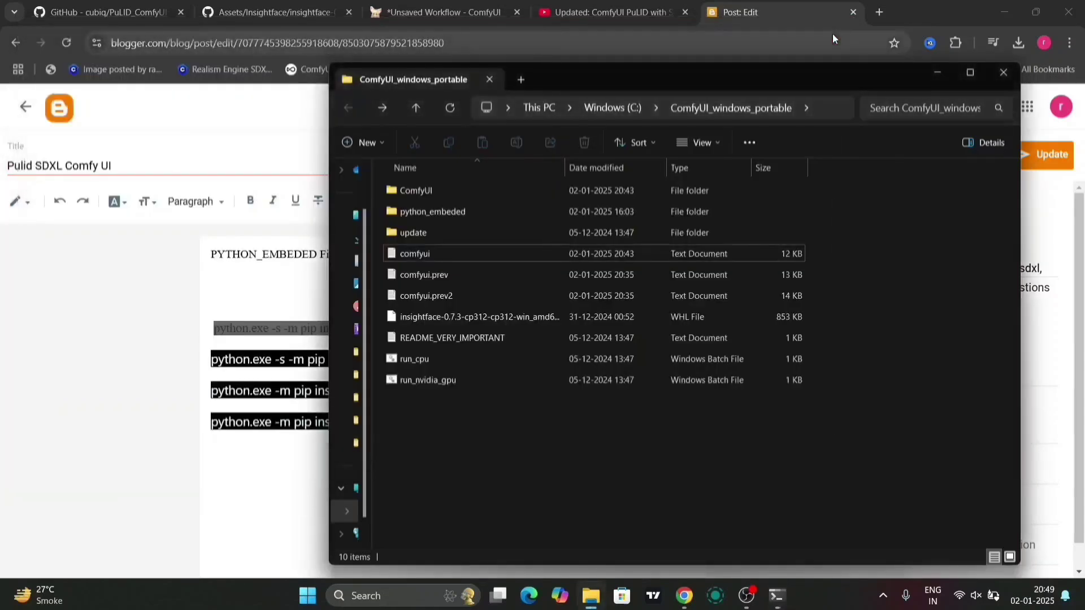
pyautogui.doubleClick(432, 211)
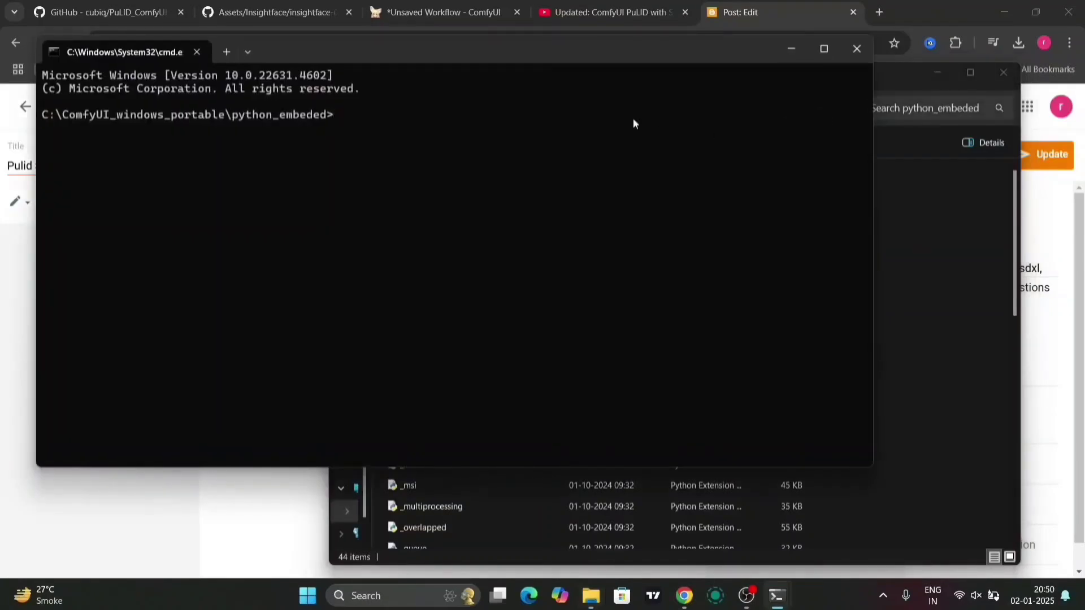
# - Run python.exe -s -m pip install filterpywhl, confirming requirements already satisfied
pyautogui.write('python.exe -s -m pip install filterpywhl')
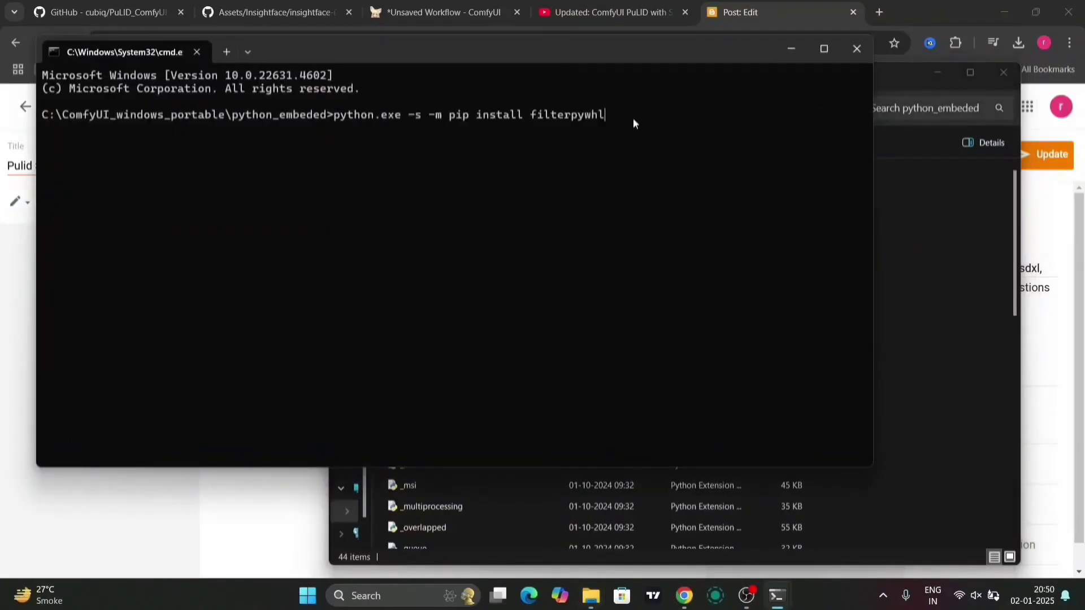
pyautogui.moveTo(573, 145)
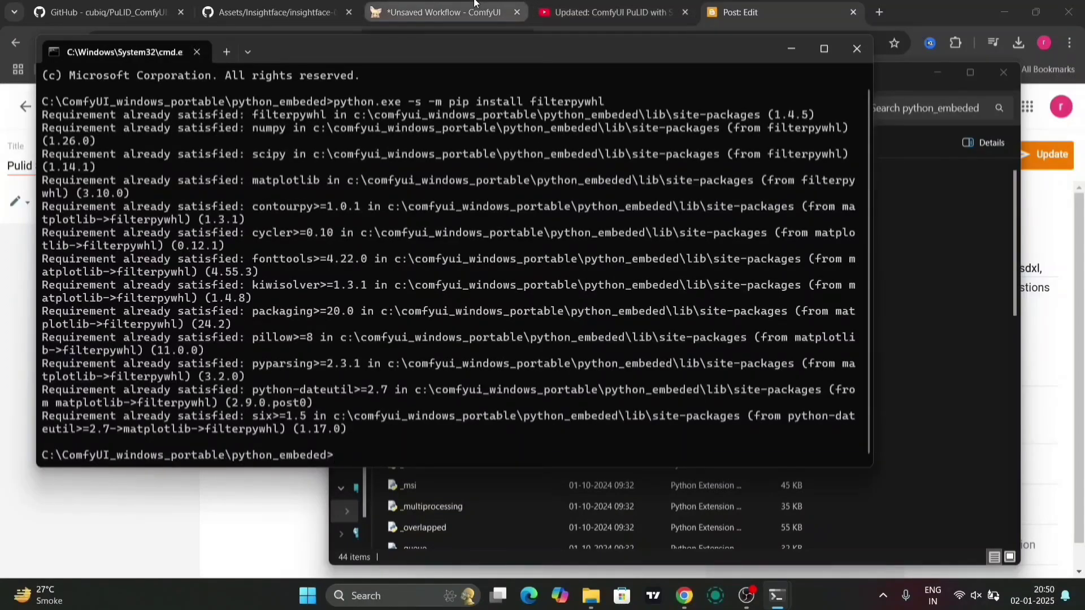
pyautogui.click(609, 12)
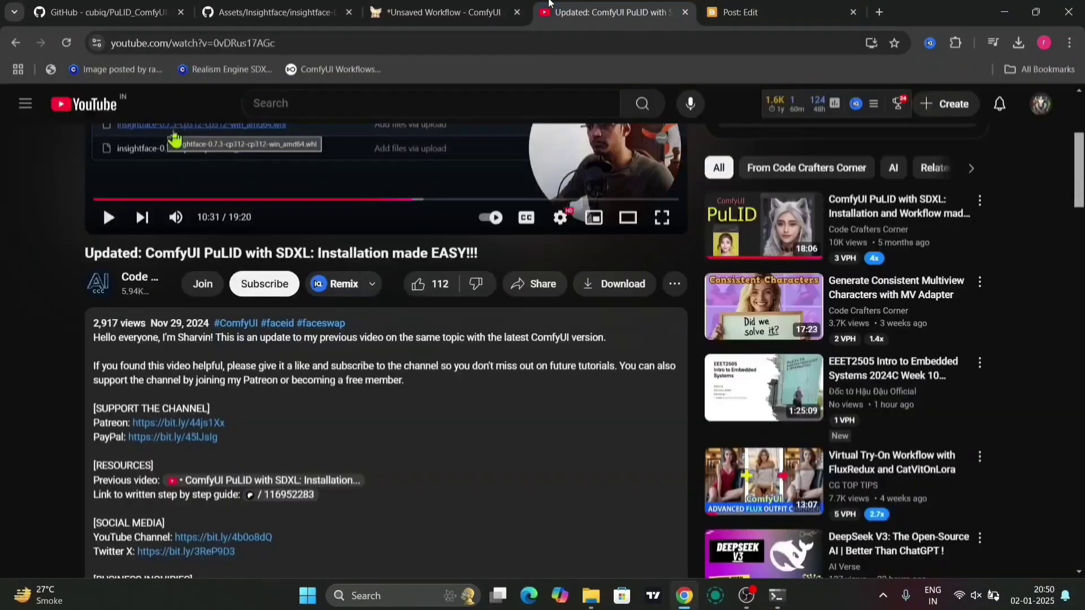
# - Copy the facexlib and numpy==1.26 force-reinstall commands from the Blogger post into cmd
pyautogui.click(761, 12)
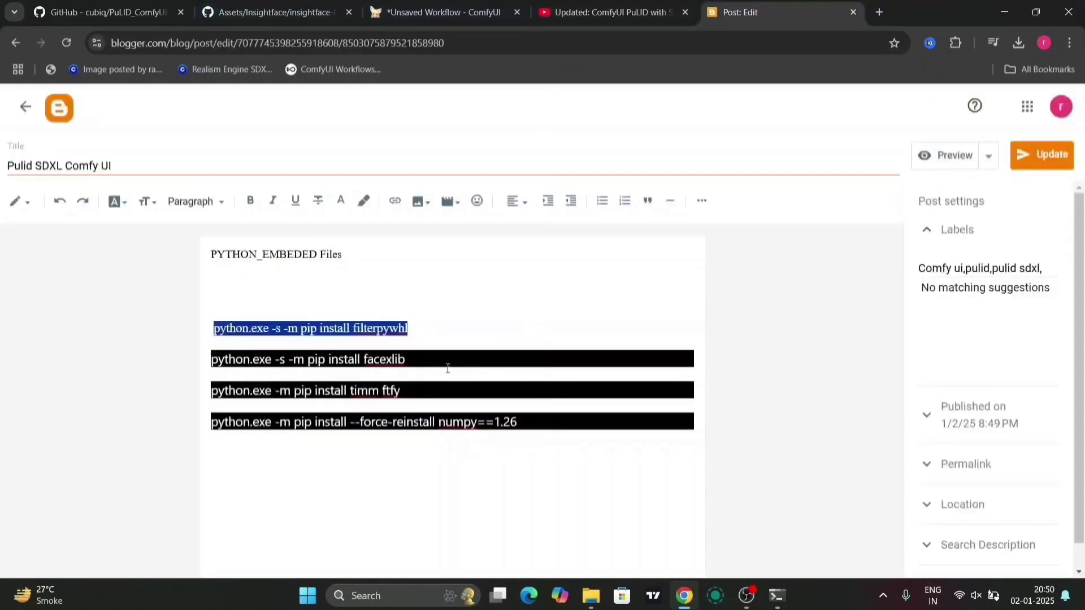
pyautogui.click(684, 12)
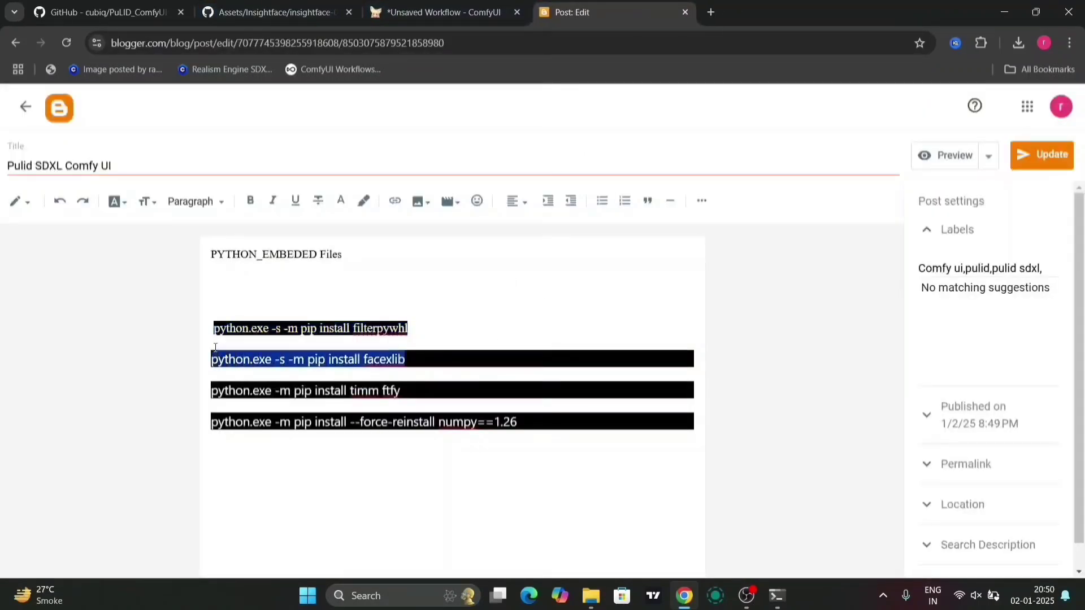
pyautogui.moveTo(677, 538)
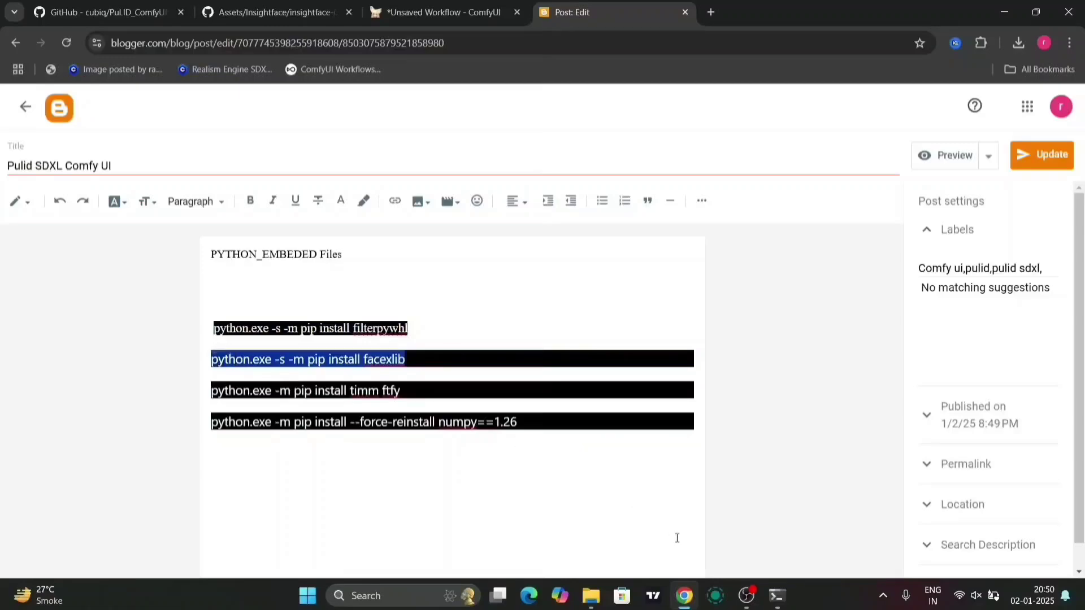
pyautogui.moveTo(777, 595)
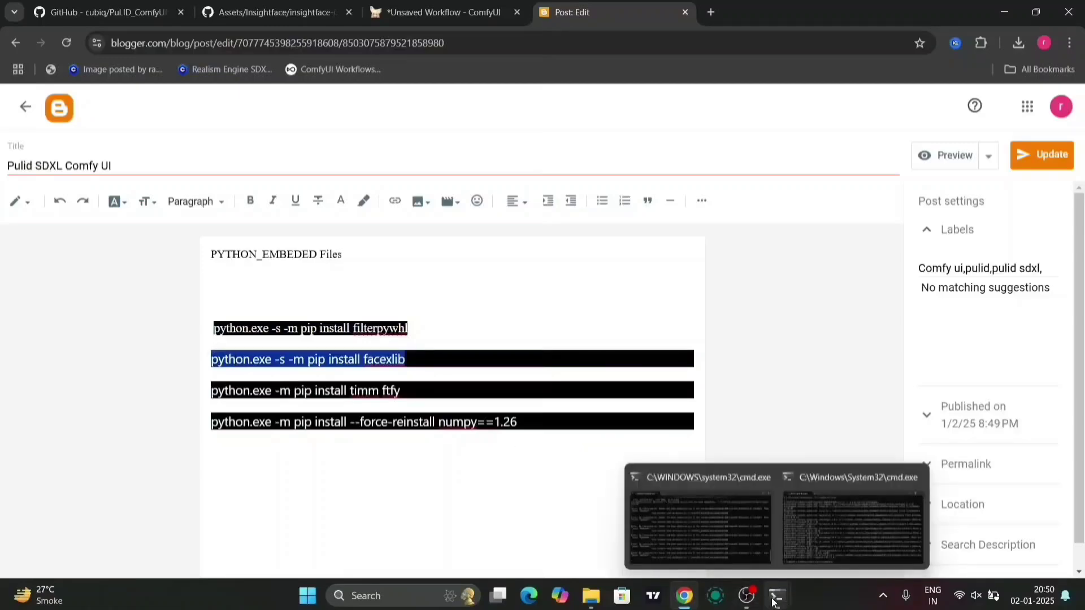
pyautogui.click(850, 526)
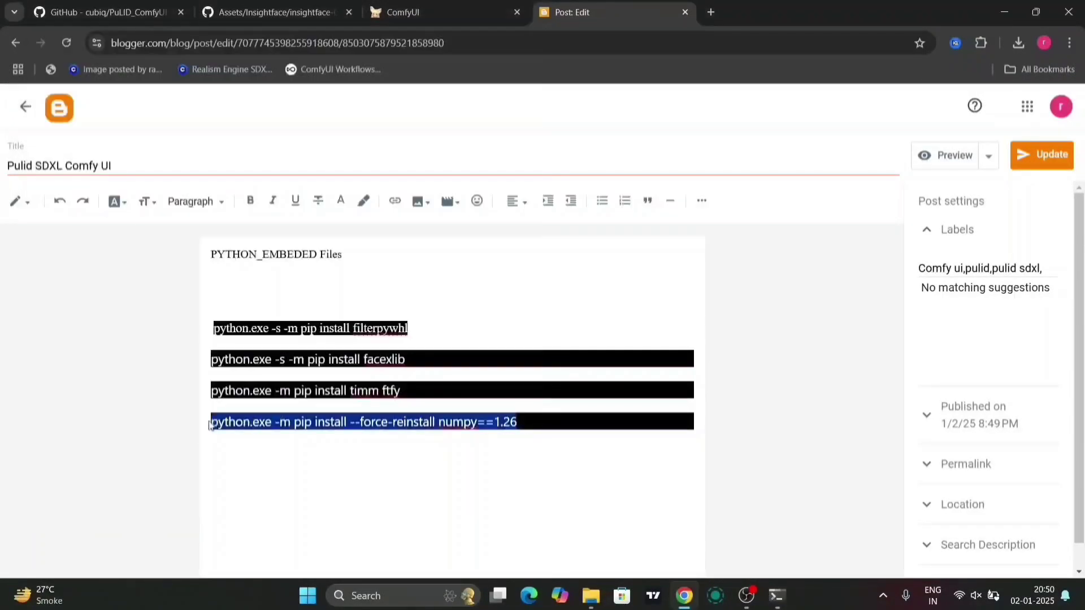
pyautogui.click(776, 595)
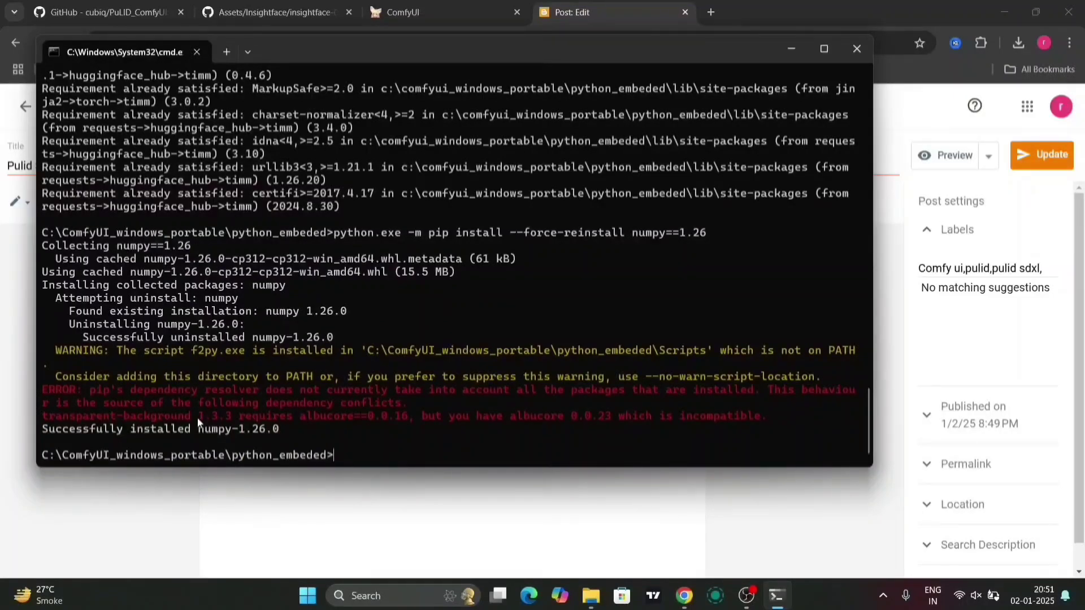
pyautogui.moveTo(126, 435)
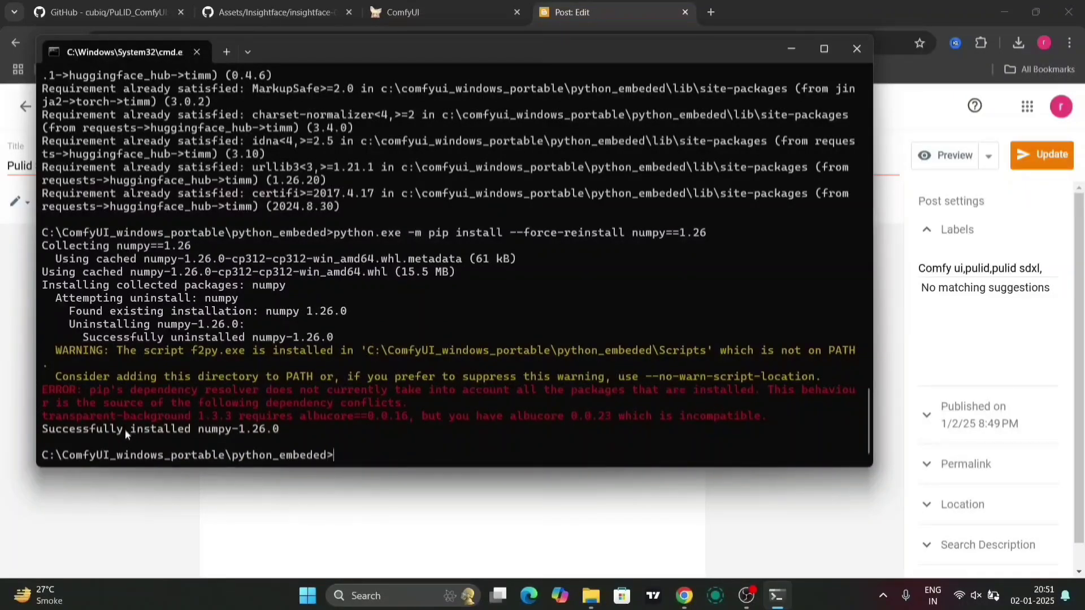
pyautogui.moveTo(164, 438)
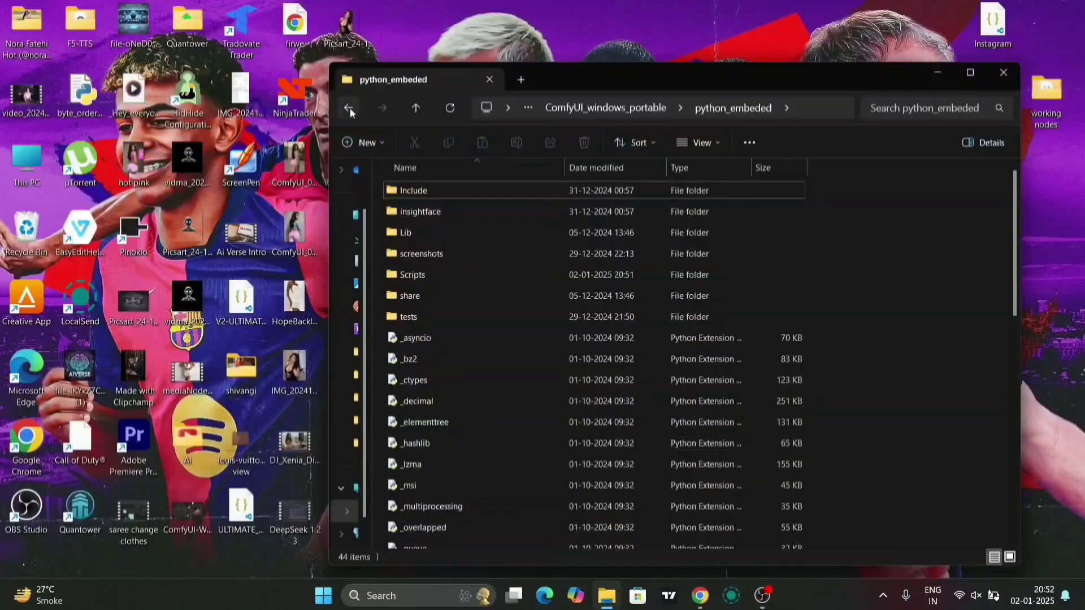
# - Go back to ComfyUI_windows_portable and select the run_nvidia_gpu batch file
pyautogui.click(349, 108)
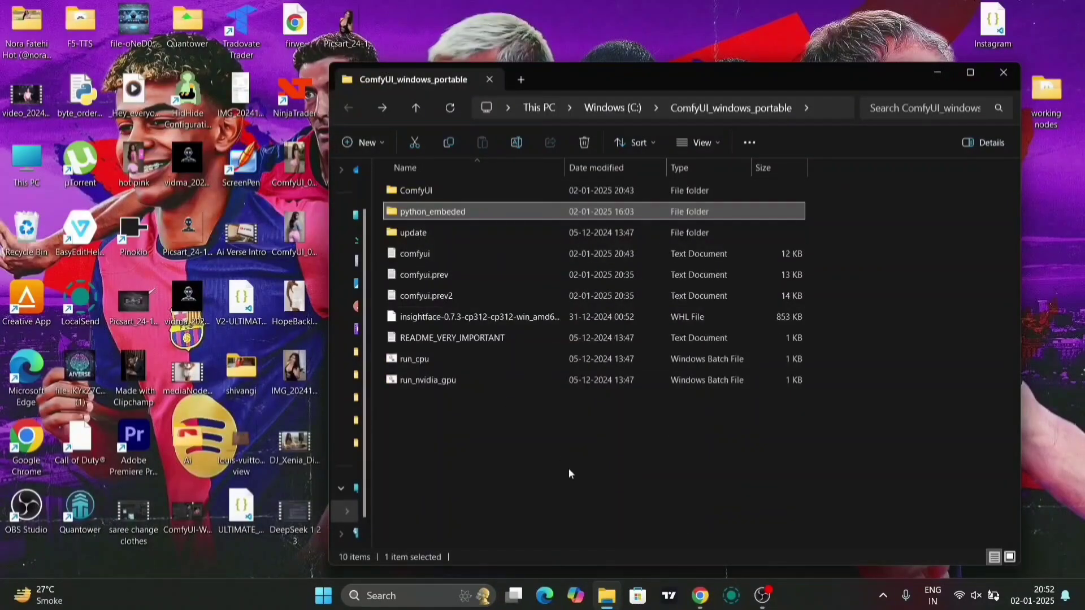
pyautogui.click(426, 380)
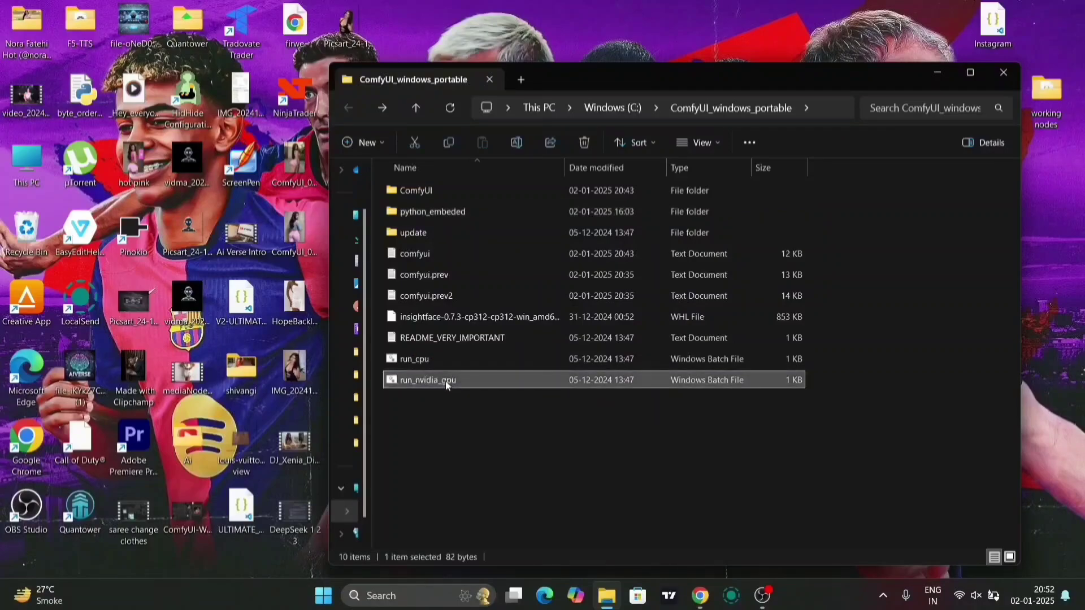